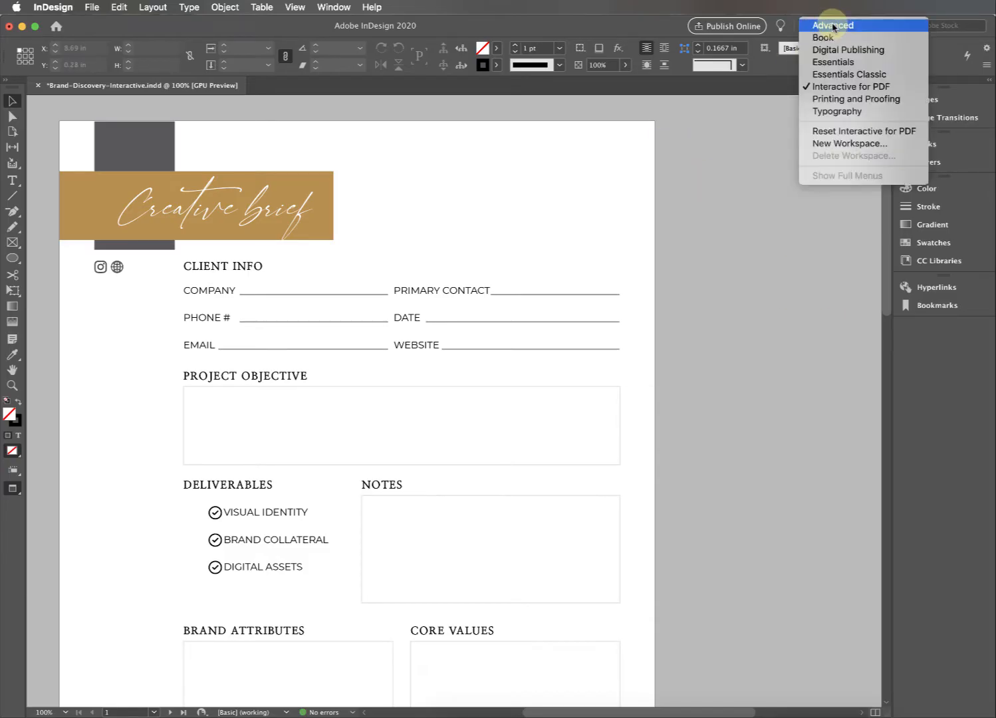
pyautogui.moveTo(857, 86)
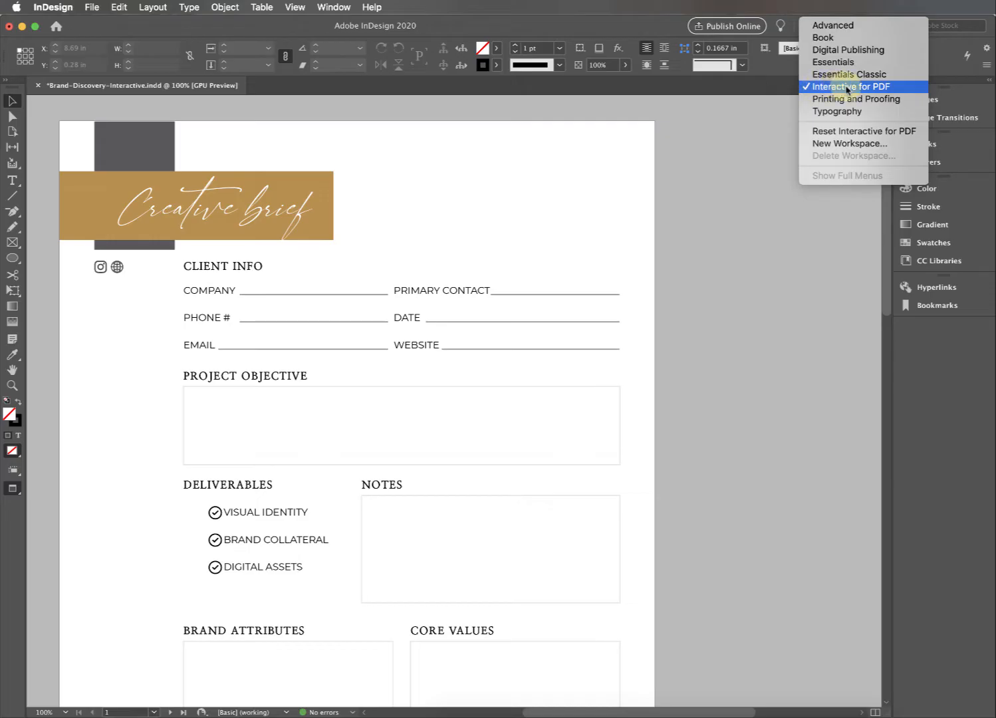
pyautogui.moveTo(840, 131)
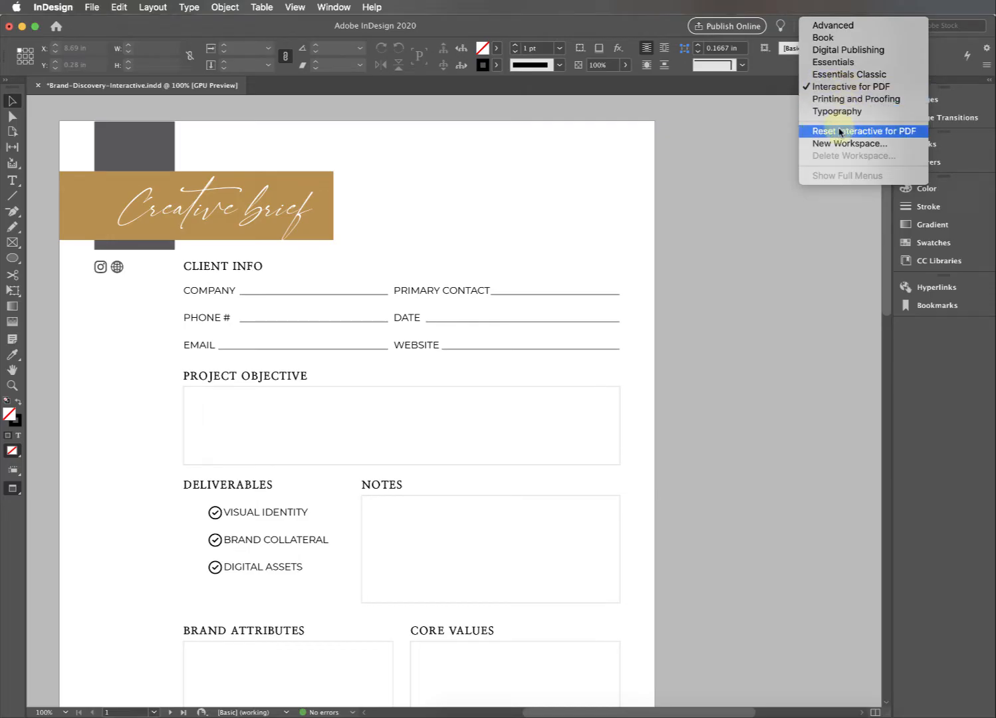
# Reset the Interactive for PDF workspace and browse the available workspaces.
pyautogui.click(863, 131)
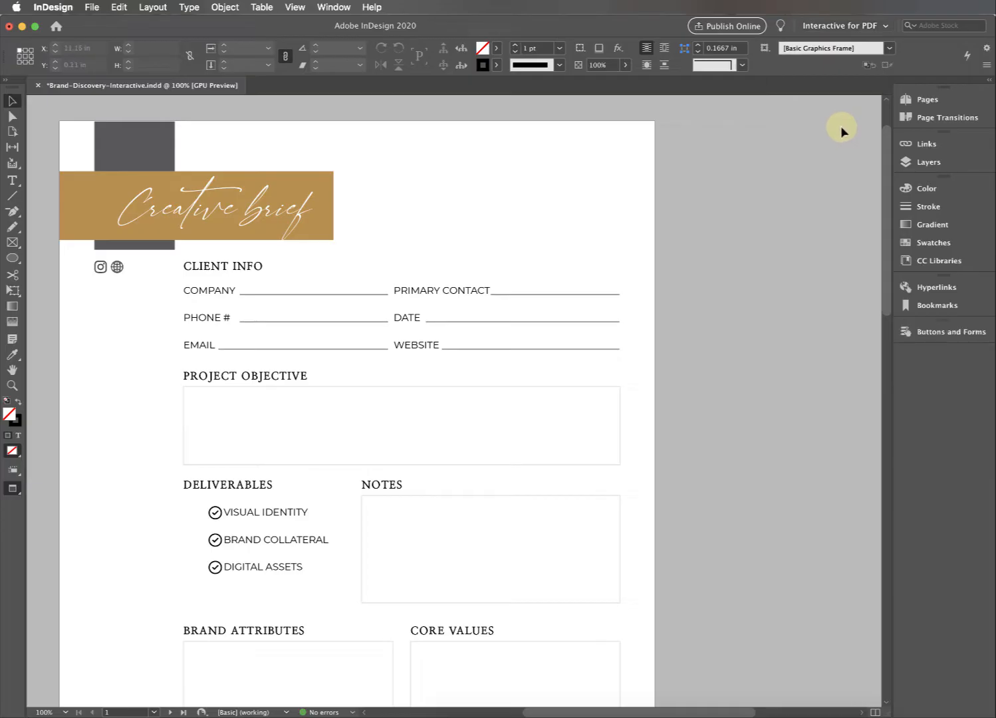
pyautogui.click(298, 8)
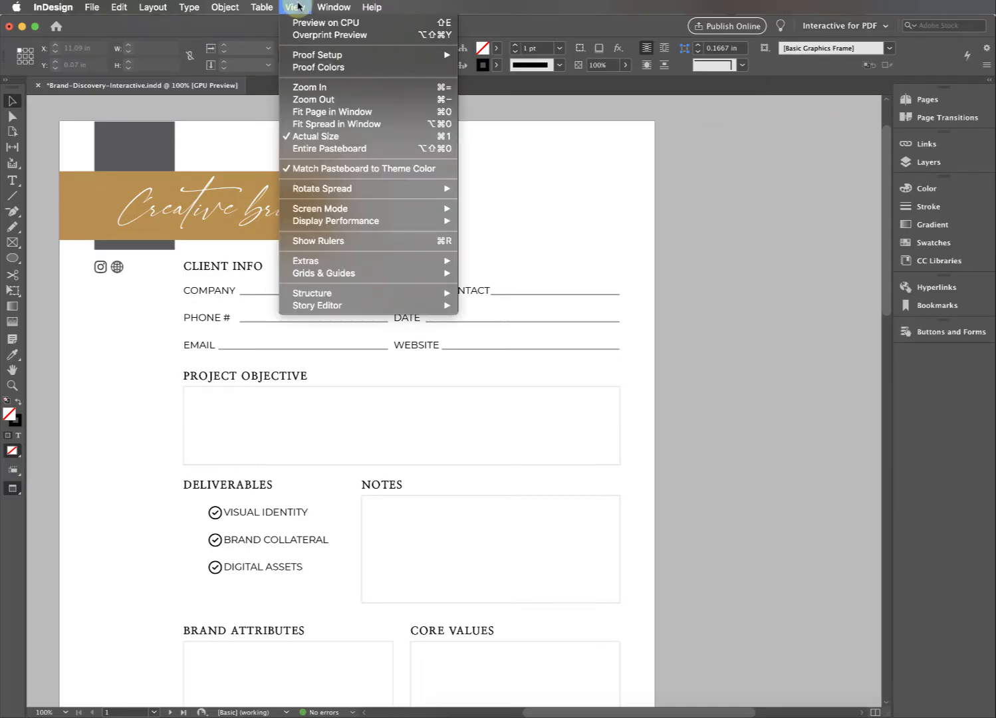
pyautogui.click(332, 8)
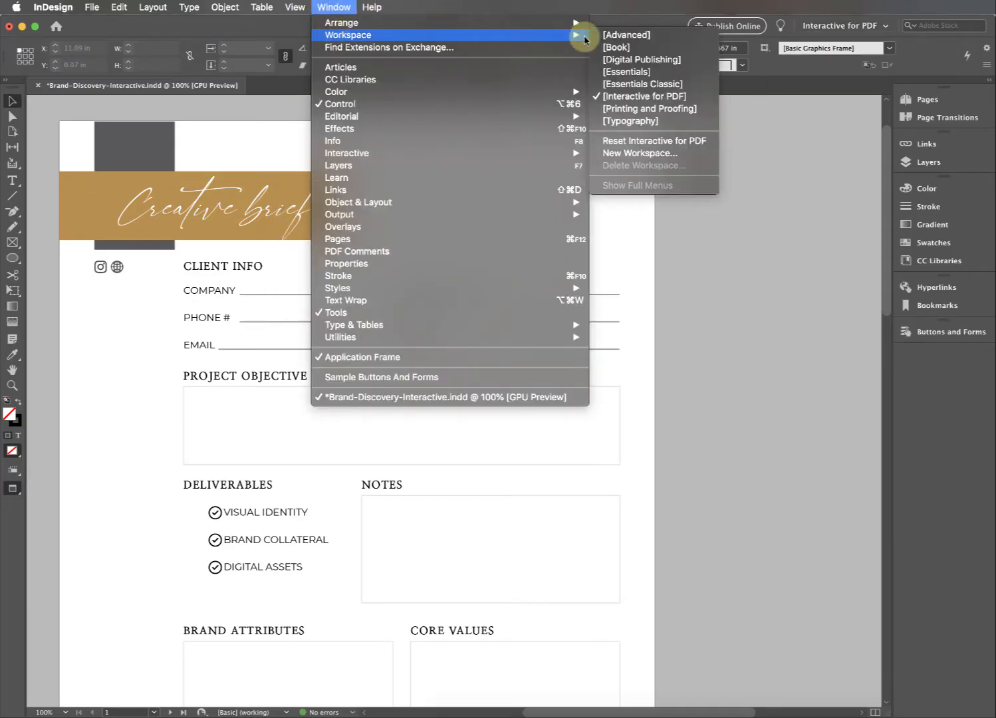
pyautogui.moveTo(790, 217)
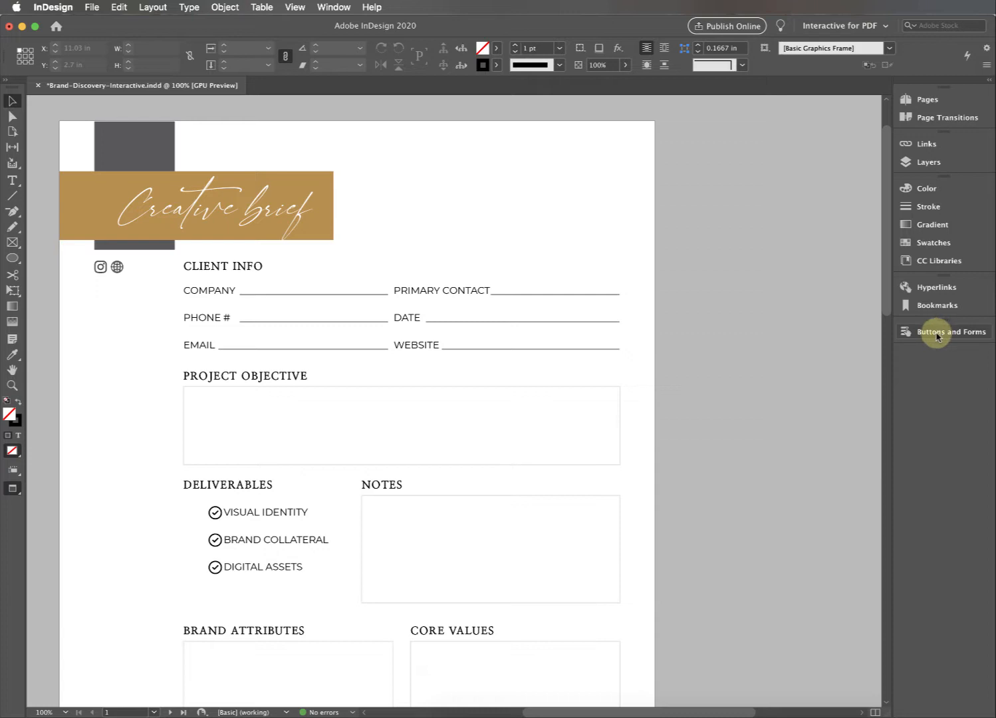
# Show the Buttons and Forms panel and select the blank frame beside COMPANY.
pyautogui.click(947, 331)
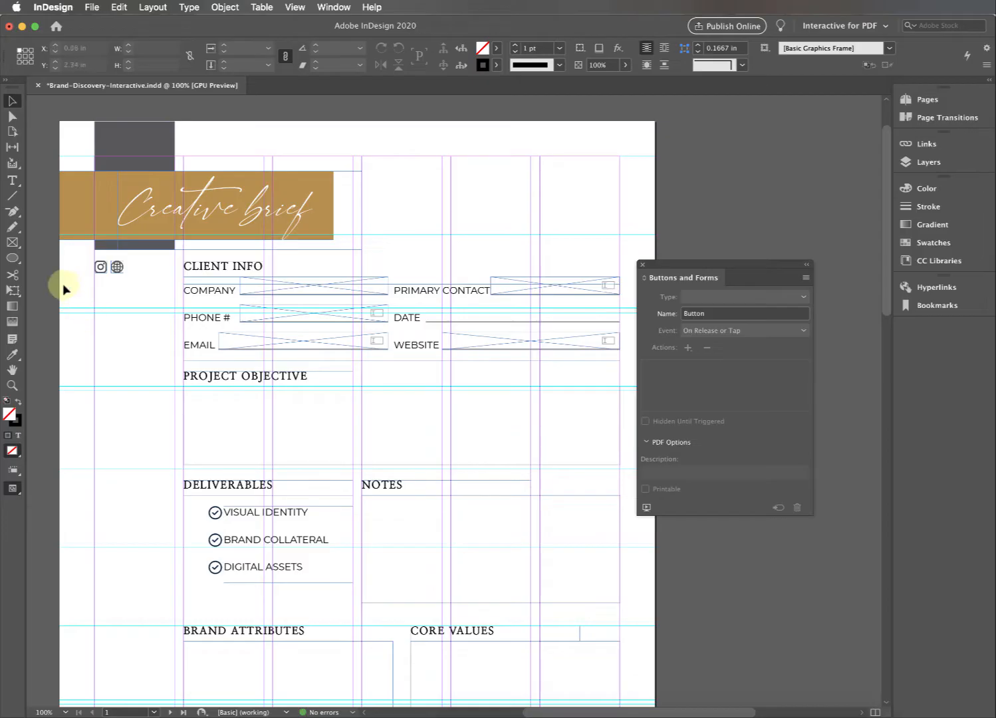
pyautogui.click(11, 242)
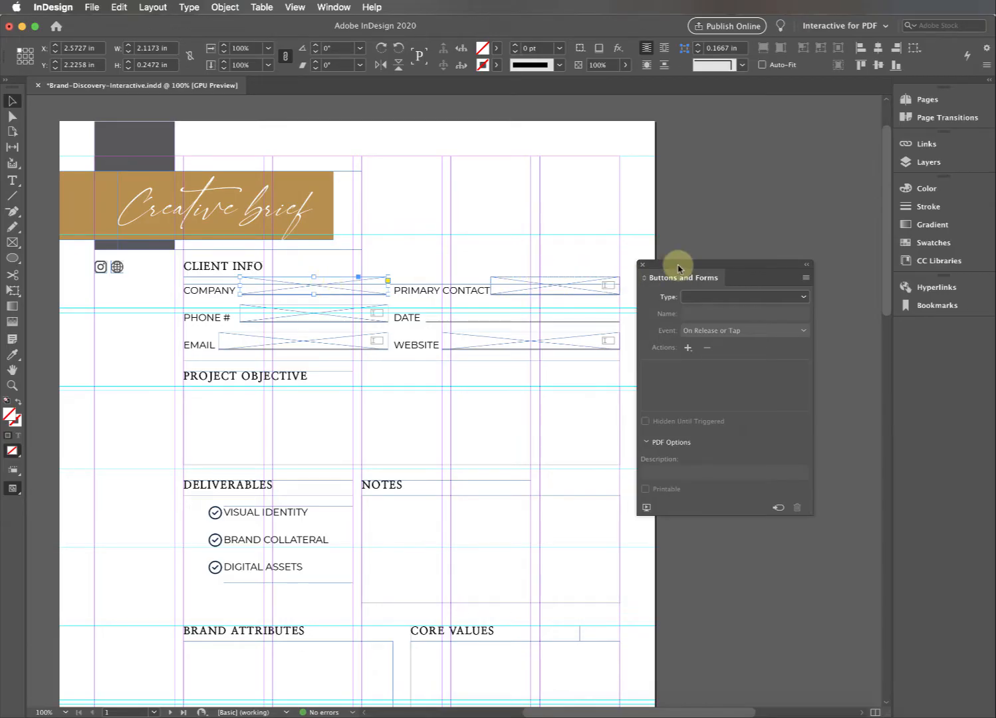
# Convert the frame beside COMPANY into a text field and rename it COMPANY.
pyautogui.moveTo(678, 276); pyautogui.dragTo(447, 260)
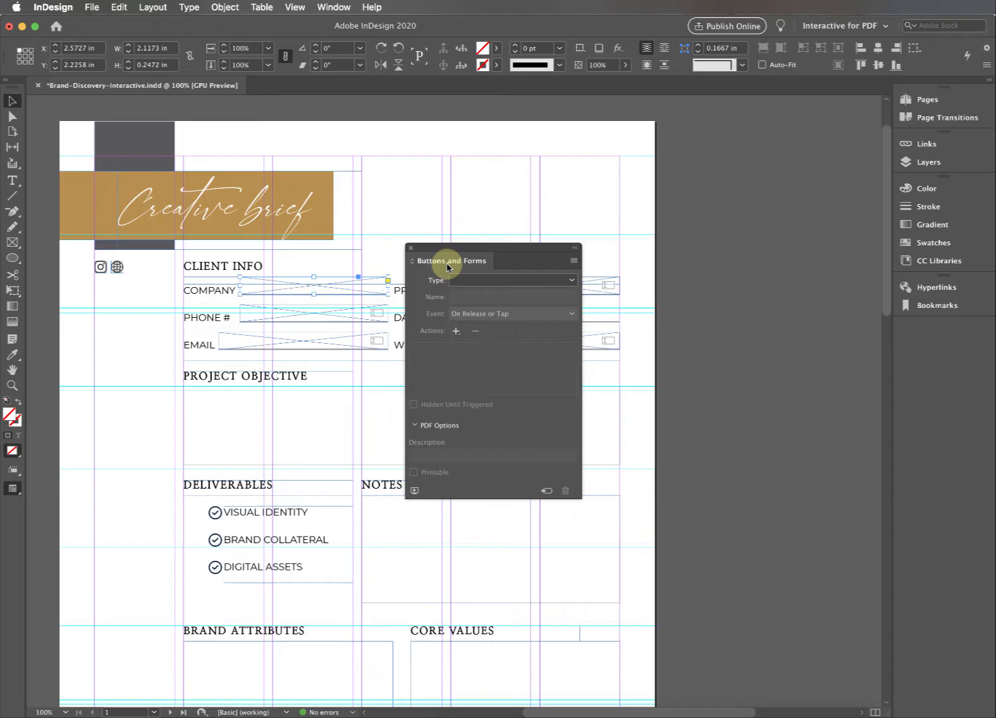
pyautogui.moveTo(383, 277)
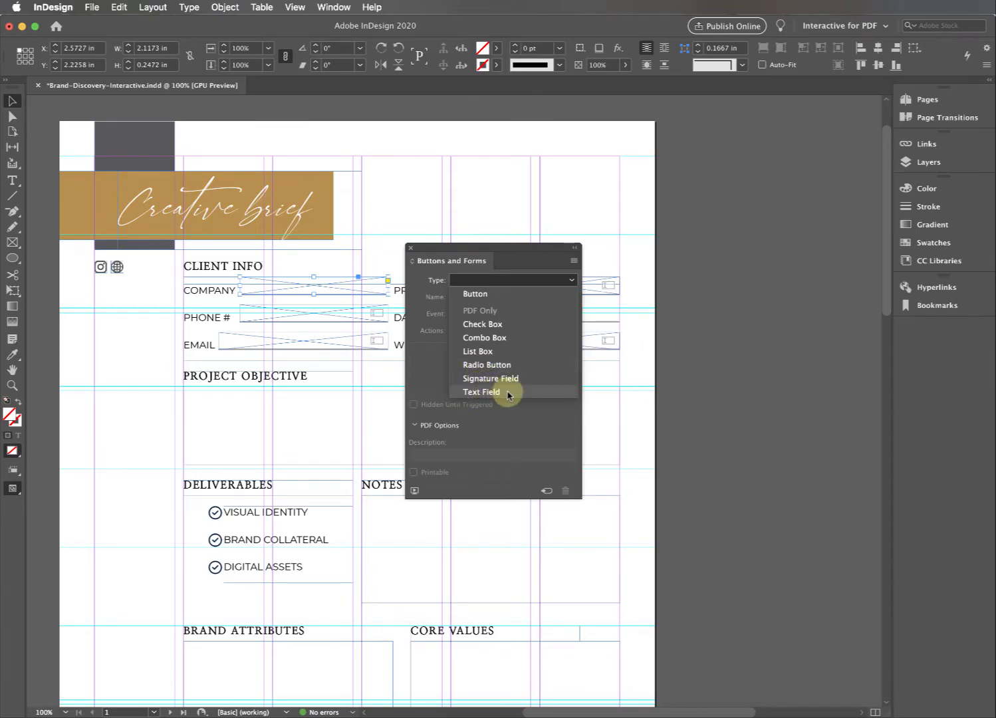
pyautogui.click(481, 391)
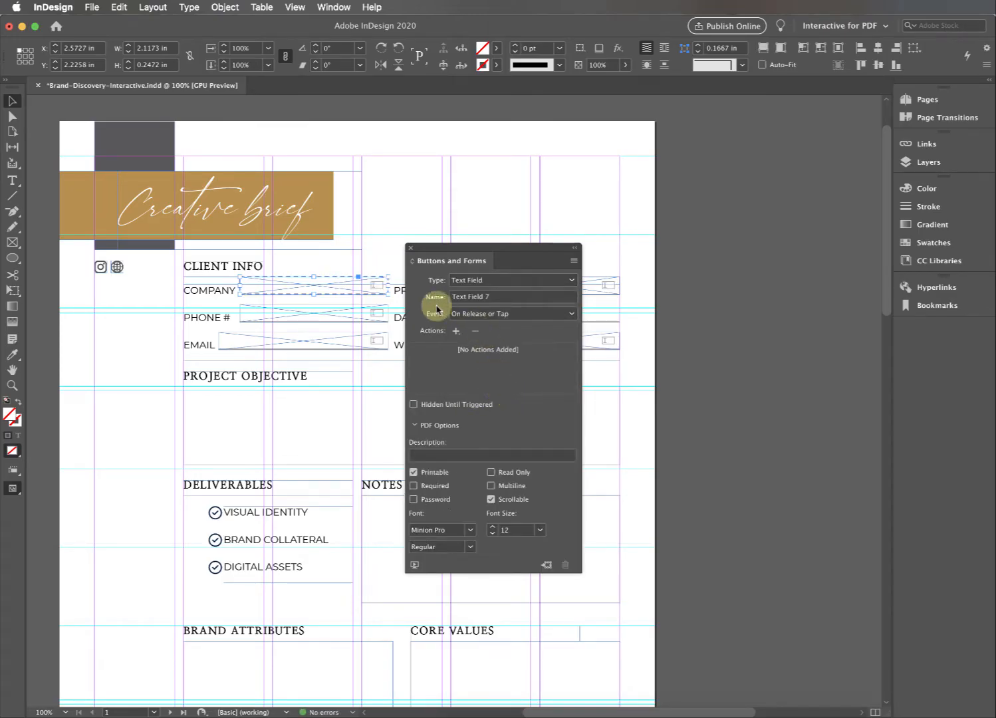
pyautogui.doubleClick(493, 297)
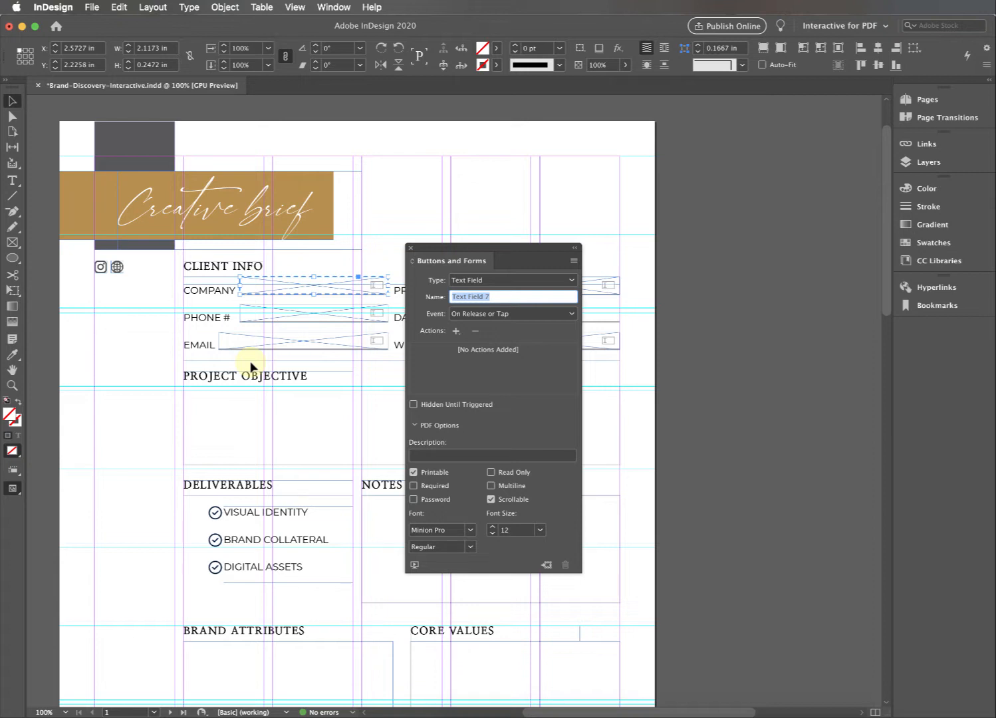
pyautogui.write('CMP')
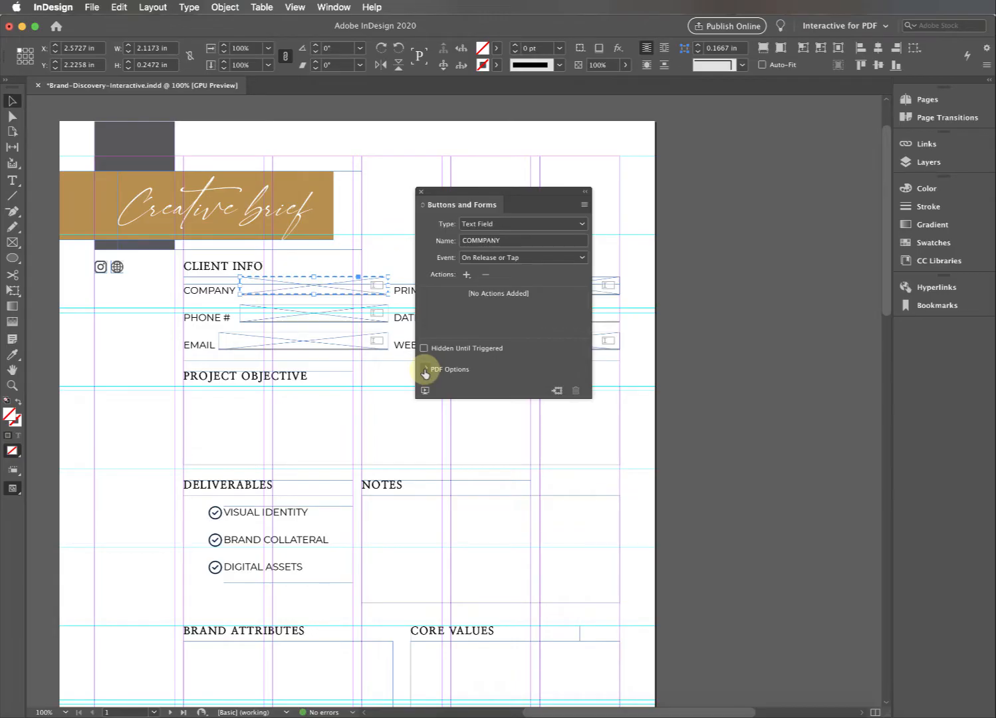
# Make the COMPANY field Required and set its font to Myriad Pro Regular at 9 pt.
pyautogui.click(426, 369)
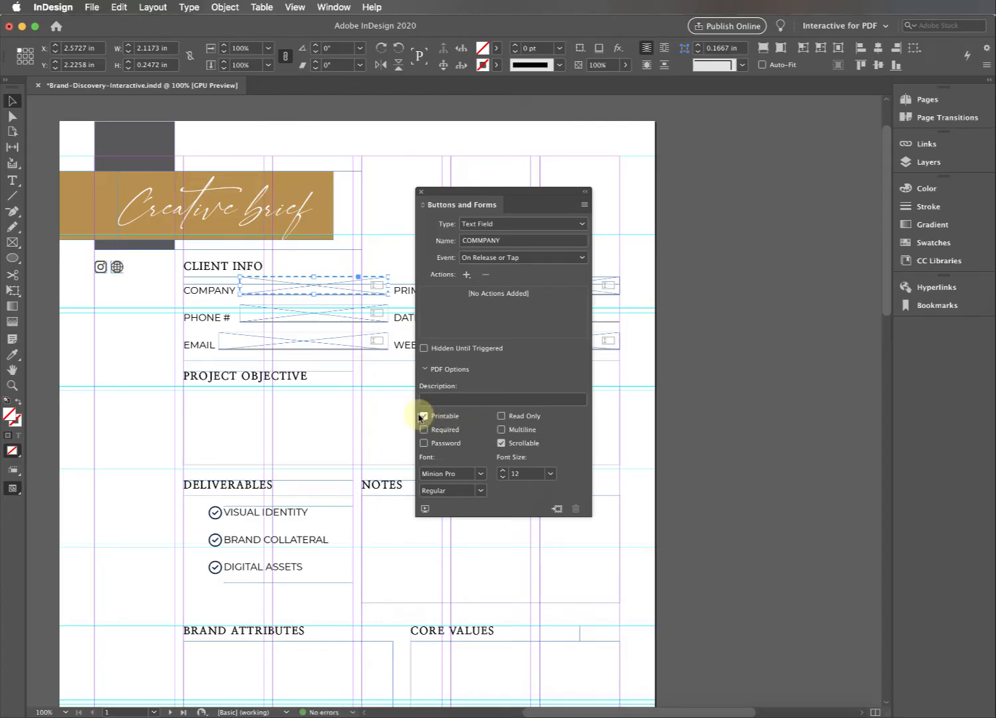
pyautogui.click(423, 429)
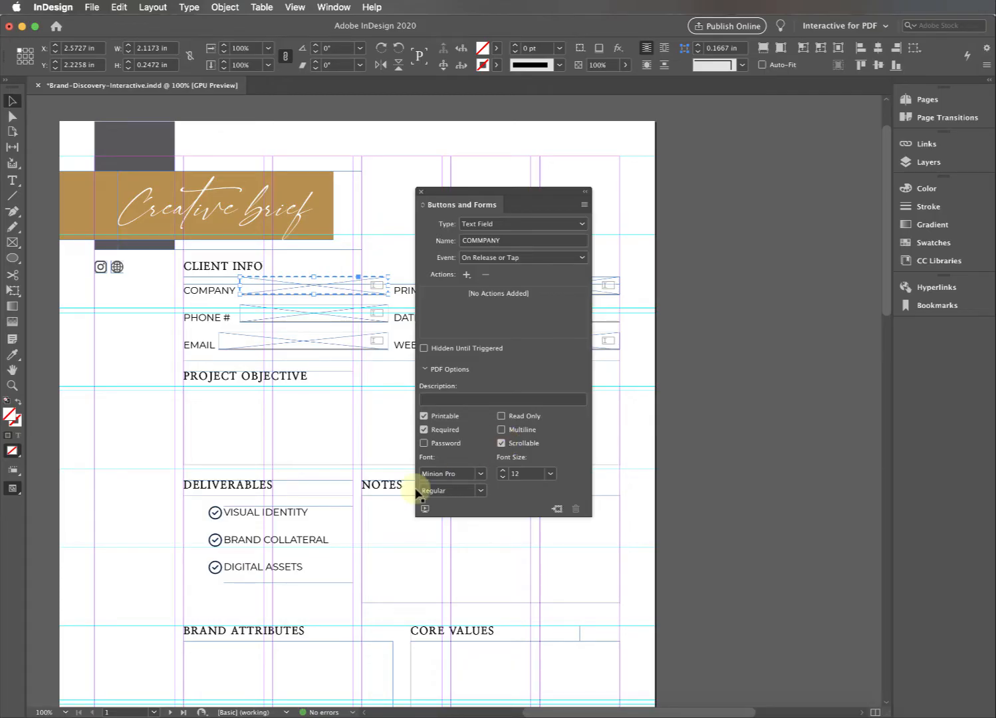
pyautogui.click(479, 473)
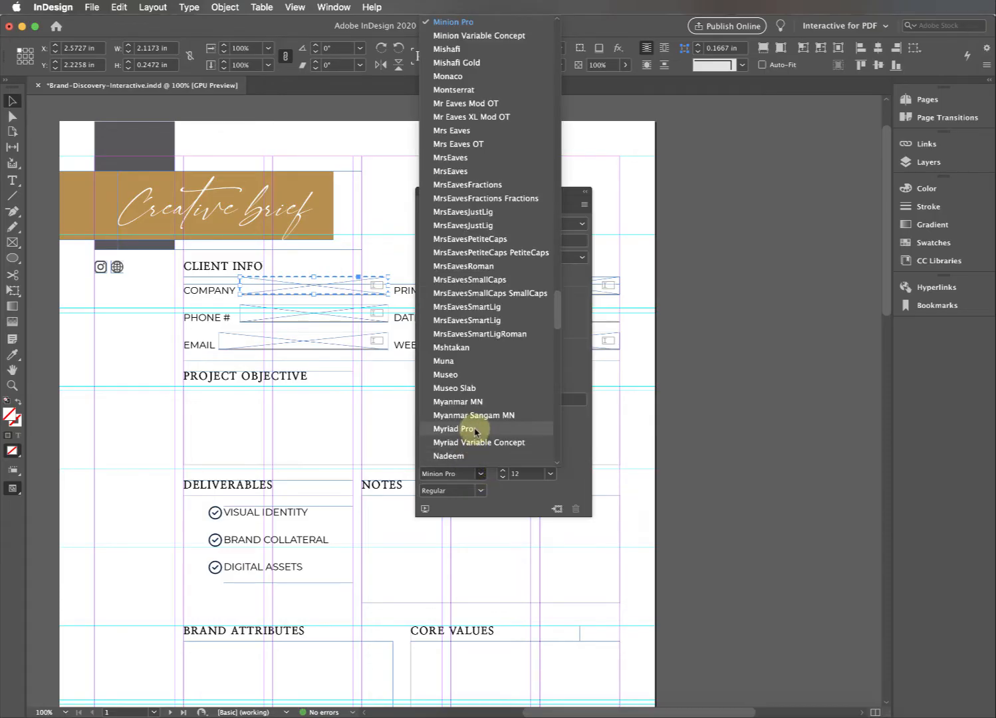
pyautogui.click(455, 428)
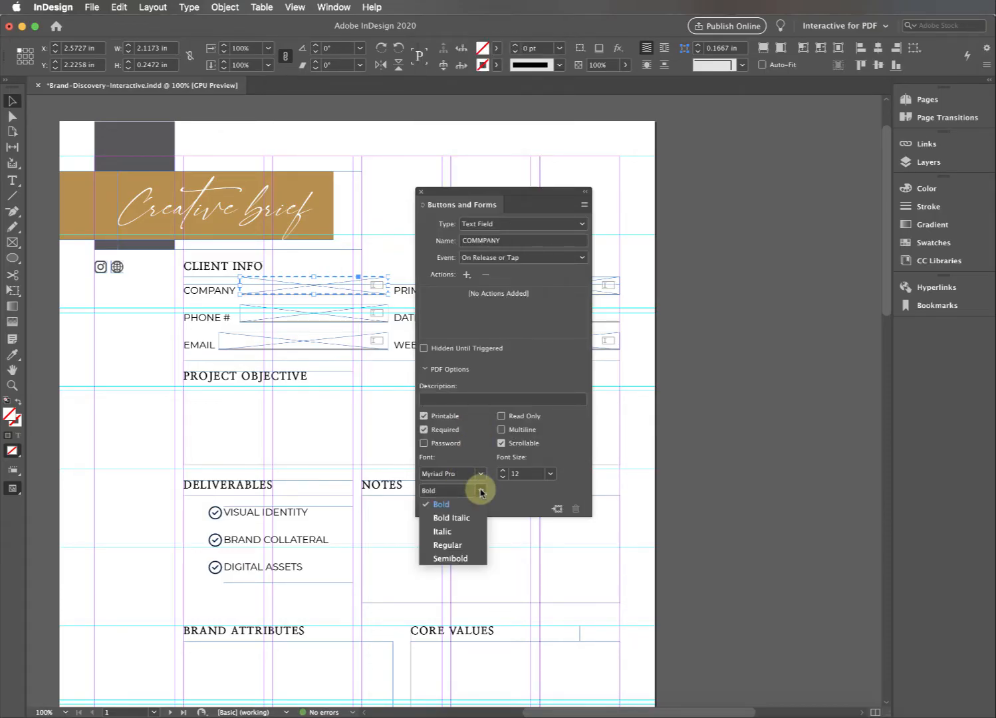
pyautogui.click(548, 474)
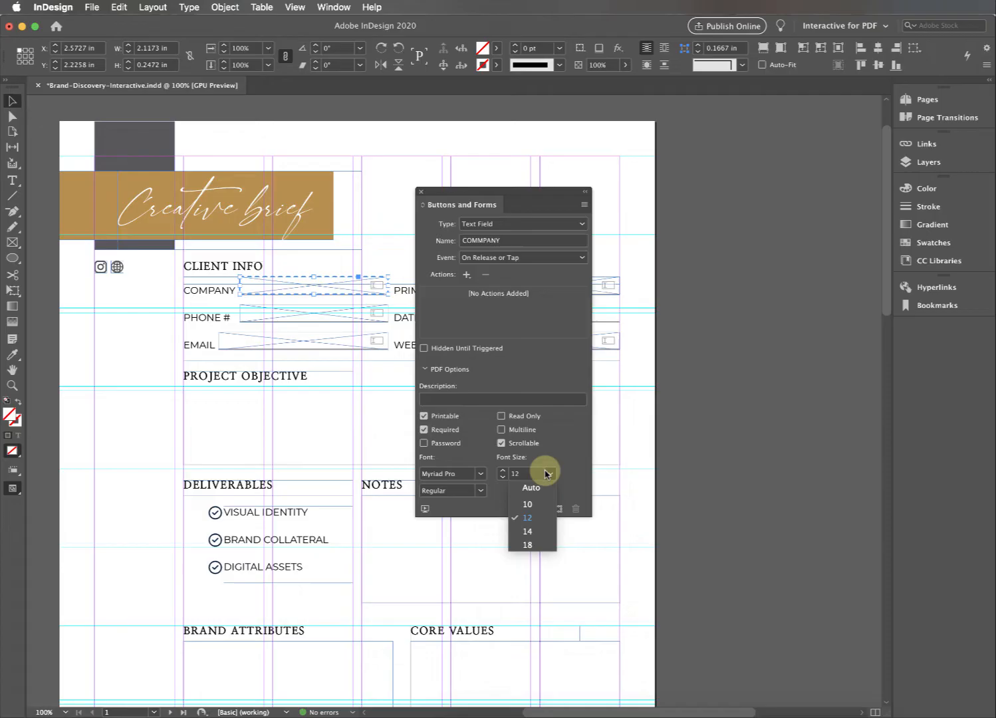
pyautogui.click(526, 504)
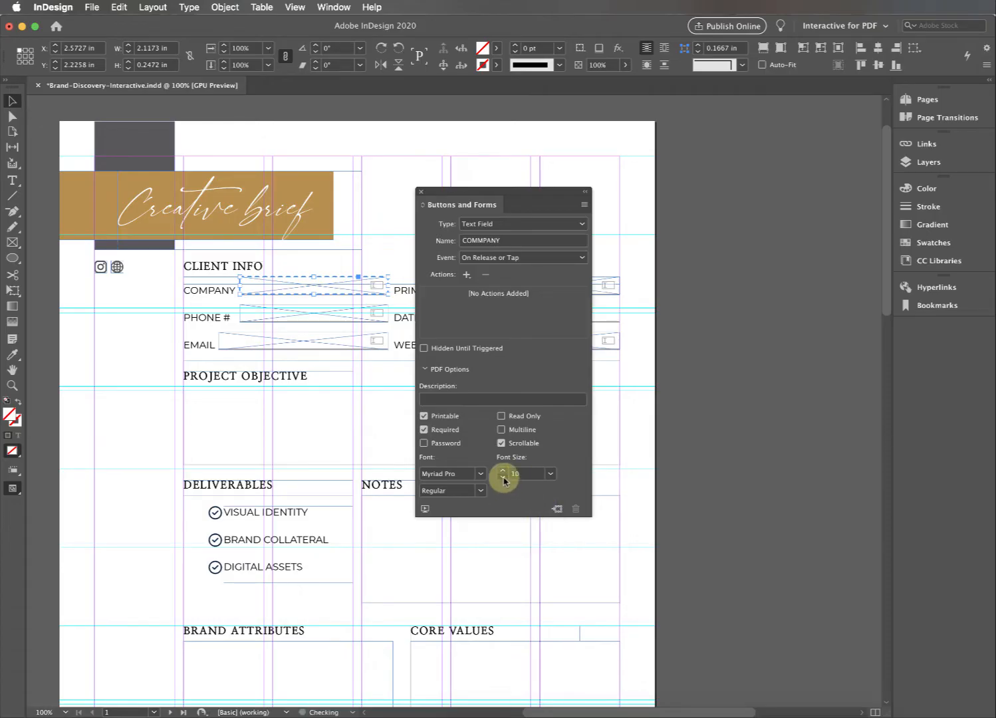
pyautogui.click(503, 476)
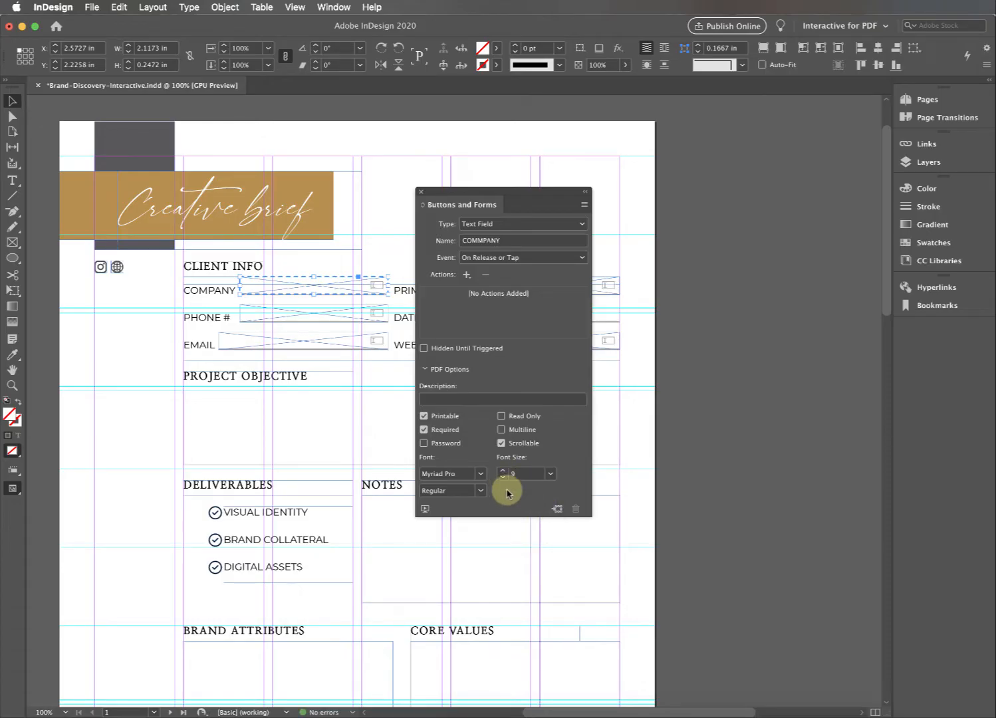
pyautogui.moveTo(514, 479)
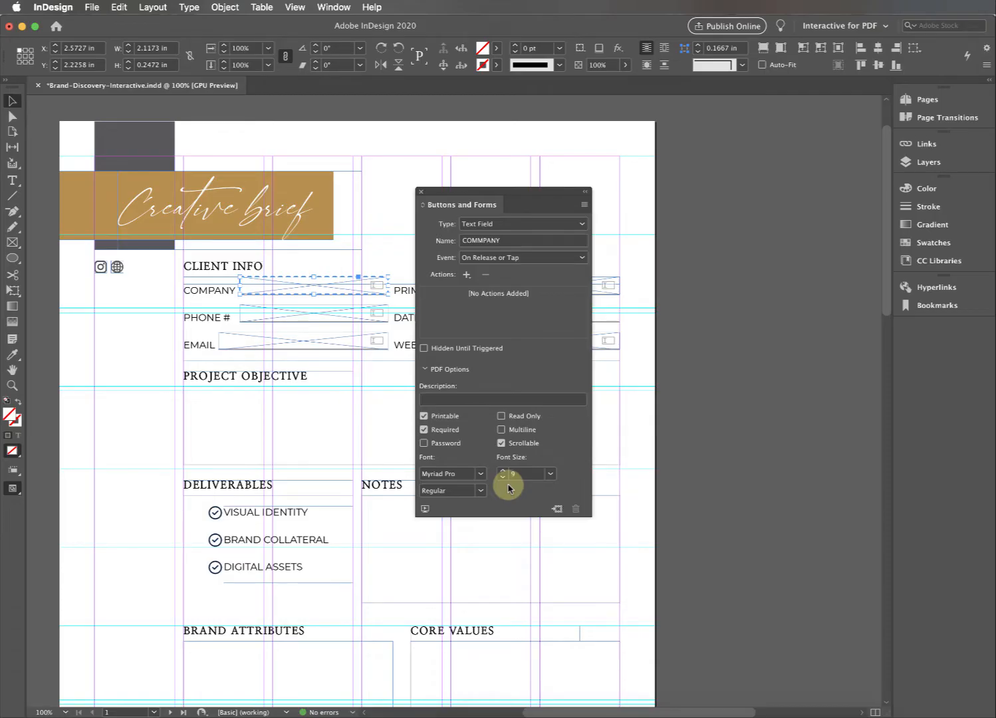
pyautogui.moveTo(502, 205); pyautogui.dragTo(687, 204)
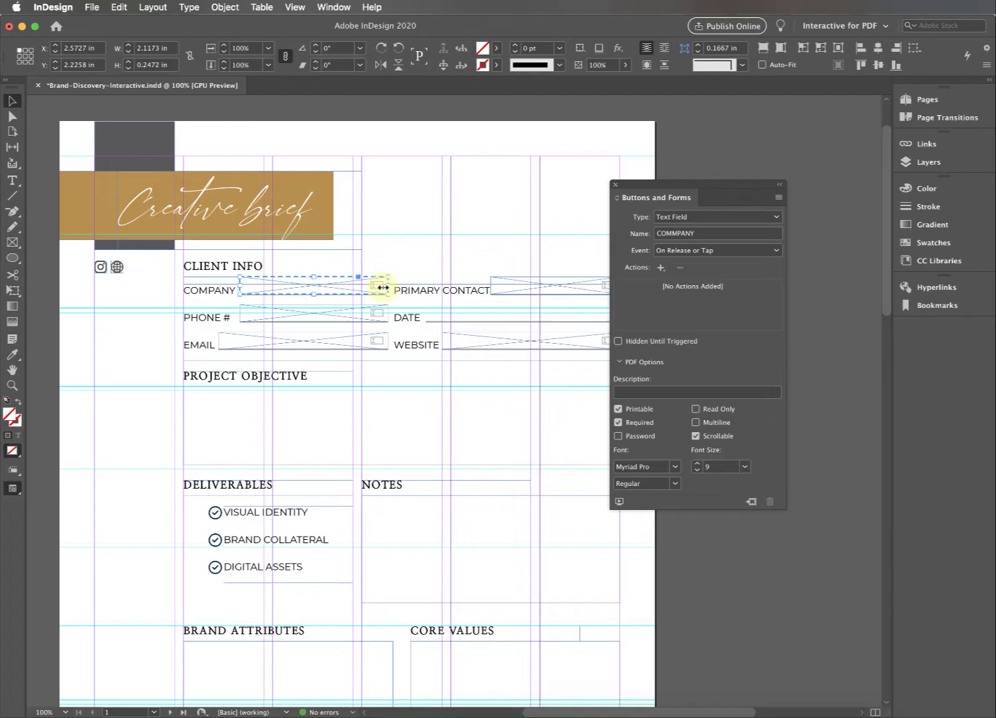
pyautogui.click(516, 287)
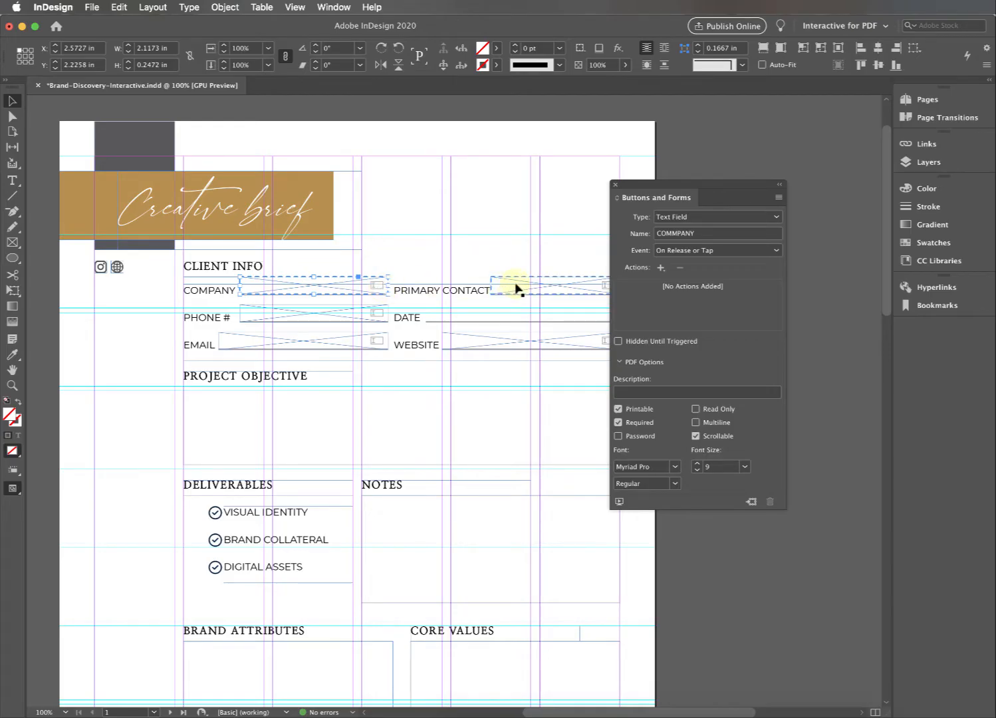
pyautogui.click(313, 317)
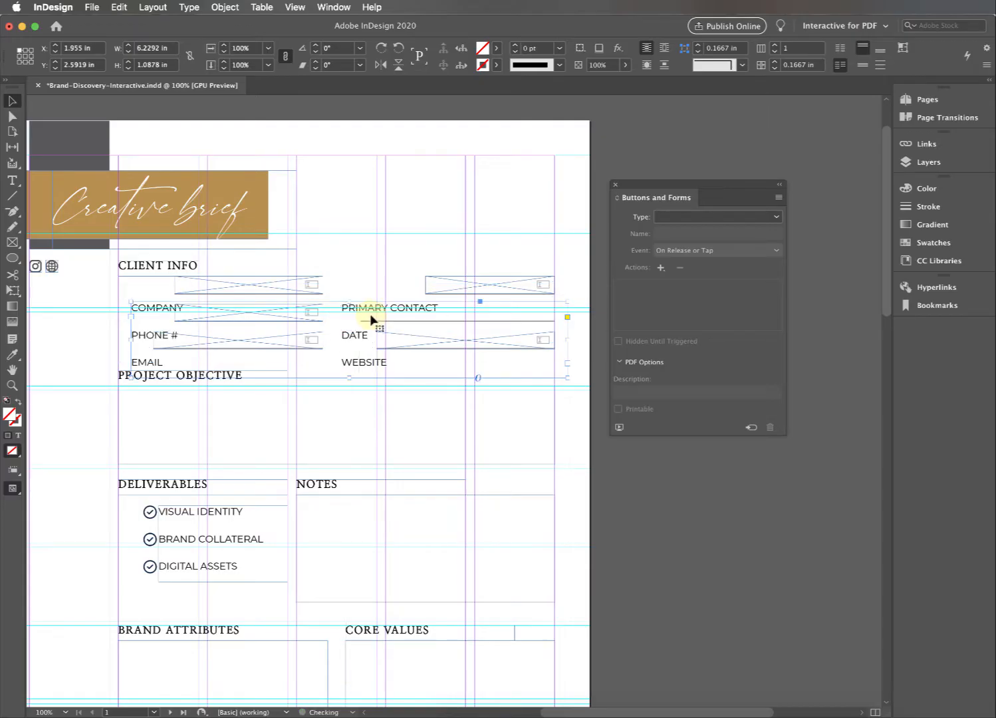
pyautogui.moveTo(372, 322); pyautogui.dragTo(364, 317)
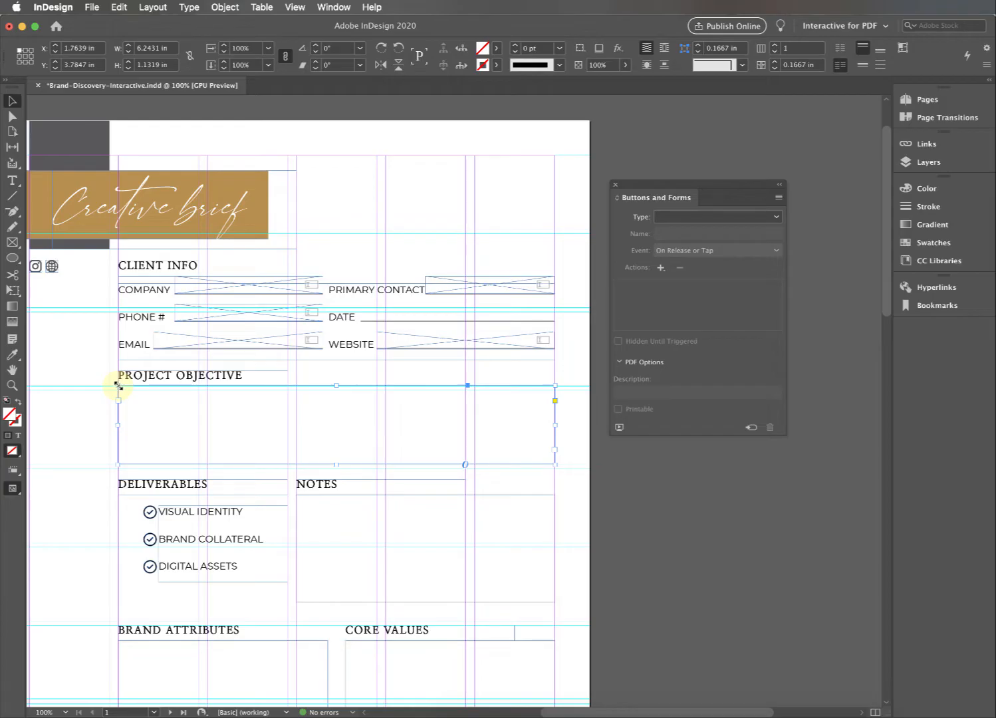
pyautogui.moveTo(351, 433)
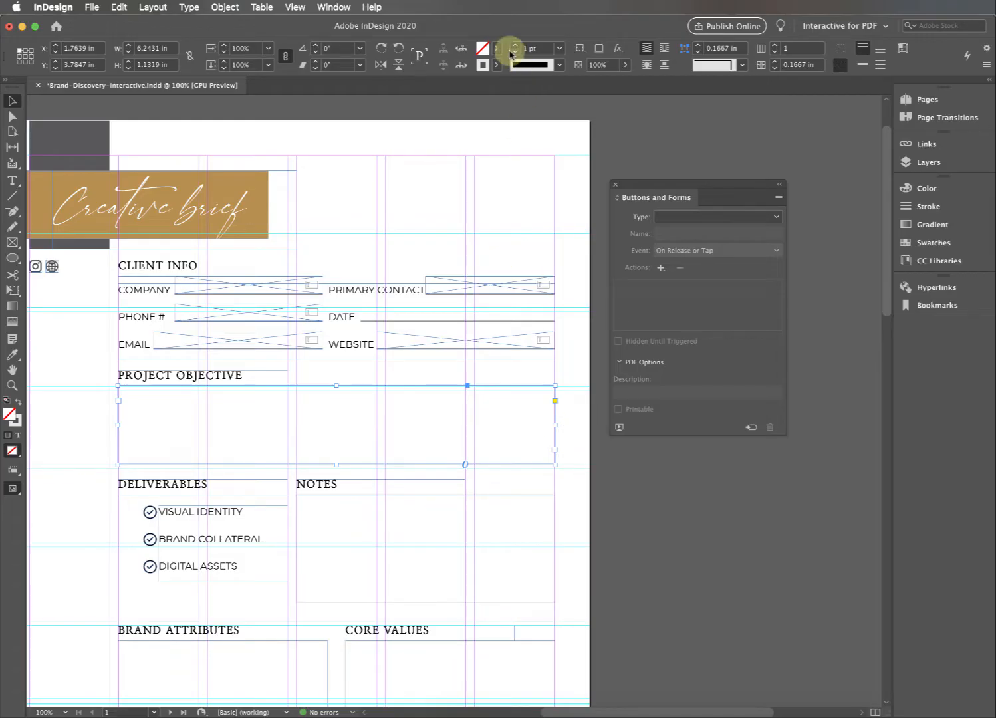
# Set the Project Objective frame's swatch from the Control panel colour list.
pyautogui.click(510, 48)
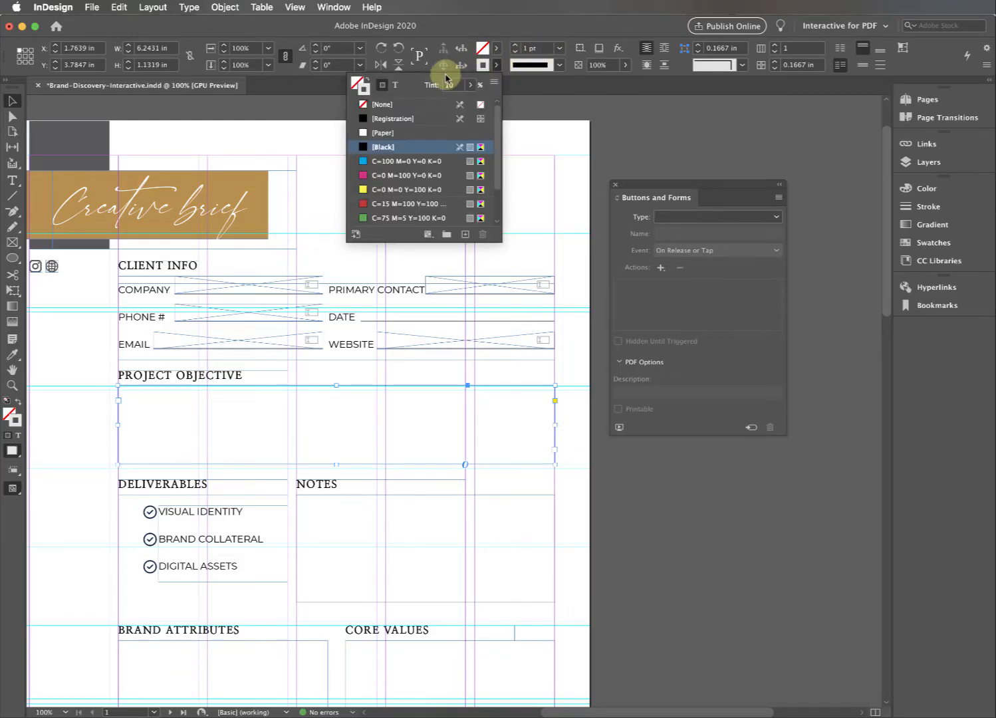
pyautogui.moveTo(431, 152)
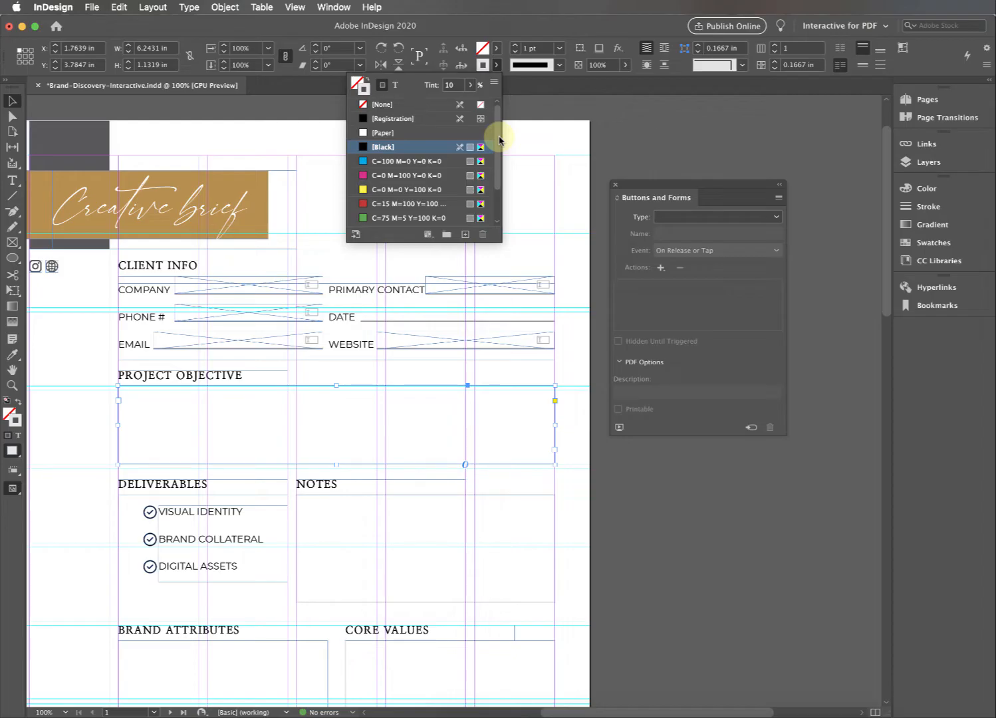
pyautogui.moveTo(524, 151)
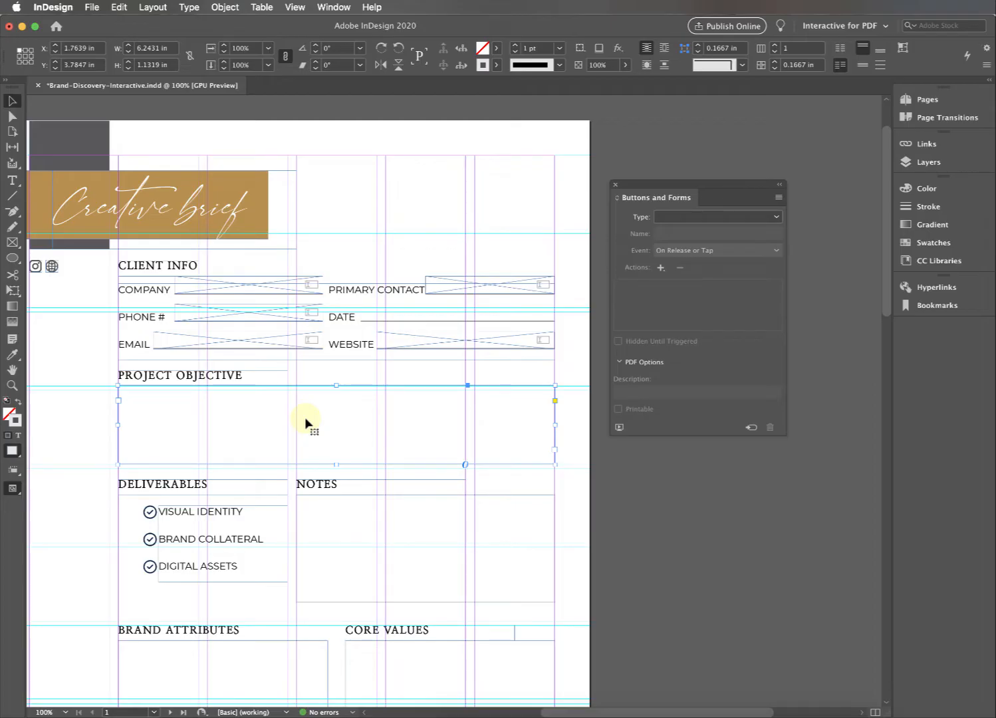
# Convert the PROJECT OBJECTIVE frame to a text field named OBJECTIVE.
pyautogui.rightClick(307, 423)
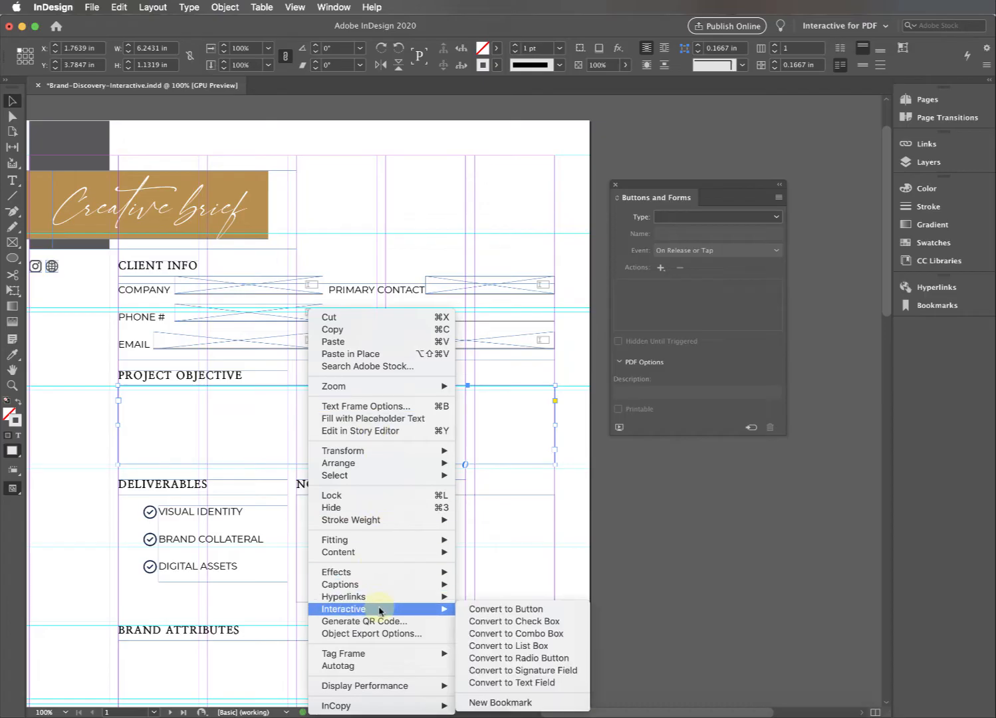
pyautogui.moveTo(532, 682)
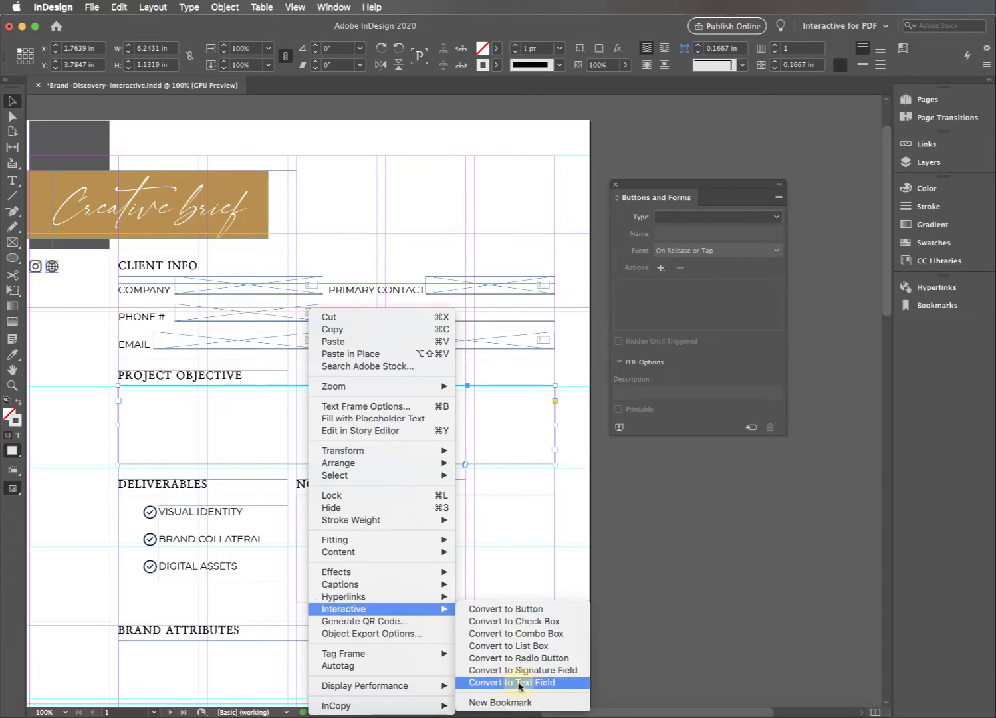
pyautogui.click(512, 682)
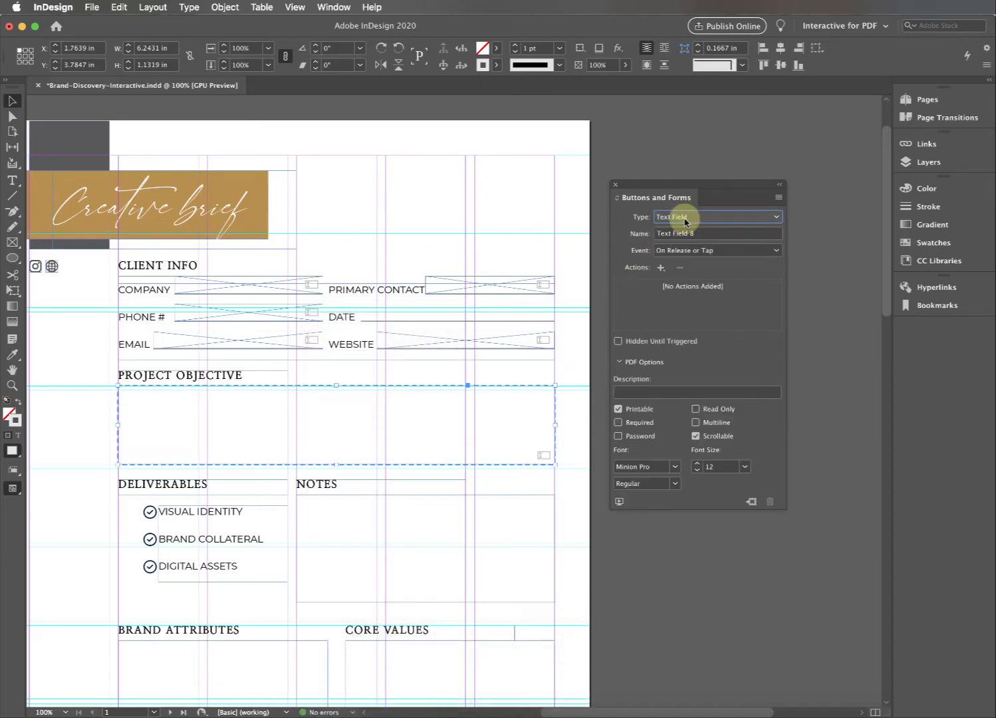
pyautogui.moveTo(165, 436)
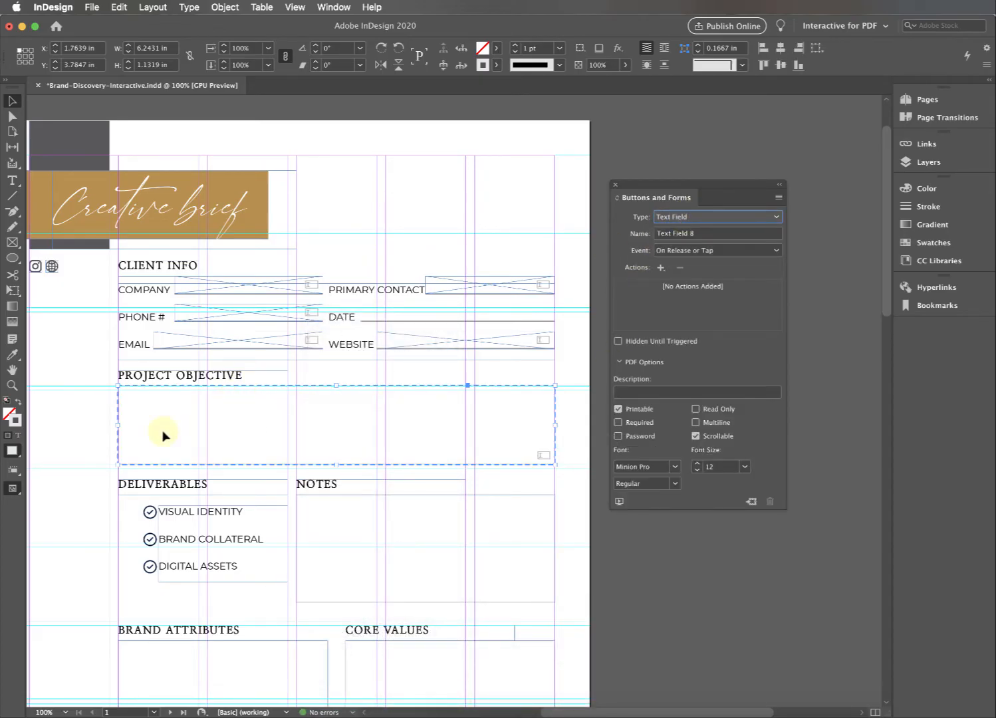
pyautogui.moveTo(339, 491)
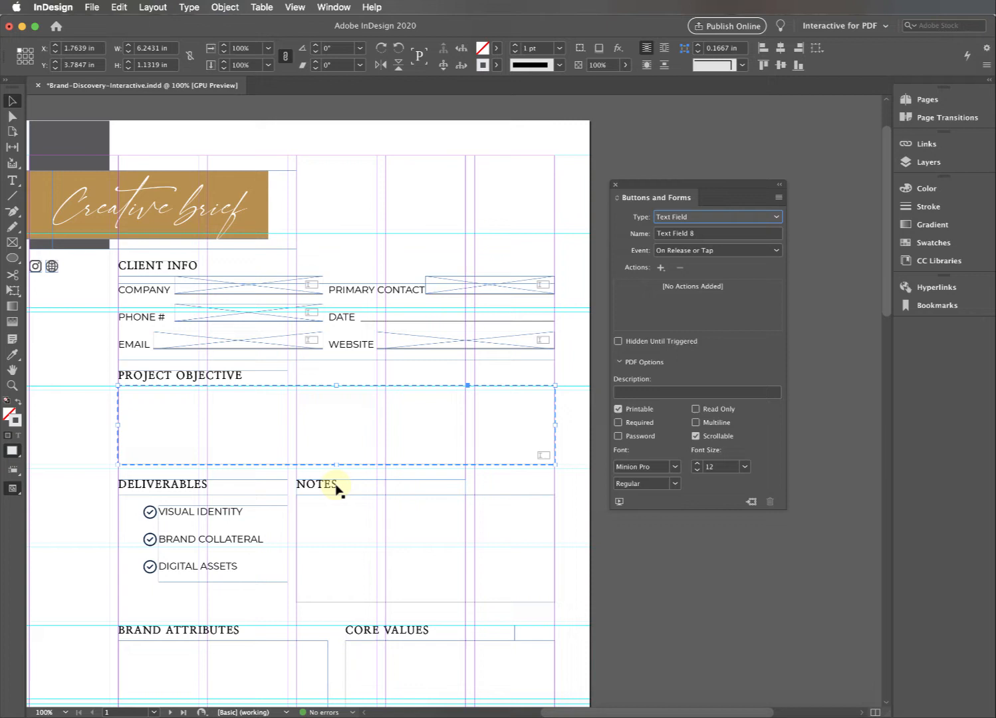
pyautogui.moveTo(561, 323)
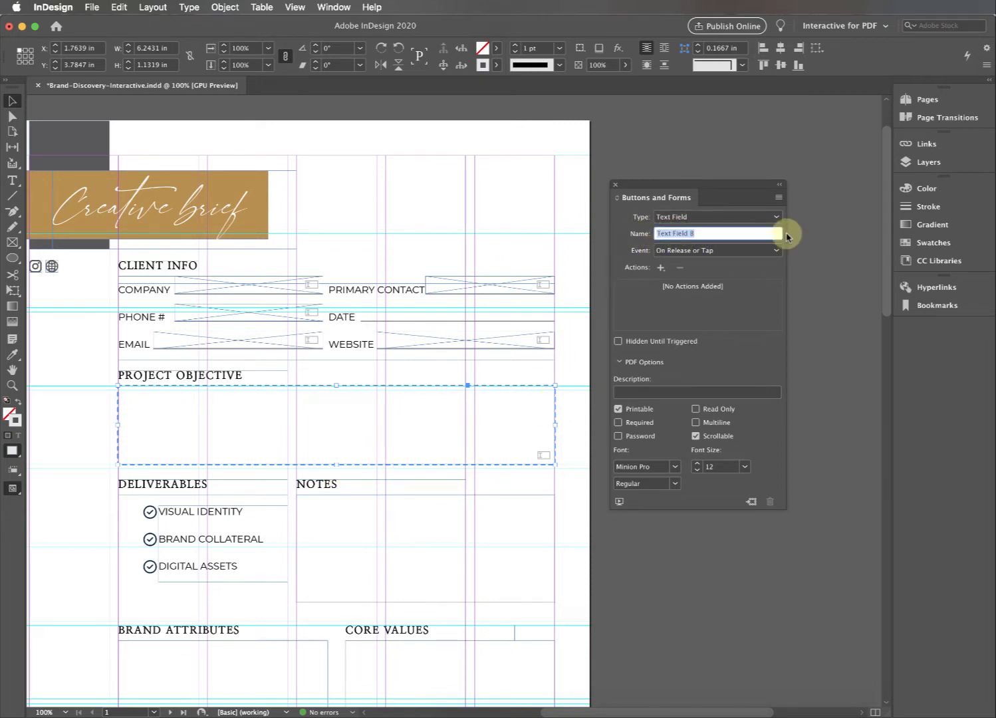
pyautogui.write('OBJECTIVE')
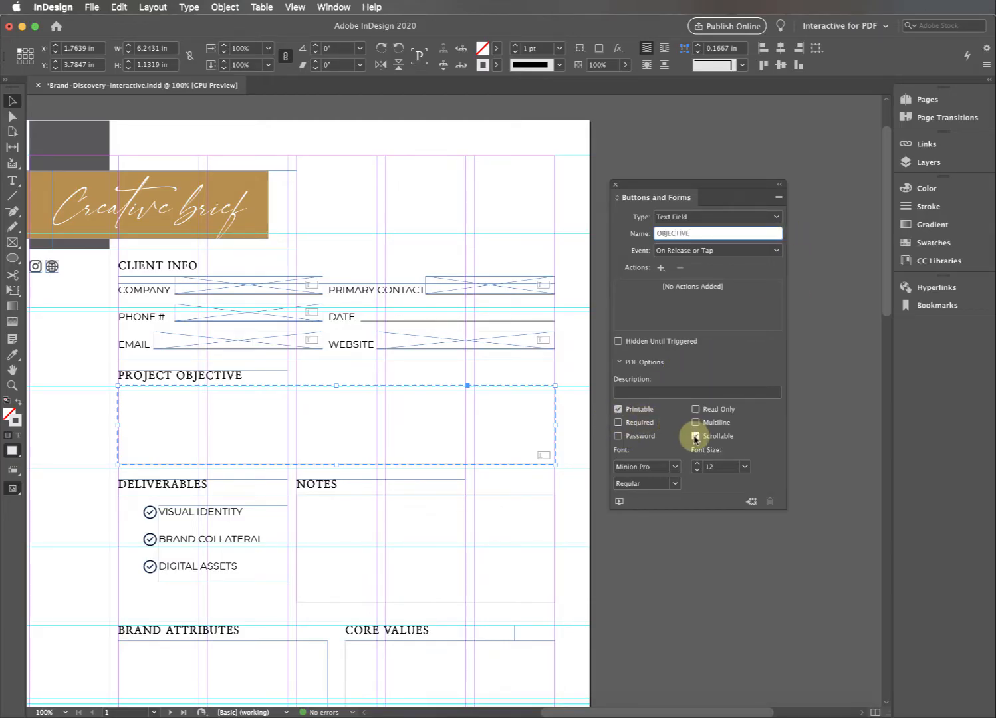
# Make the OBJECTIVE field multiline and set it in Myriad Pro Regular at 9 pt.
pyautogui.click(696, 422)
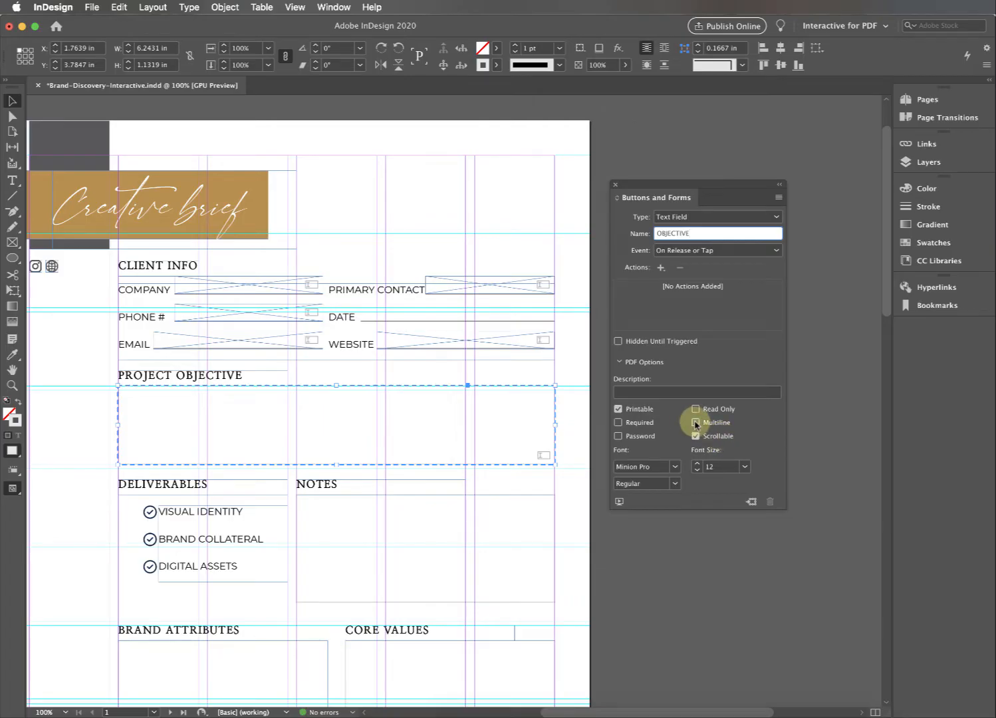
pyautogui.click(695, 421)
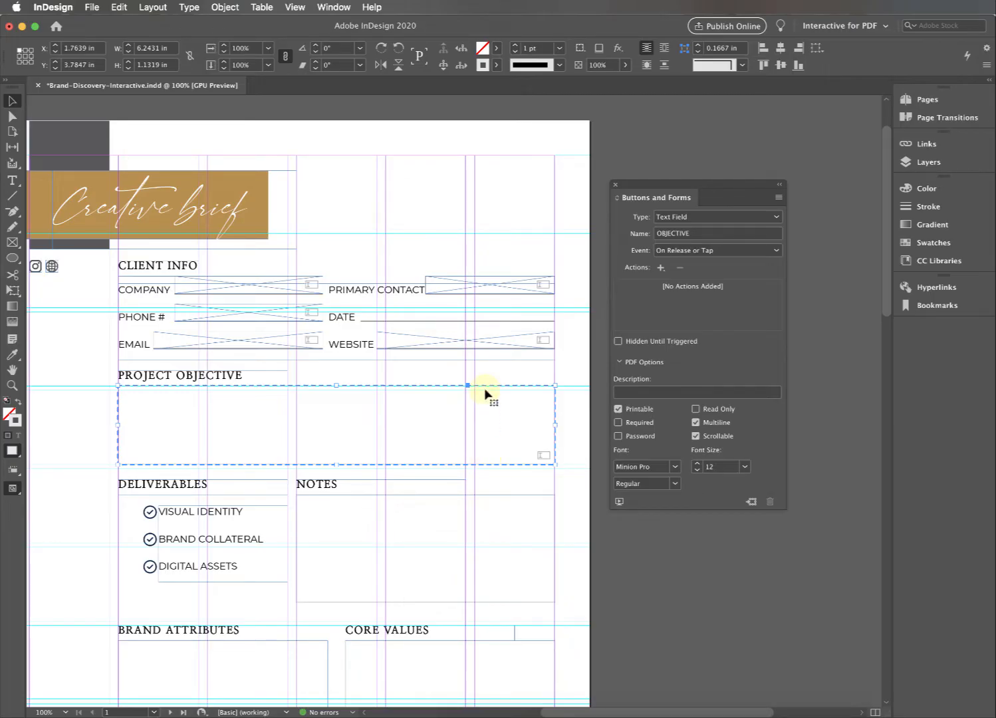
pyautogui.moveTo(492, 397)
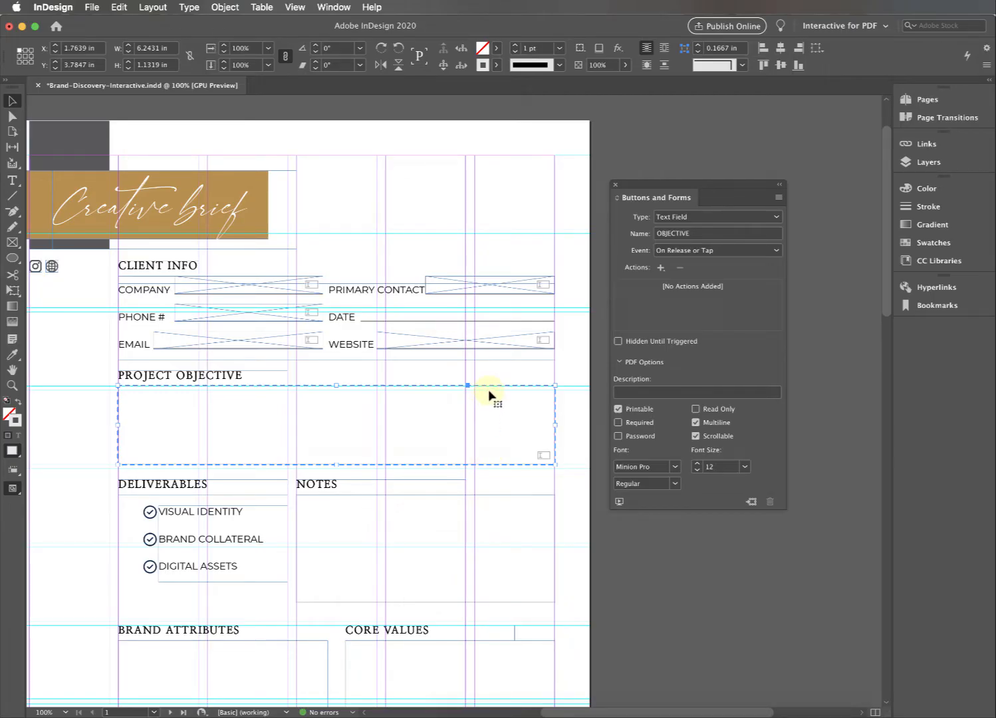
pyautogui.moveTo(489, 474)
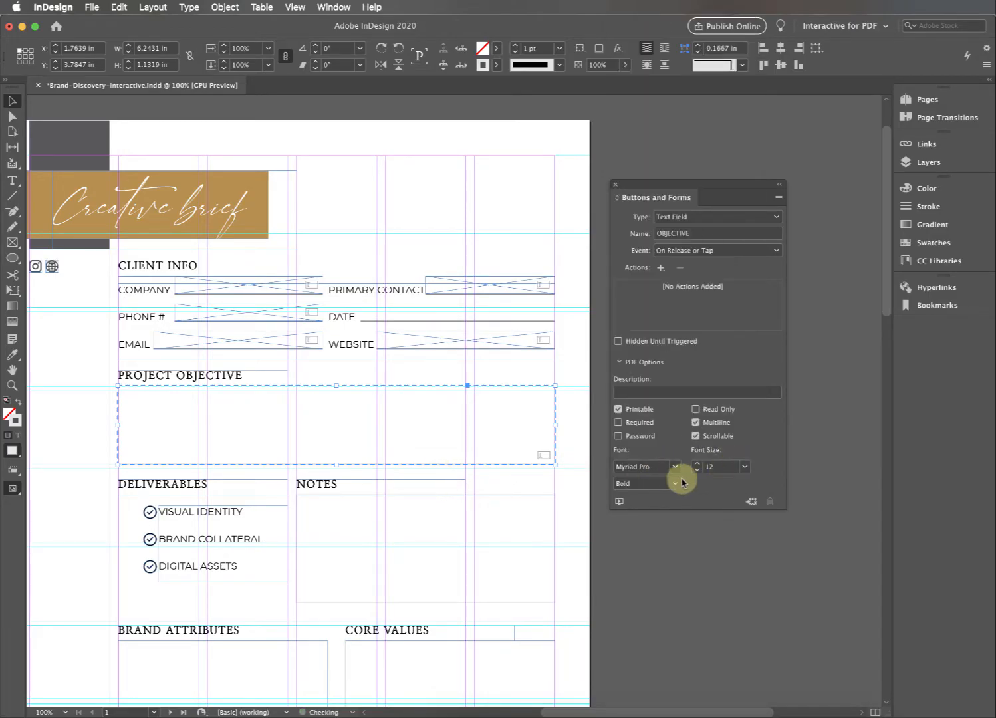
pyautogui.click(697, 468)
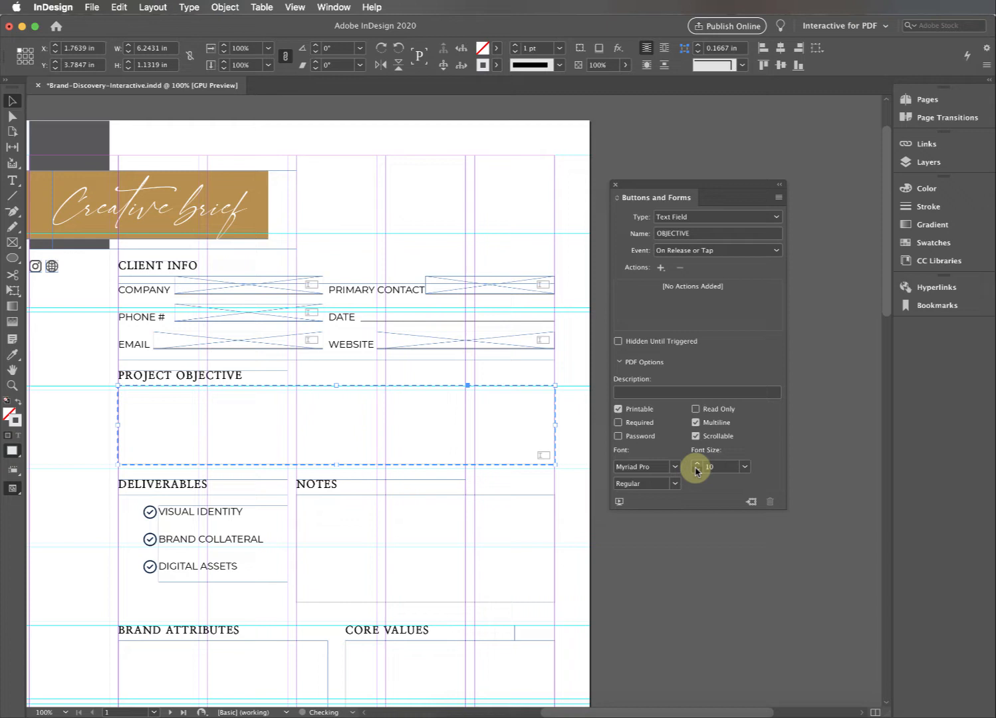
pyautogui.click(697, 469)
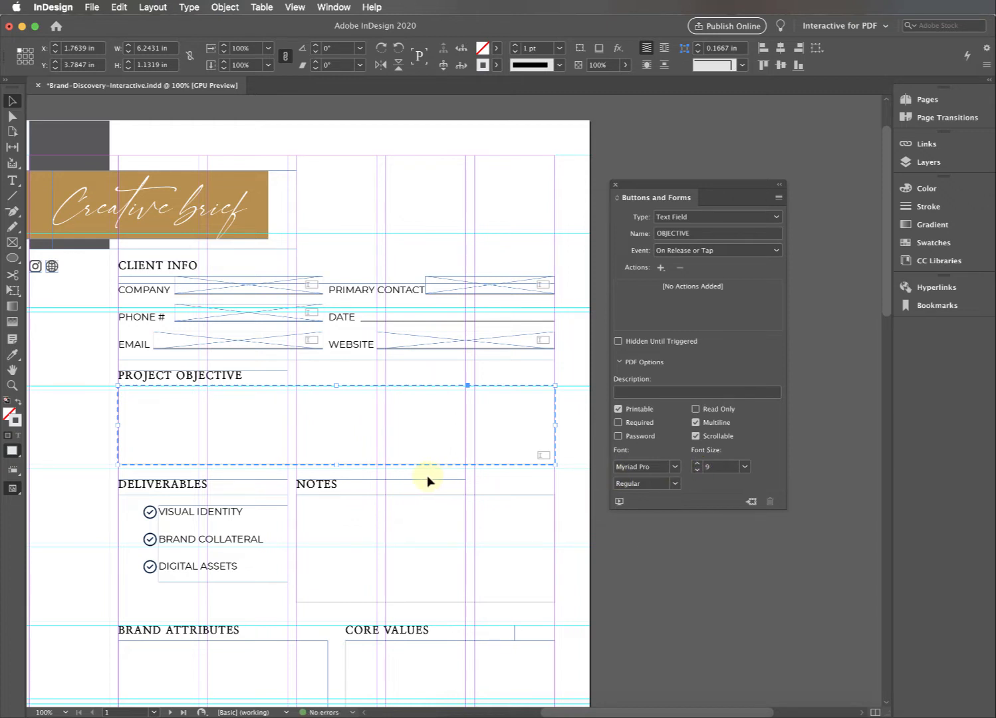
pyautogui.scroll(-3)
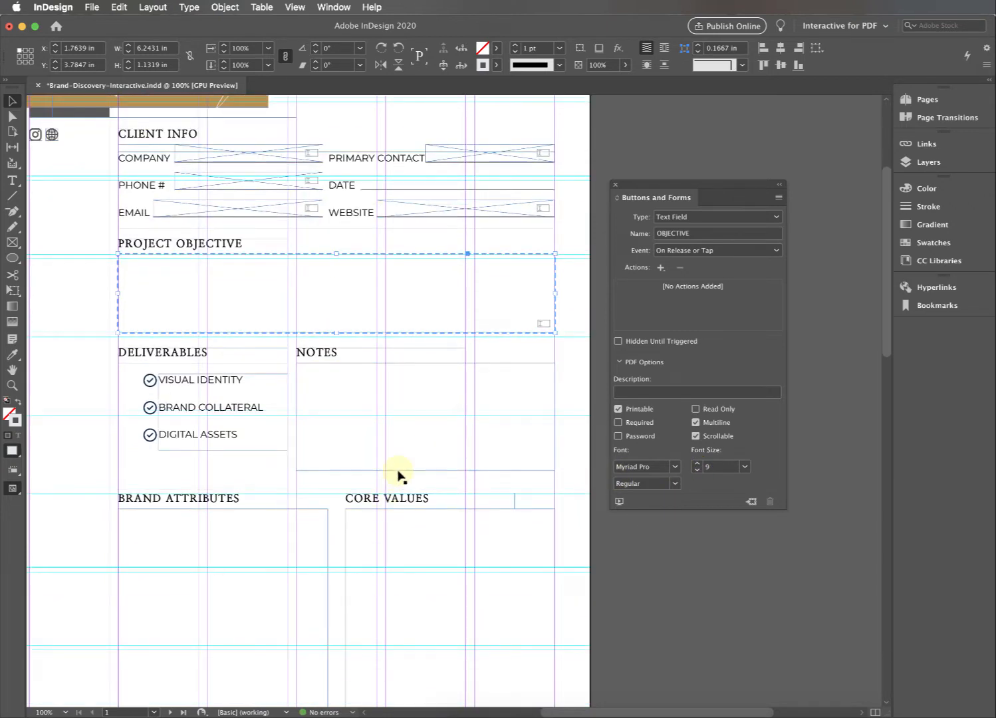
pyautogui.click(482, 506)
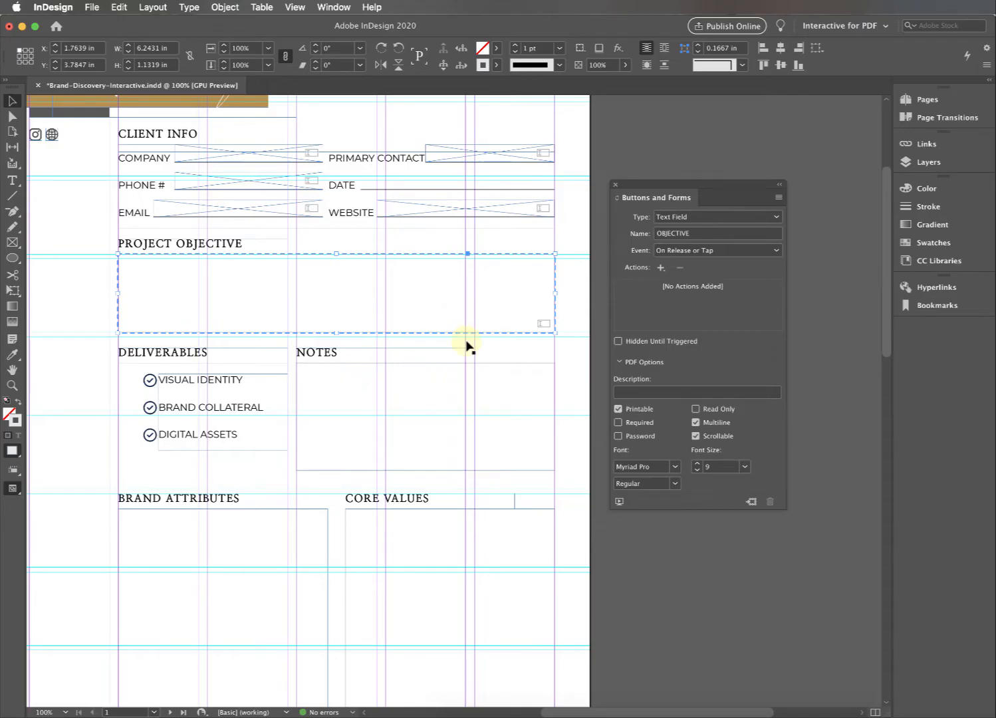
# Place a copy of the OBJECTIVE field in the NOTES box, resized to fit and renamed NOTES.
pyautogui.click(425, 412)
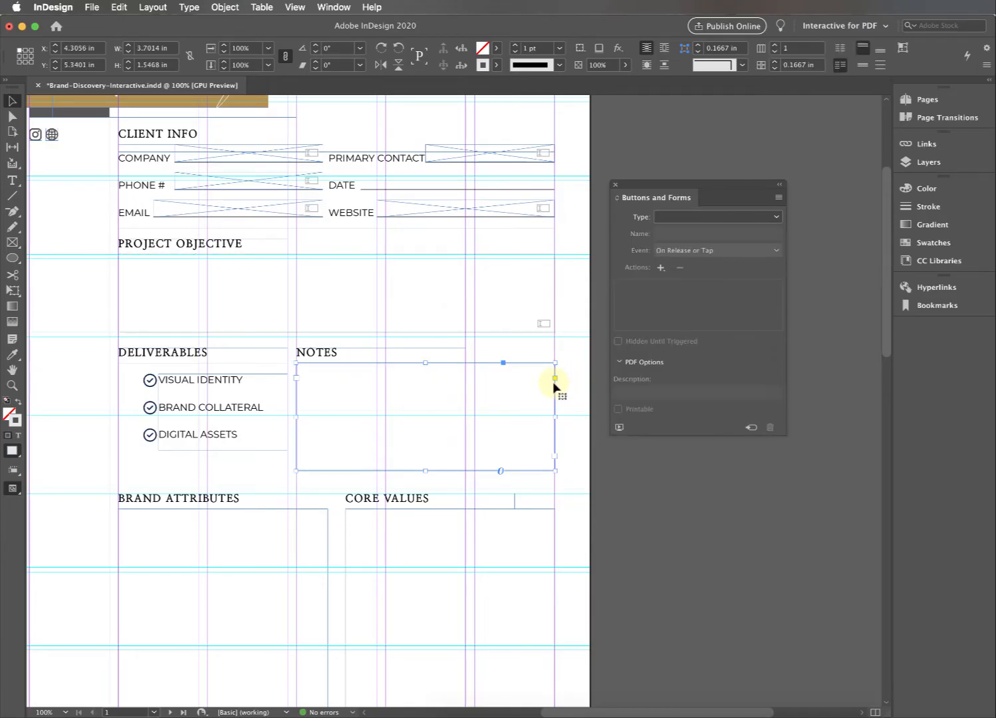
pyautogui.click(330, 291)
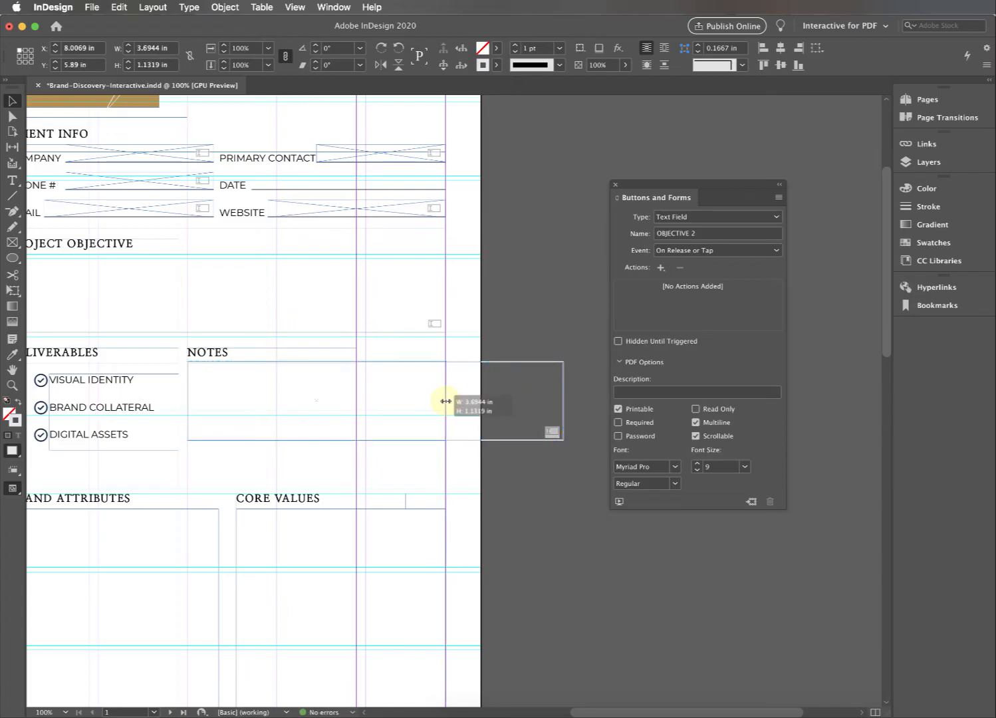
pyautogui.moveTo(446, 402); pyautogui.dragTo(314, 475)
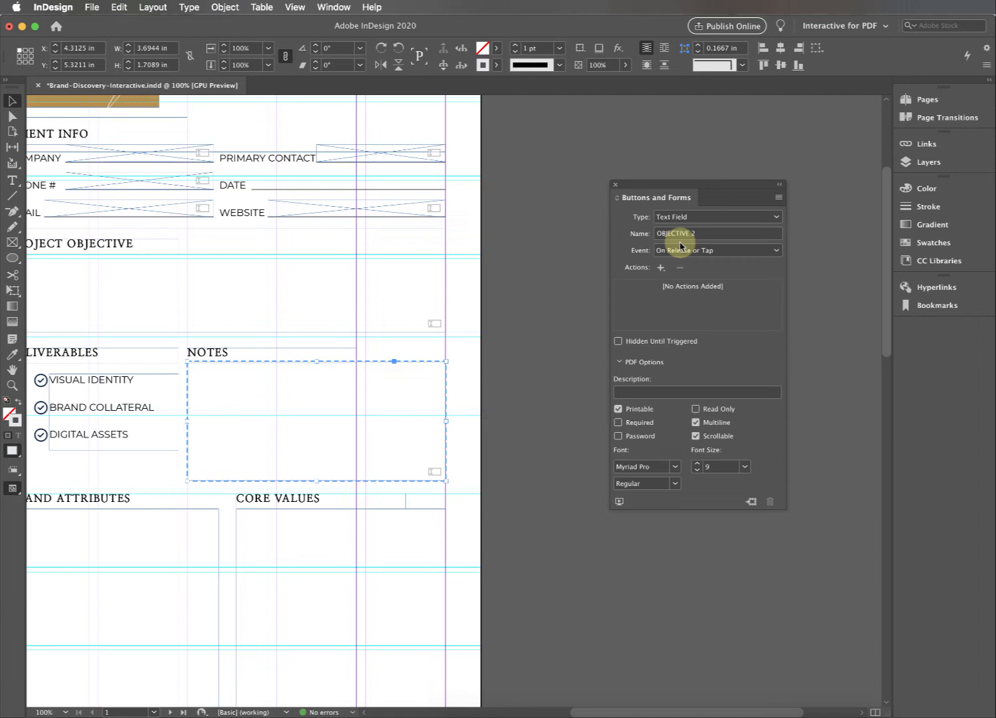
pyautogui.write('NOT')
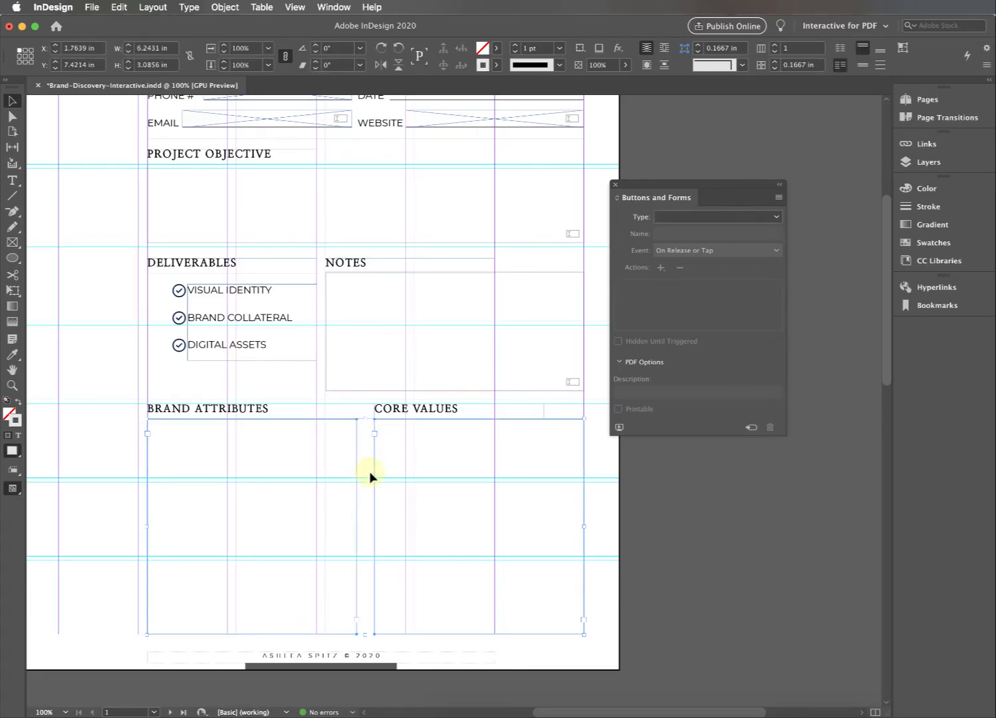
# Make both boxes 9 pt Myriad Pro text fields named BRAND ATTRIBUTES and VALUES.
pyautogui.click(717, 216)
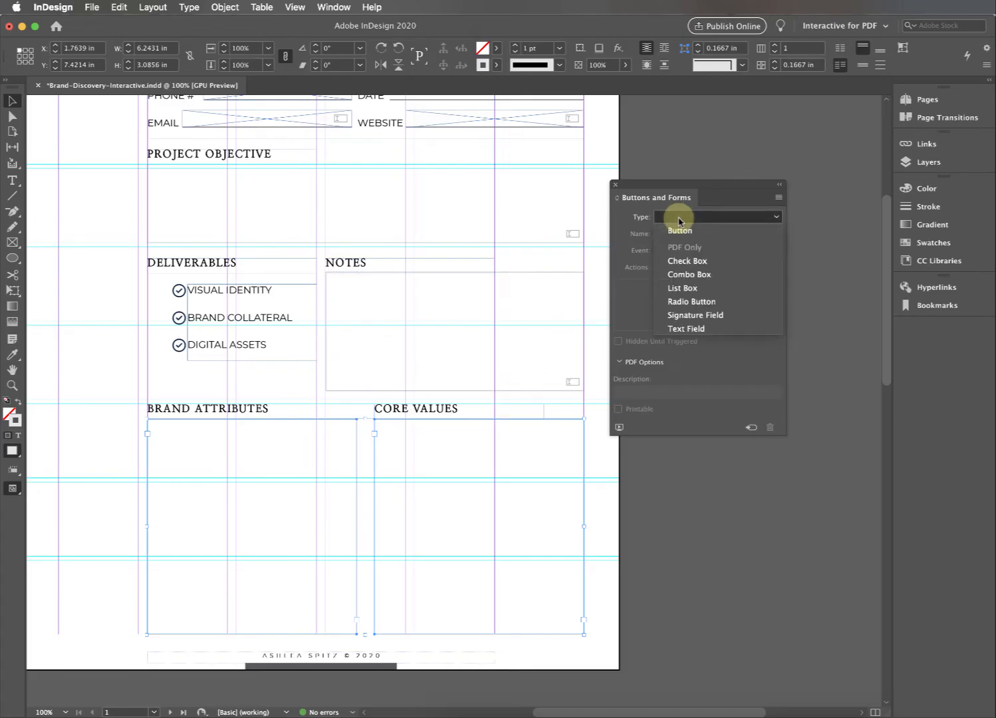
pyautogui.click(687, 329)
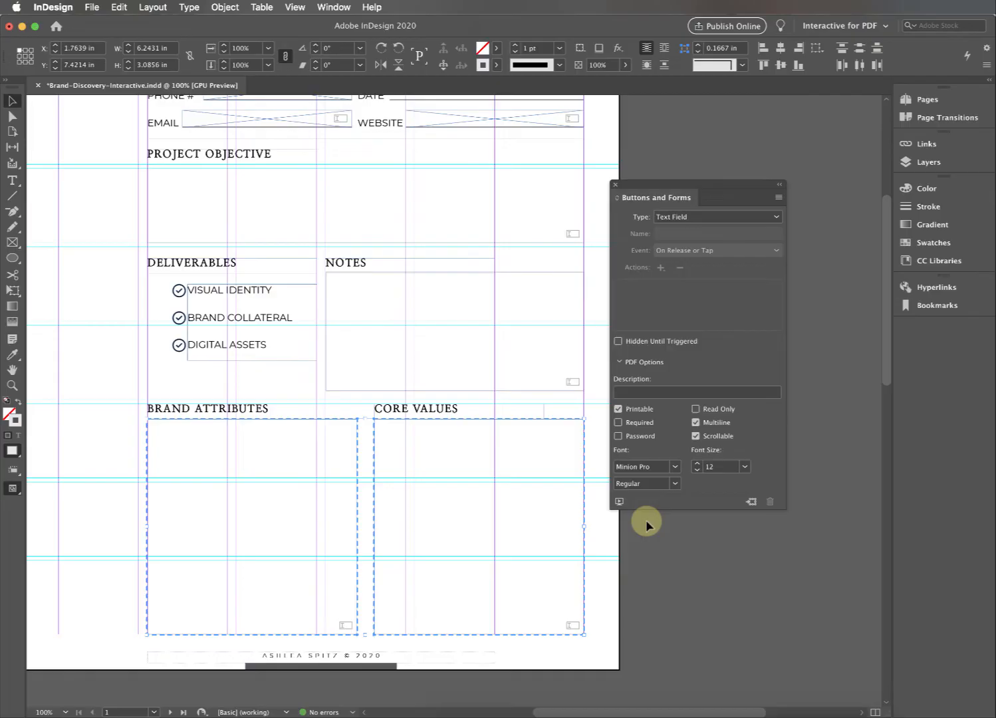
pyautogui.click(674, 467)
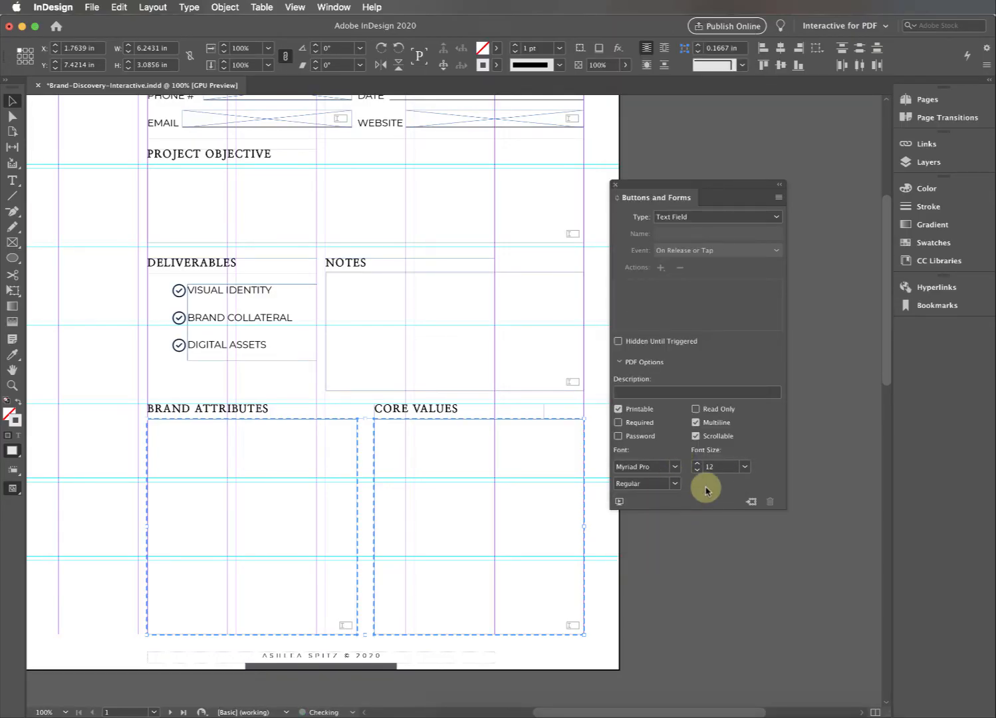
pyautogui.click(697, 470)
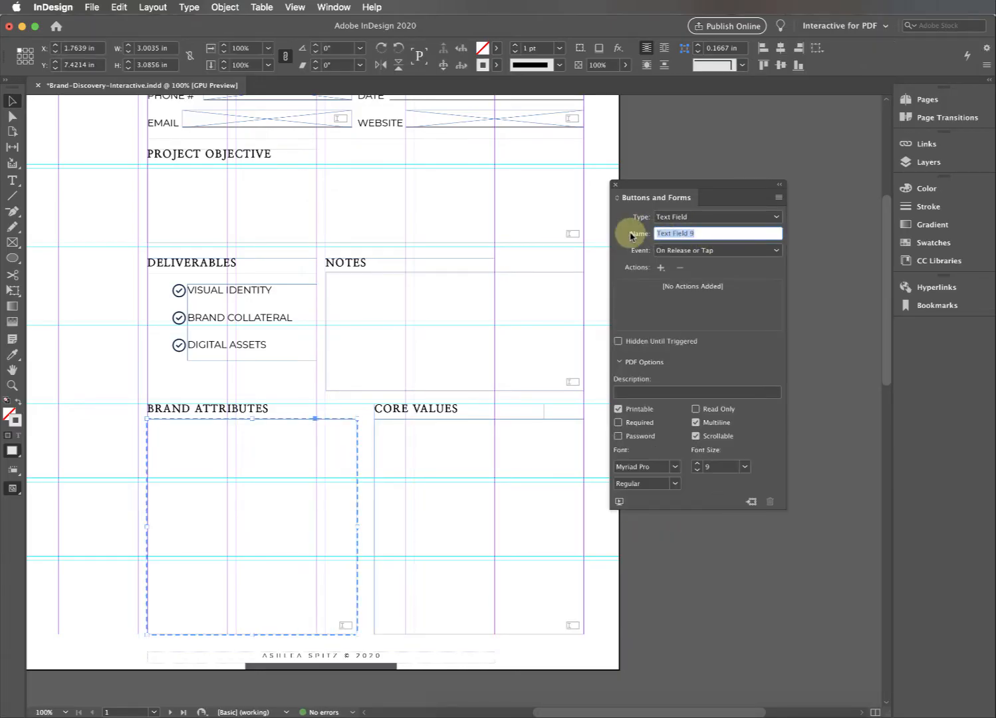
pyautogui.write('BRAND AT')
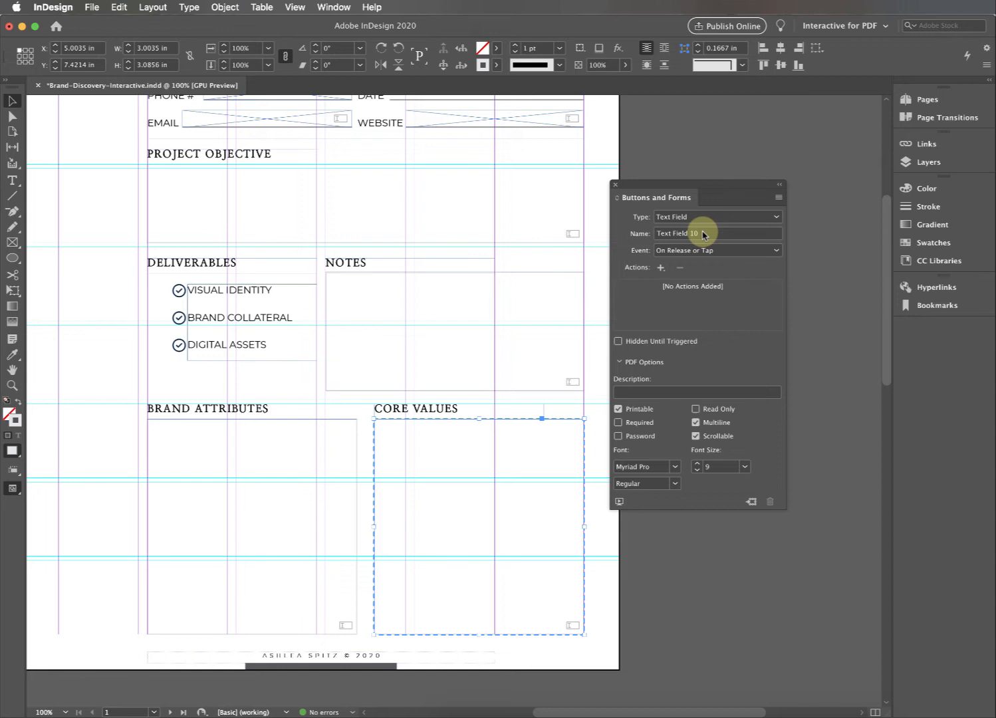
pyautogui.write('VALUES')
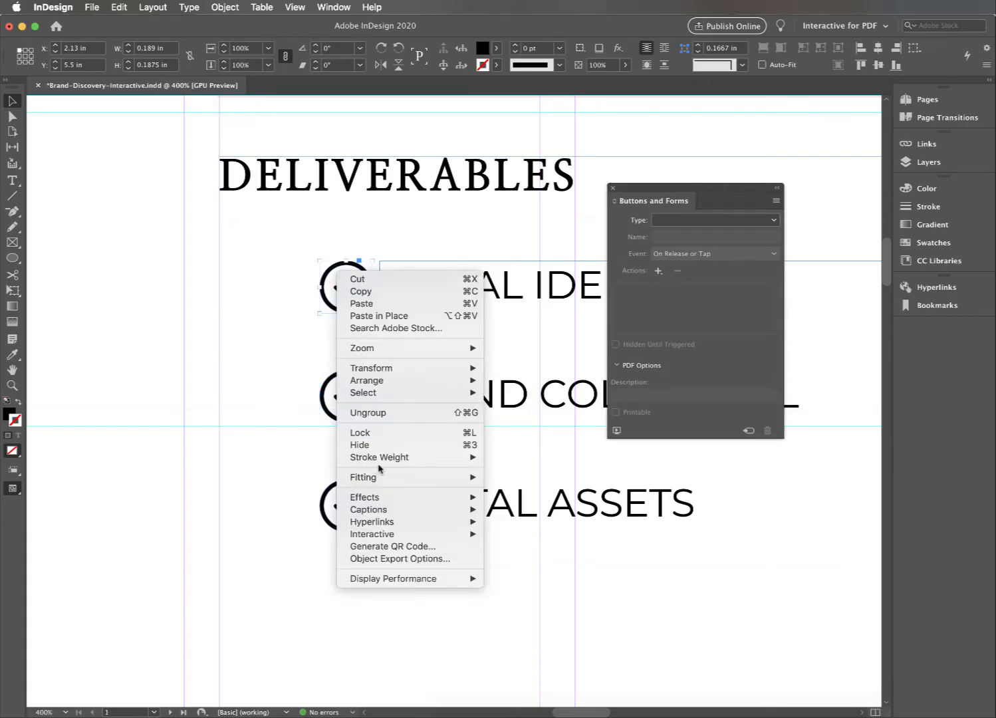
pyautogui.moveTo(373, 534)
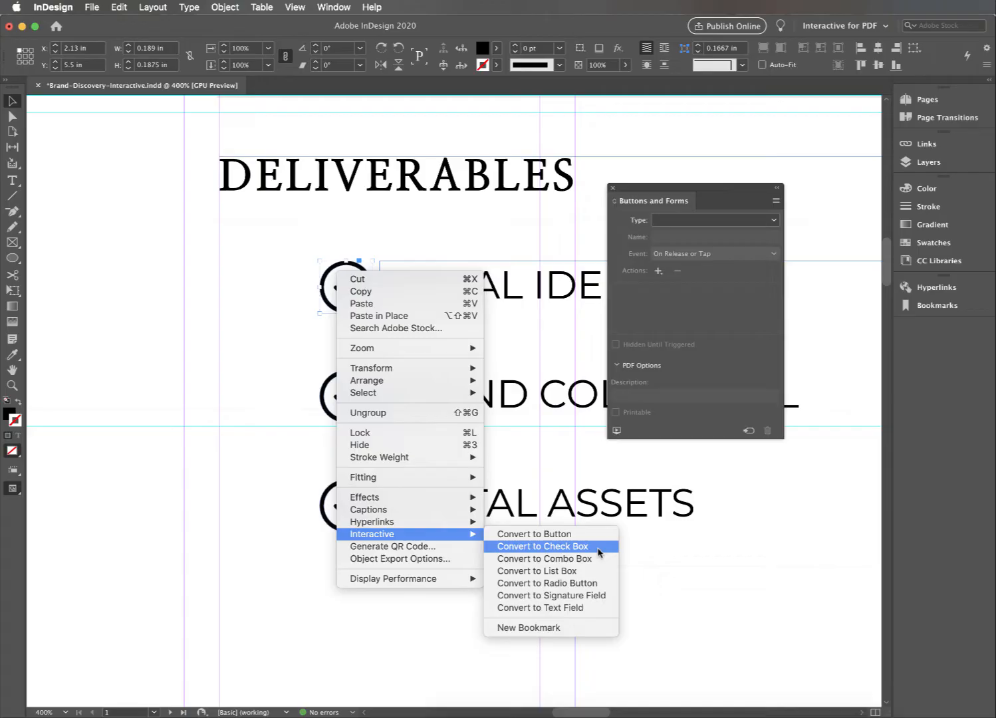
# Turn the first deliverable's checkmark into a check box named VISUAL IDENTITY.
pyautogui.click(543, 546)
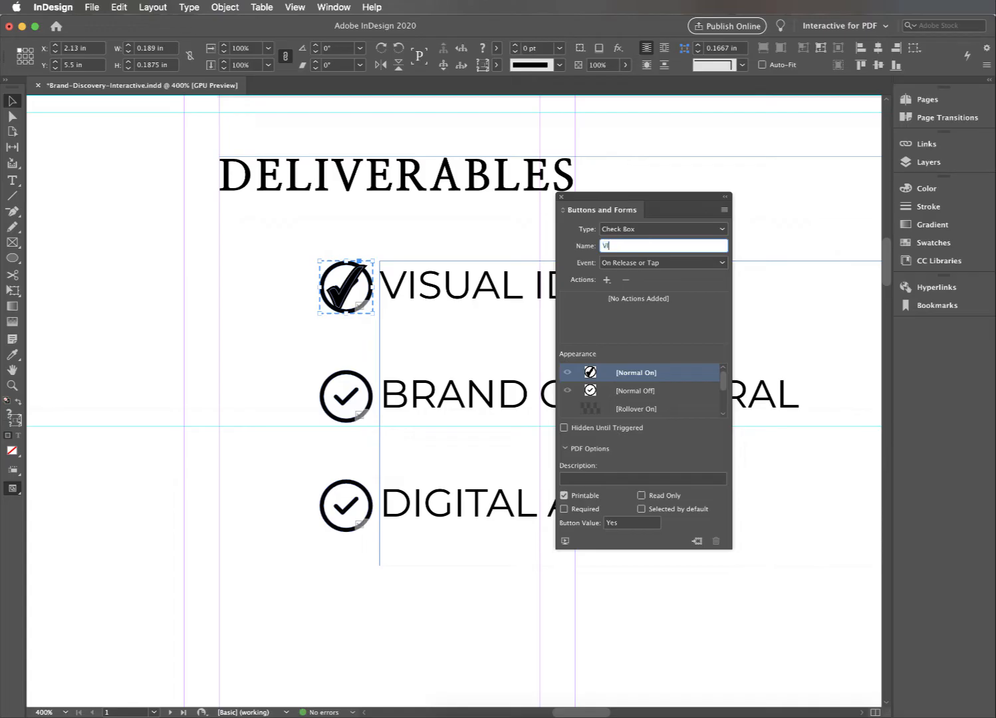
pyautogui.write('VISUAL IDENTITY')
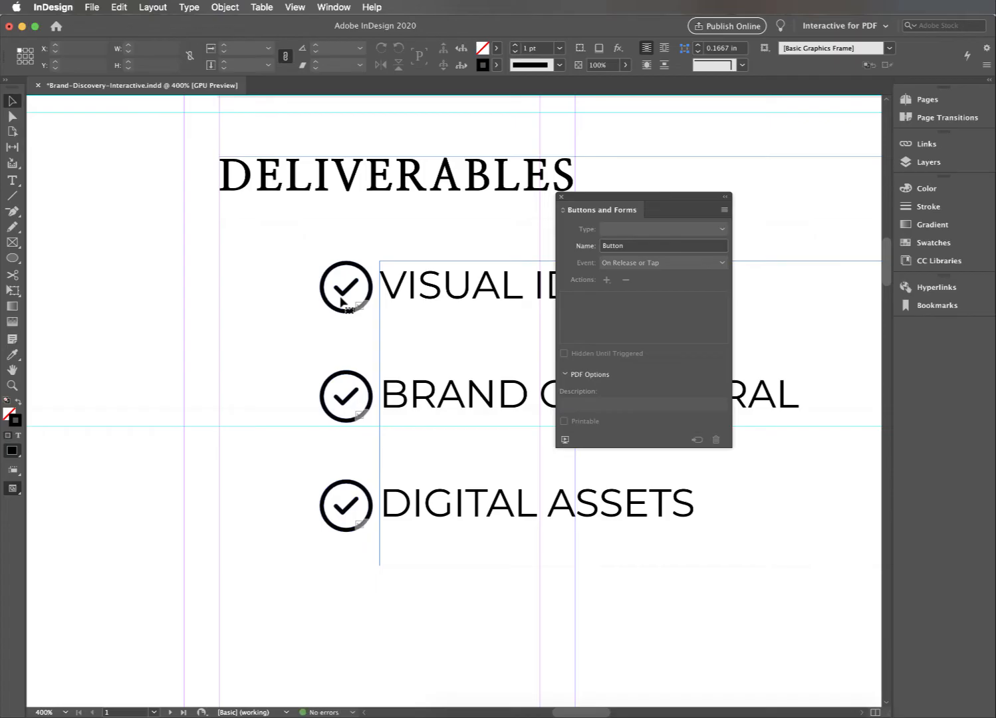
# Review the Normal Off and On states of the three deliverable check boxes.
pyautogui.click(346, 287)
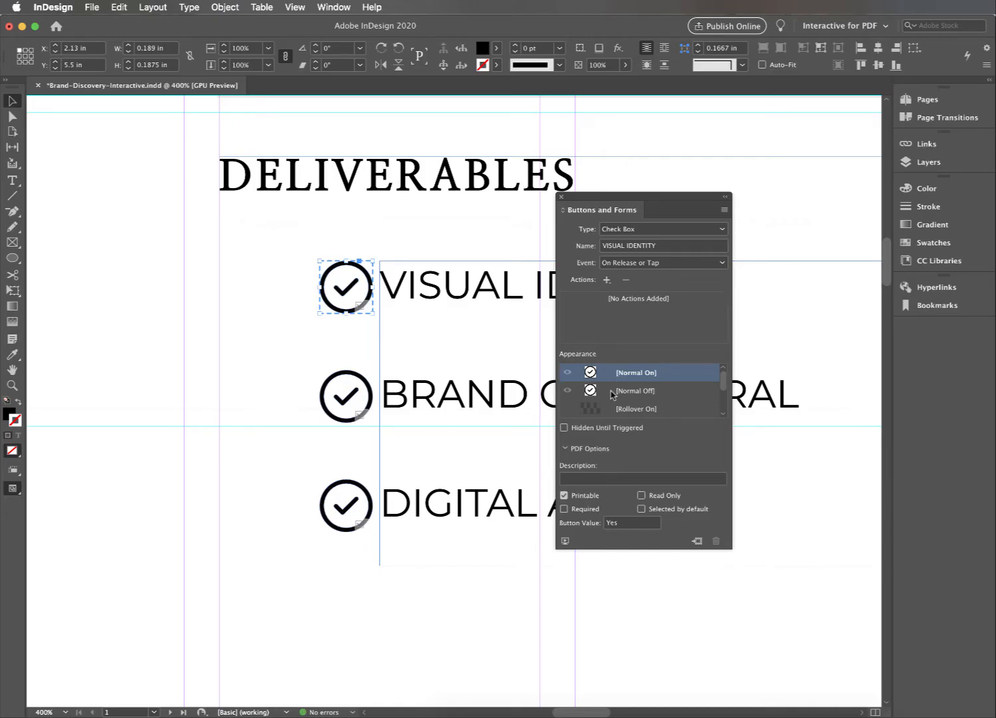
pyautogui.click(635, 391)
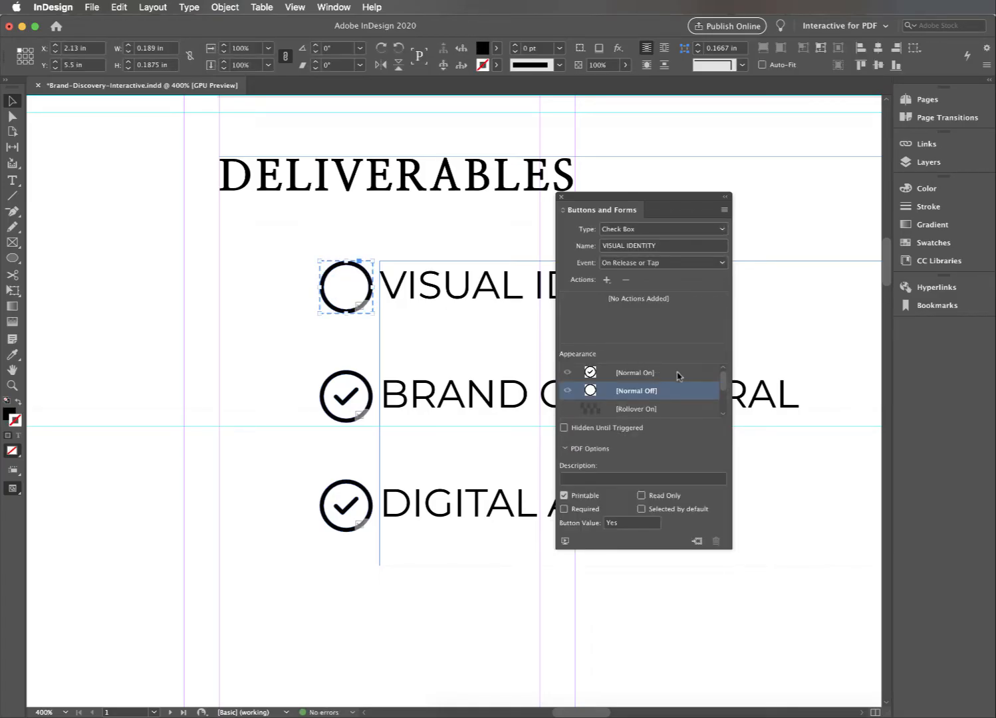
pyautogui.click(635, 373)
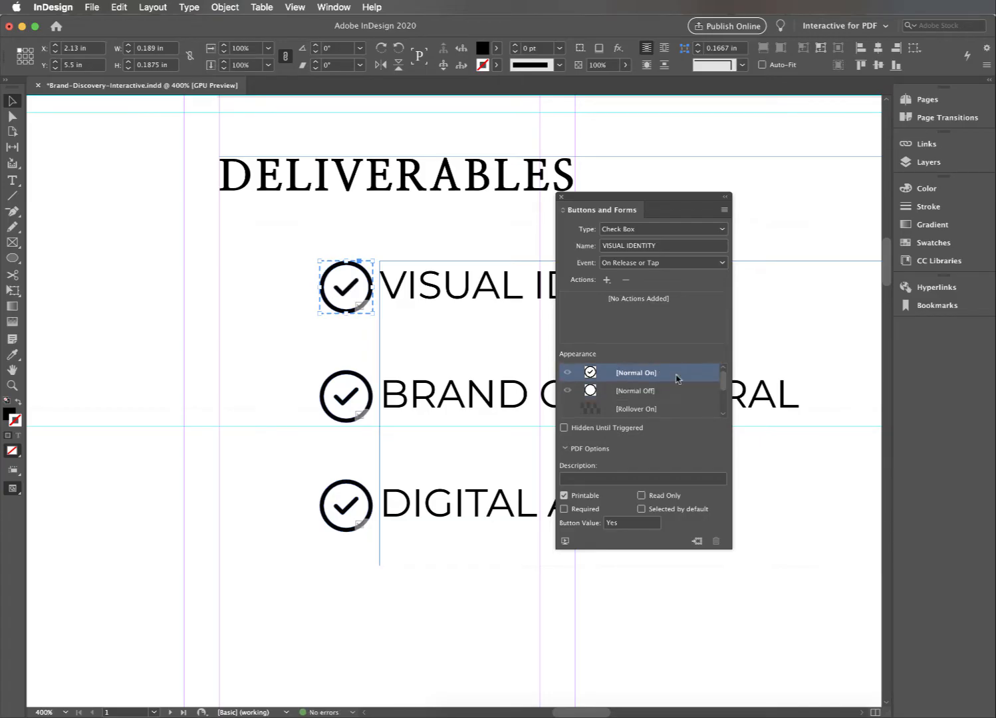
pyautogui.click(346, 396)
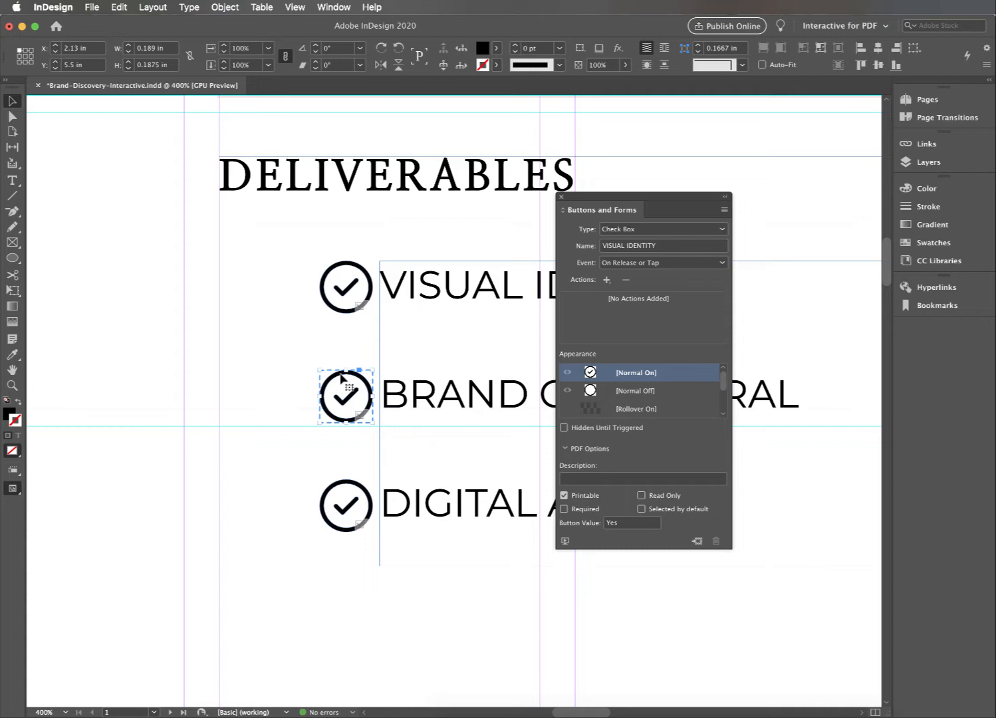
pyautogui.click(345, 505)
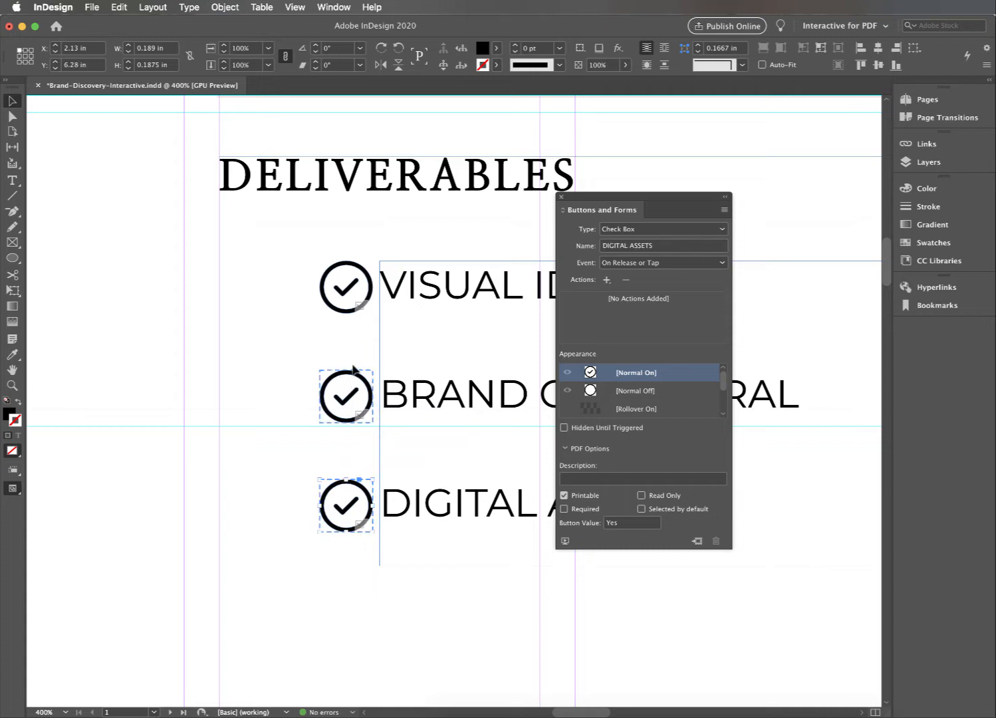
# Show the unchecked empty-circle look on VISUAL IDENTITY, BRAND COLLATERAL and DIGITAL ASSETS.
pyautogui.click(346, 286)
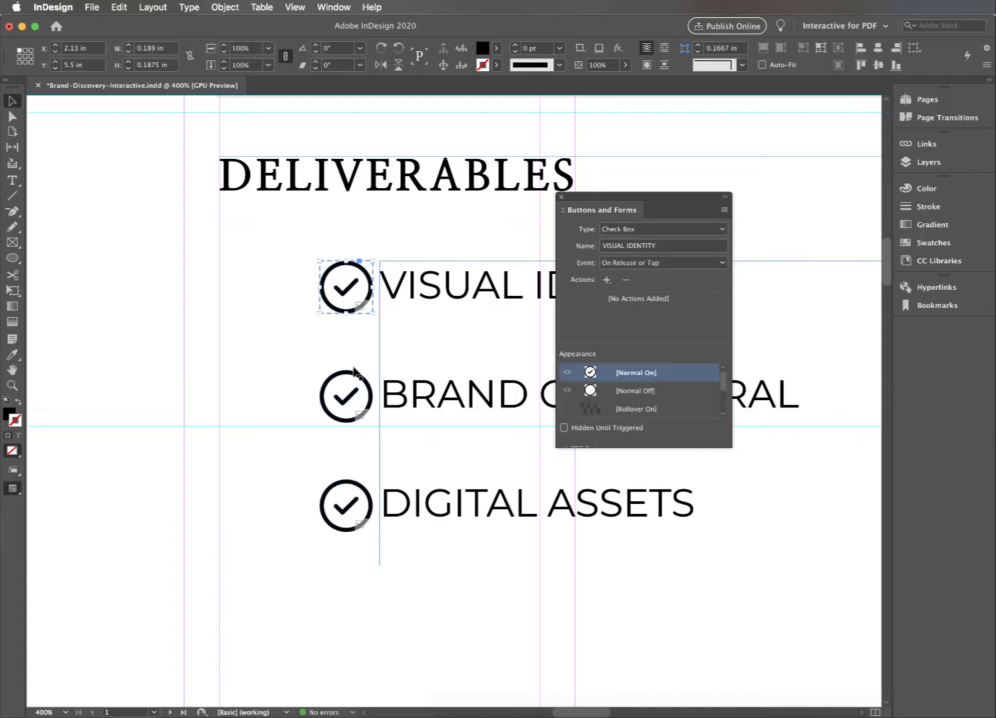
pyautogui.click(636, 391)
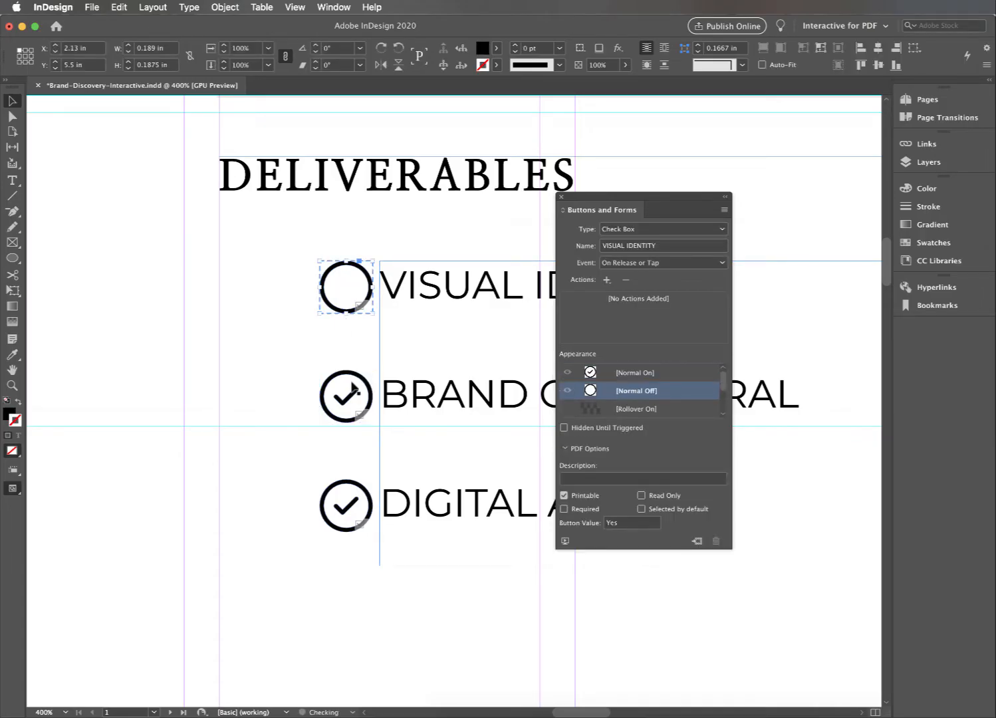
pyautogui.click(346, 394)
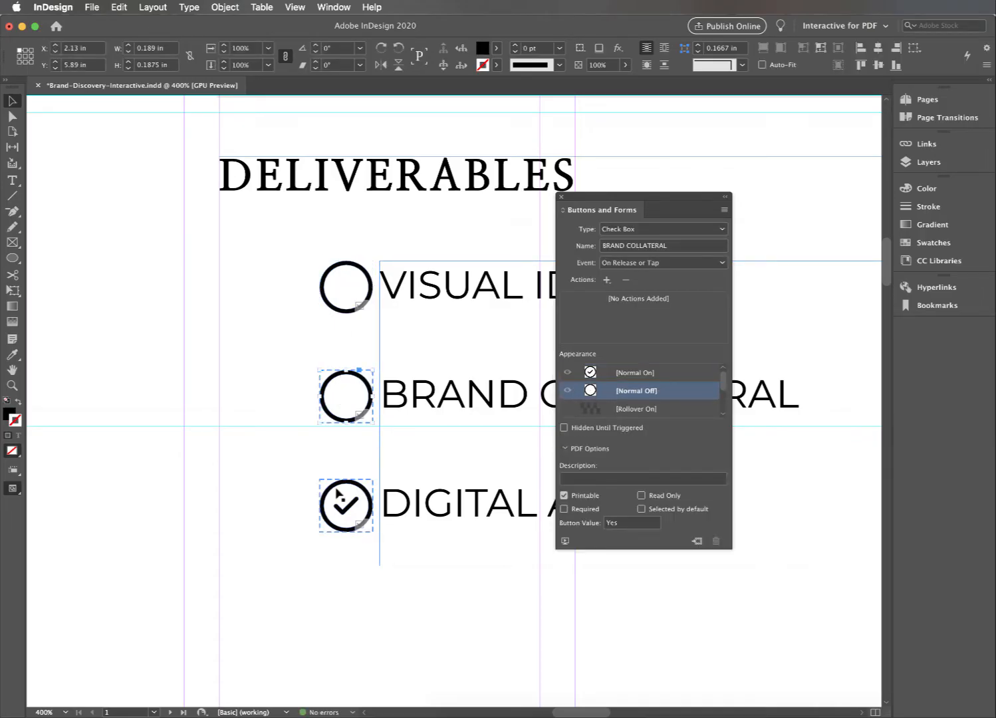
pyautogui.click(346, 506)
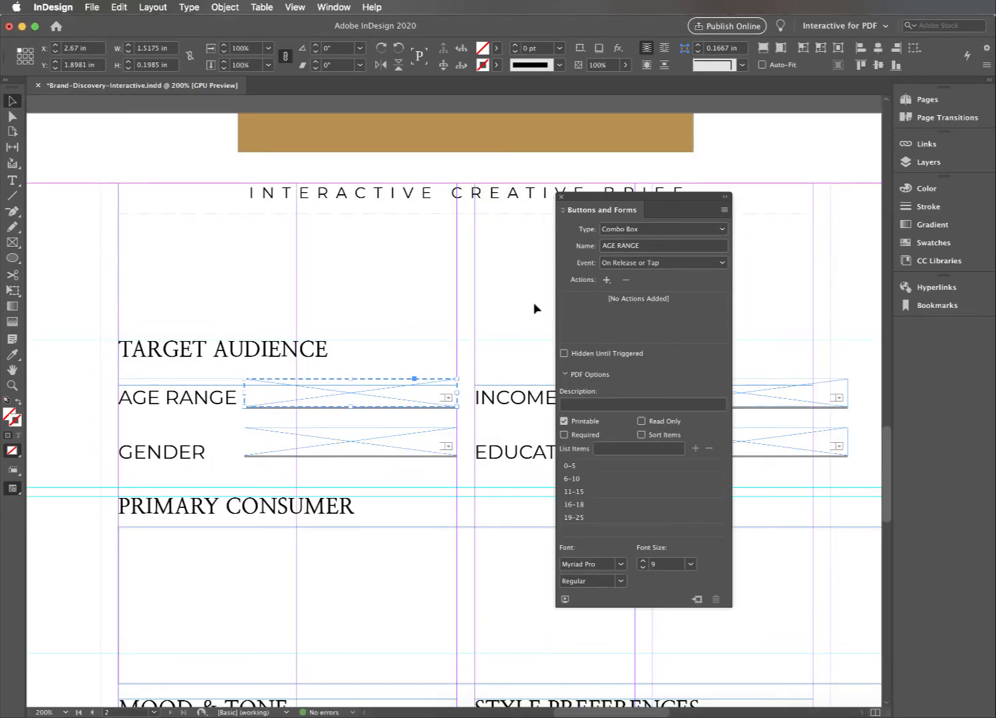
pyautogui.moveTo(450, 304)
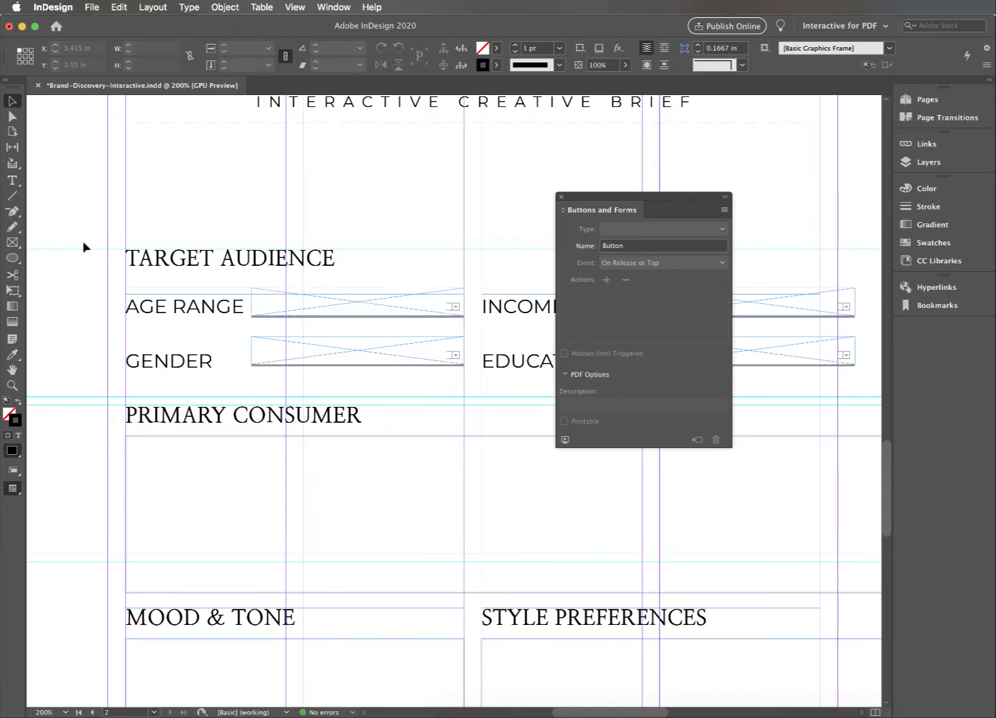
pyautogui.click(12, 242)
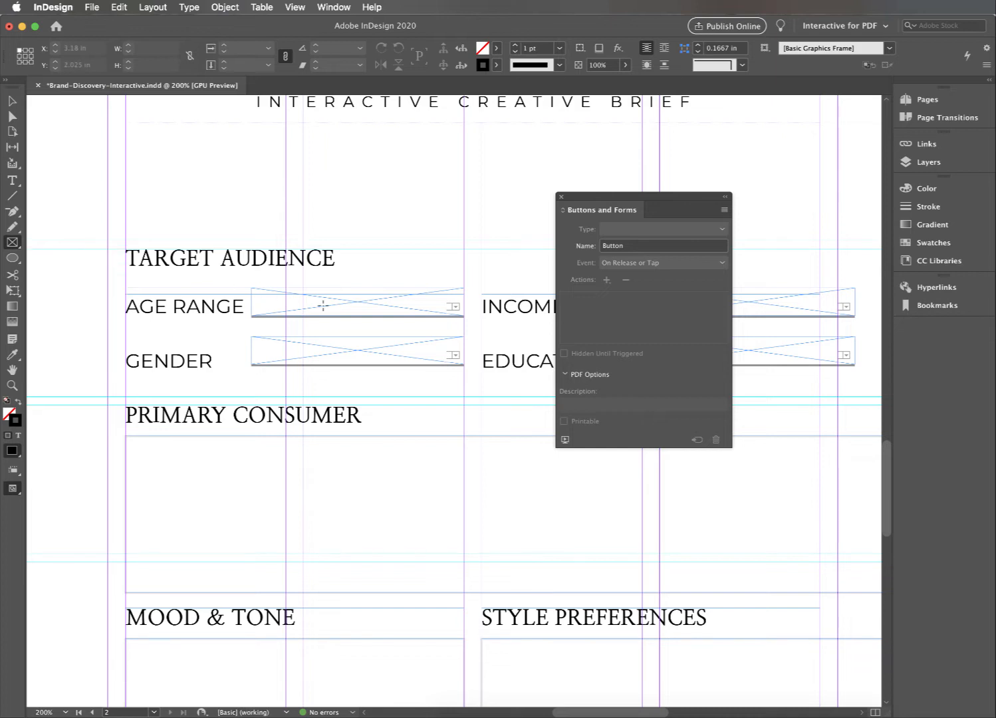
pyautogui.click(354, 306)
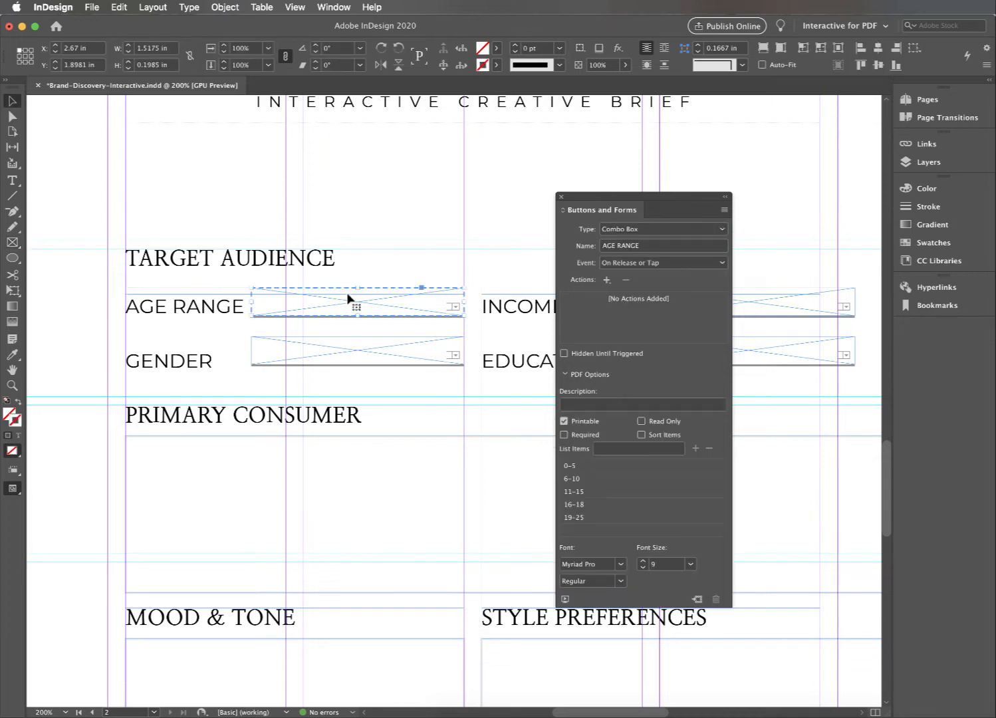
pyautogui.click(662, 228)
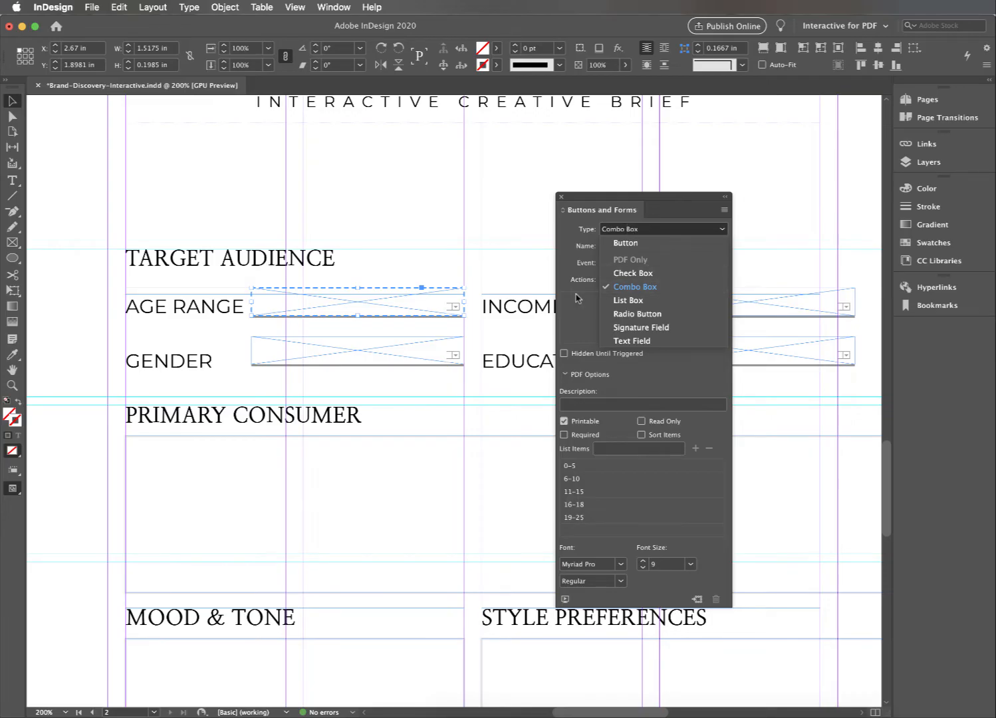
pyautogui.click(635, 287)
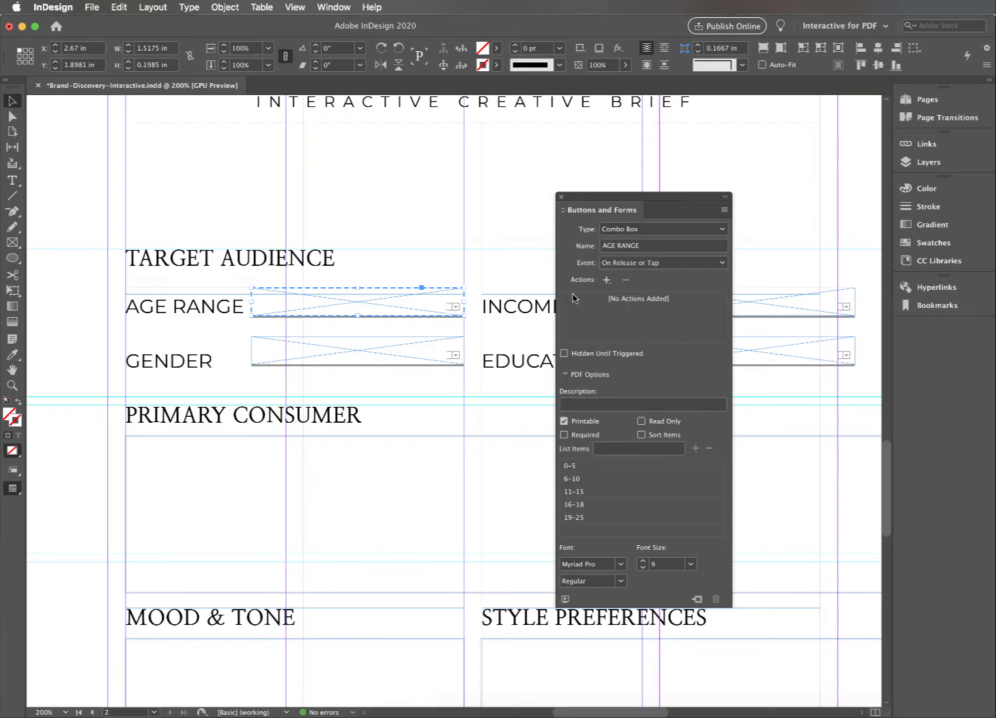
pyautogui.moveTo(411, 312)
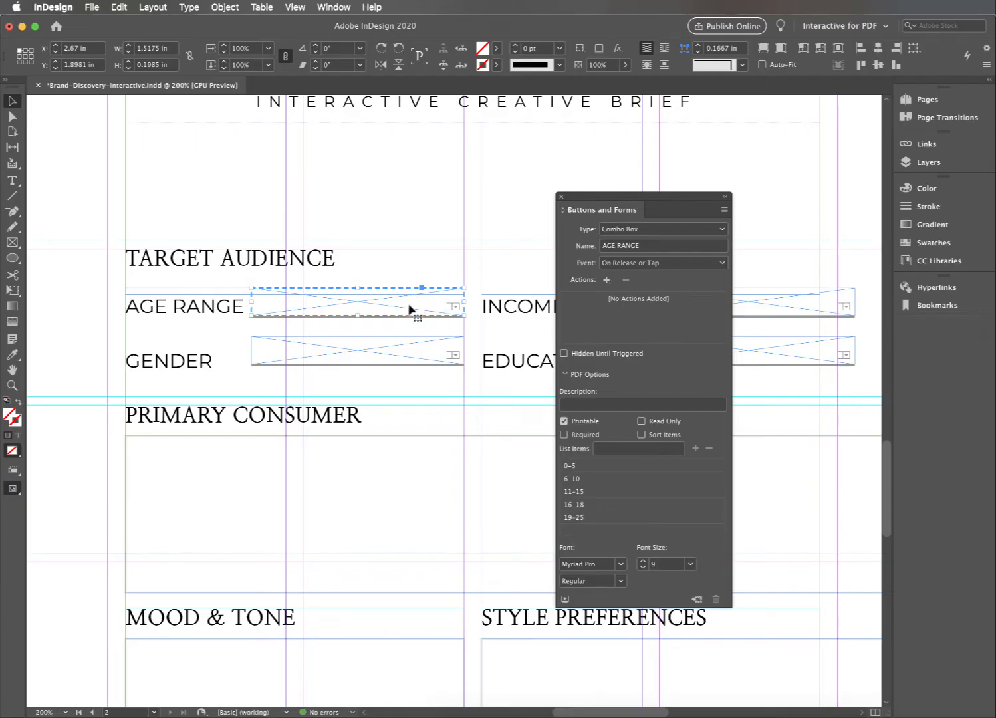
pyautogui.moveTo(407, 387)
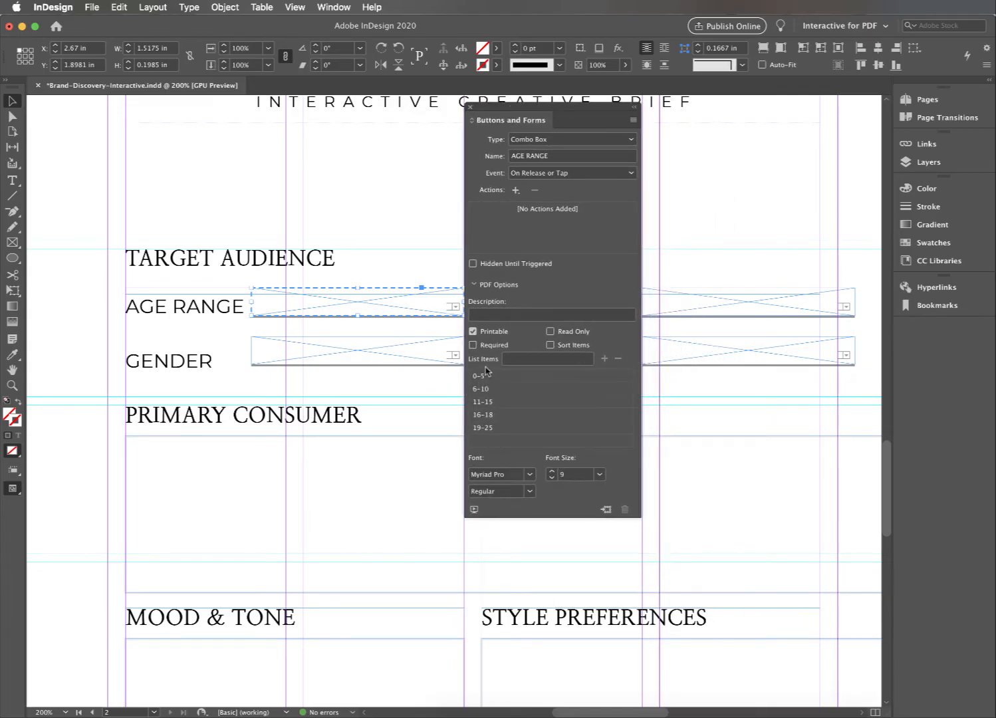
pyautogui.click(482, 388)
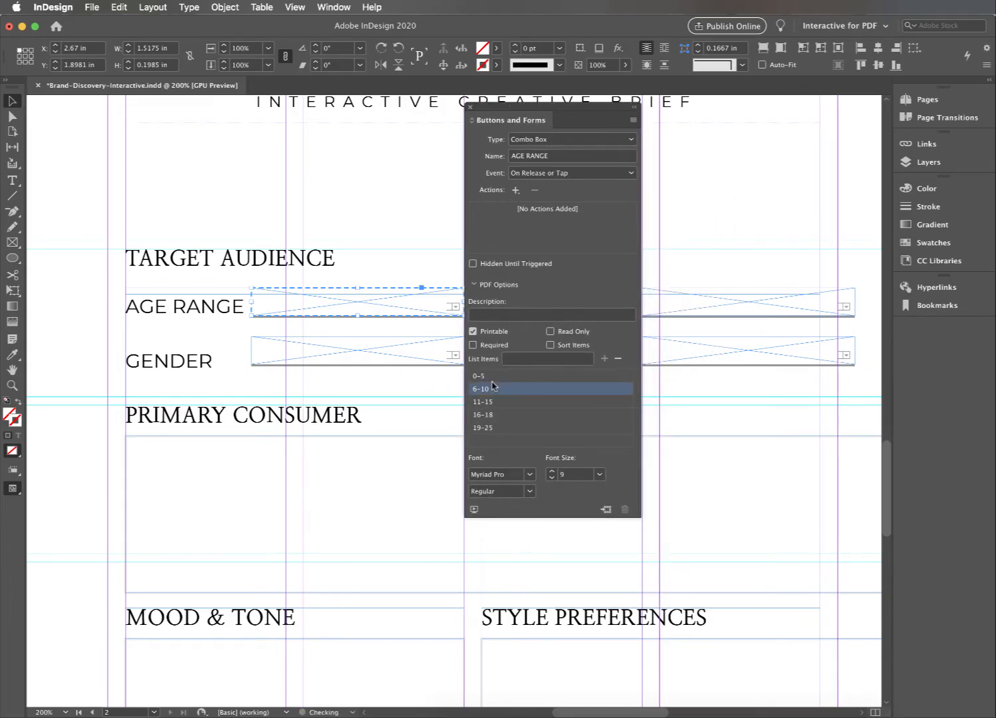
pyautogui.click(502, 415)
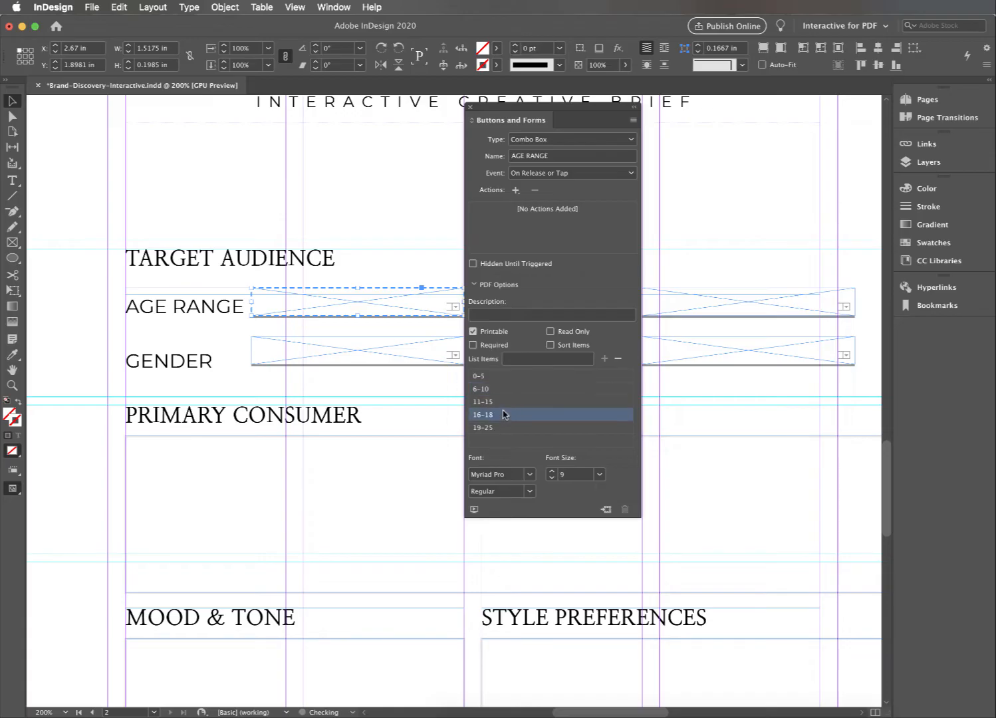
pyautogui.click(479, 375)
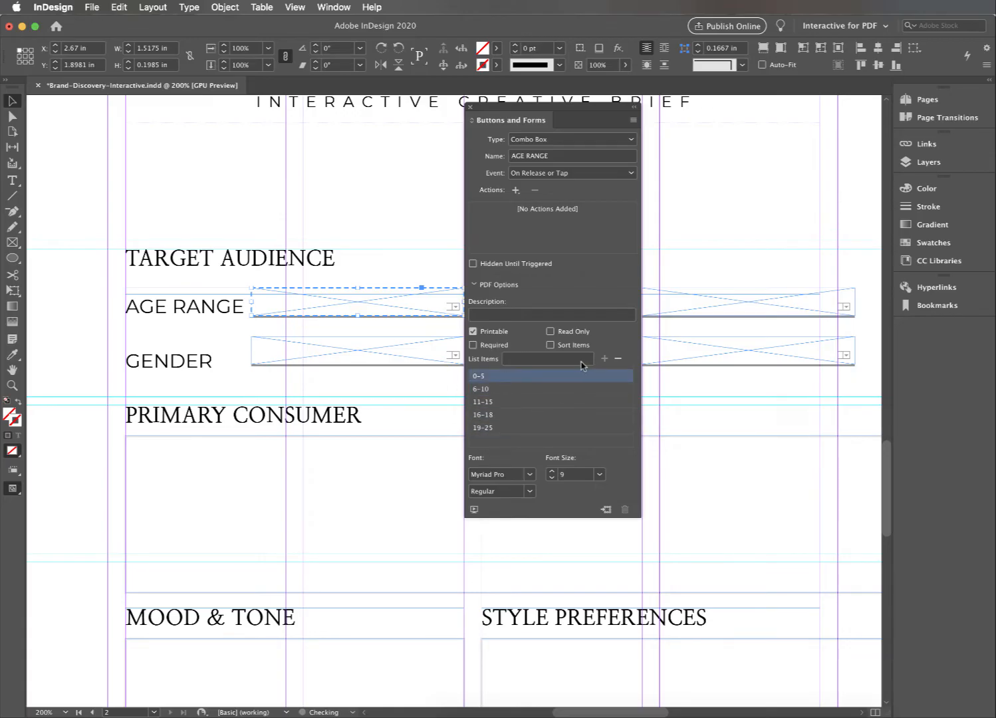
pyautogui.click(617, 360)
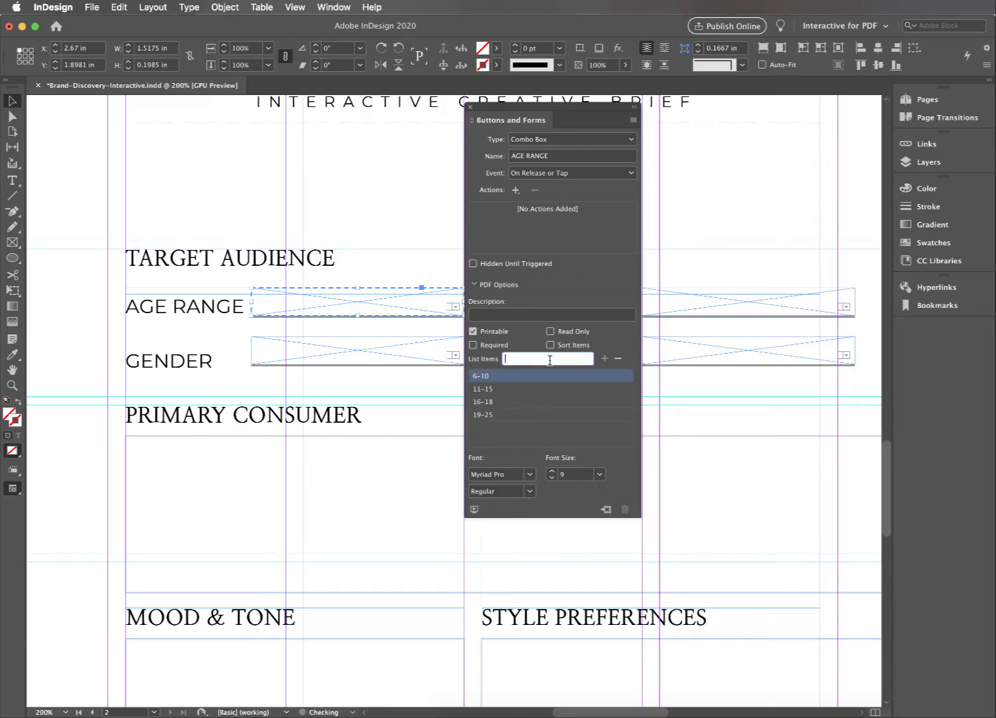
pyautogui.write('0-5')
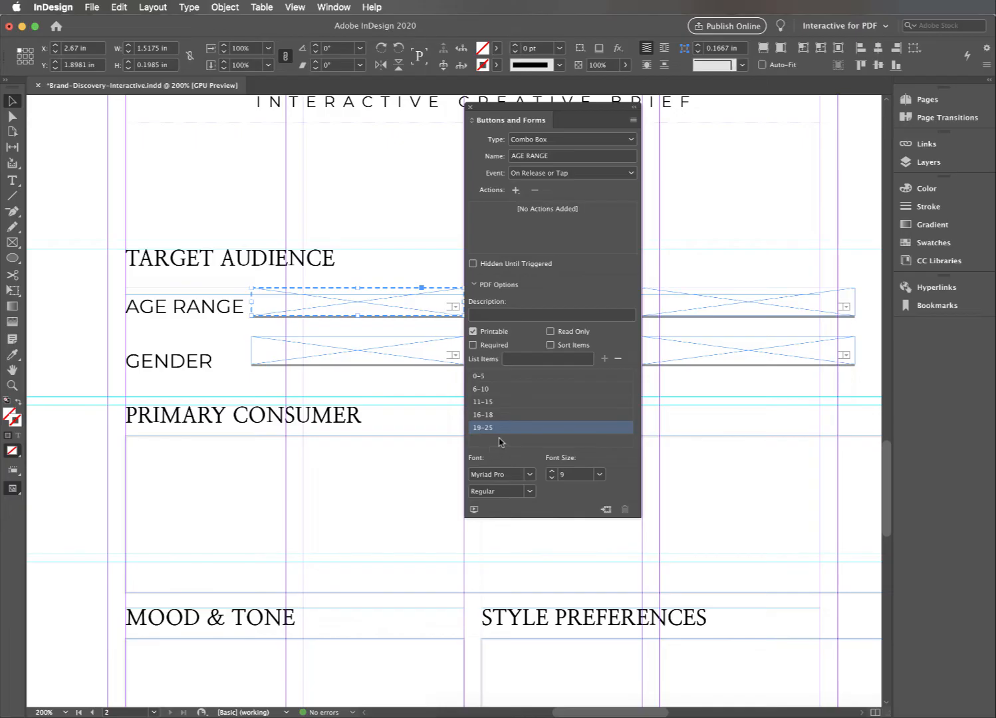
pyautogui.click(353, 353)
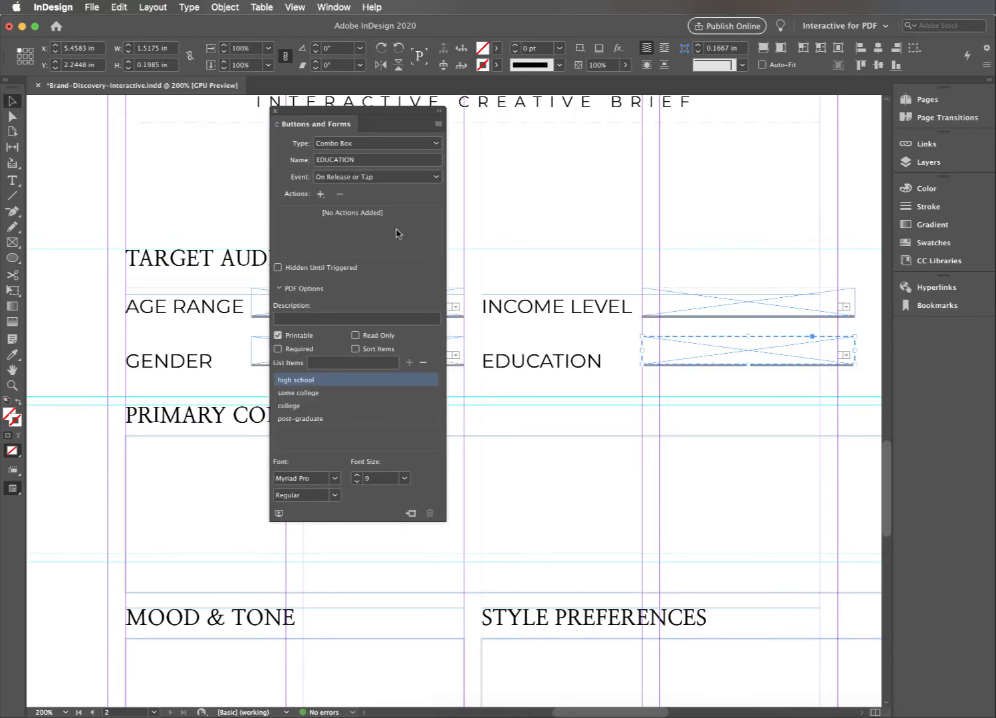
pyautogui.click(375, 144)
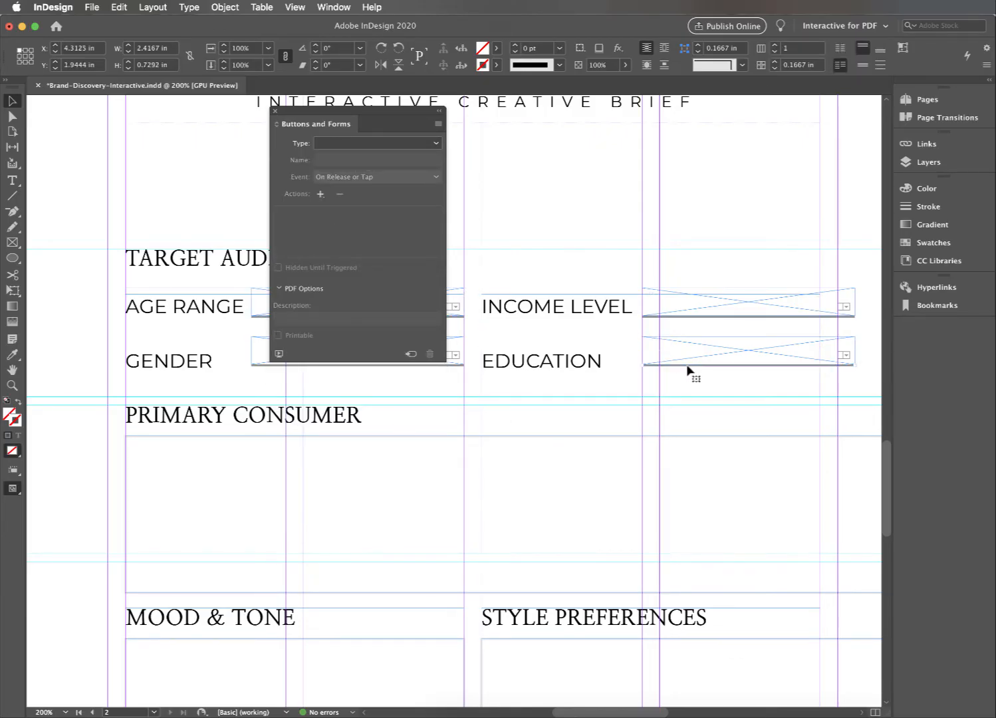
# Add list choices high school, some college, college degree, post-graduate and none to the EDUCATION field.
pyautogui.click(749, 354)
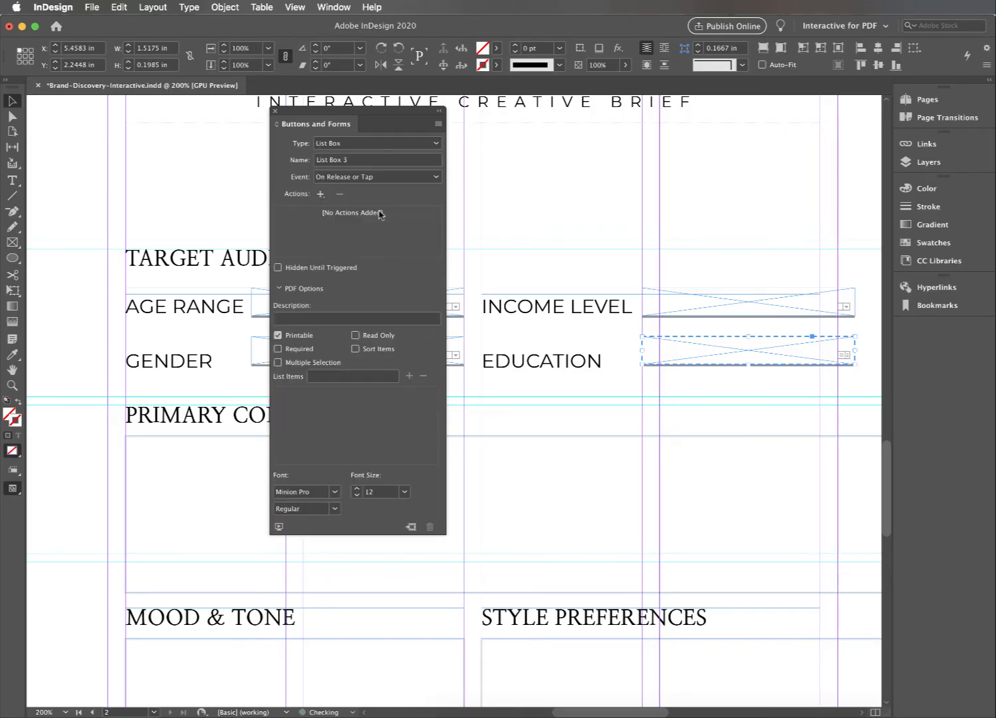
pyautogui.click(351, 377)
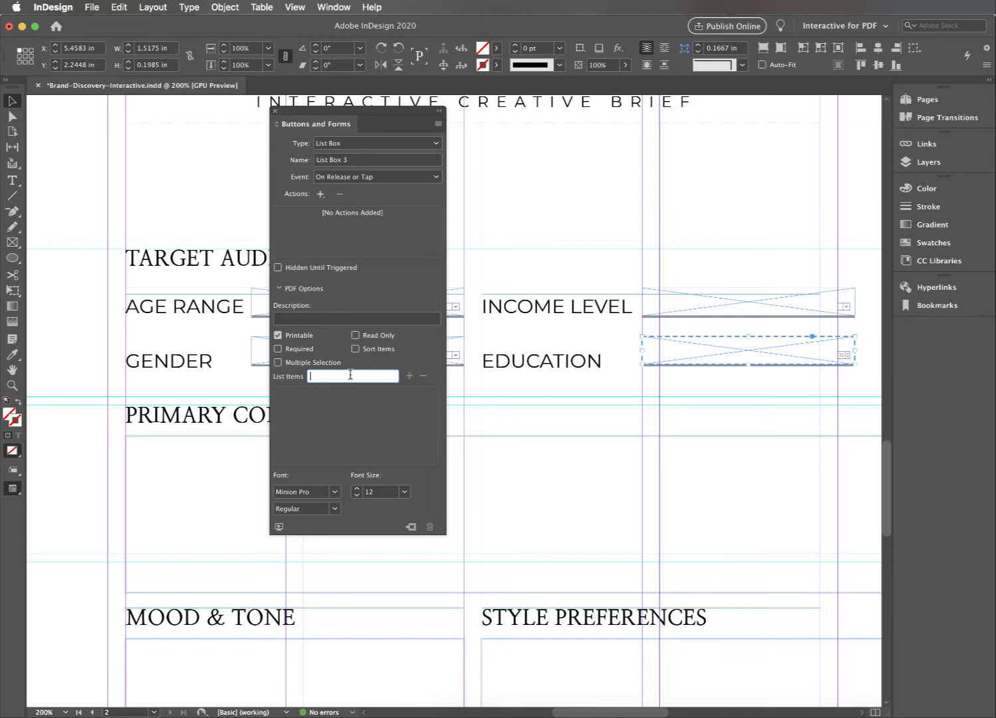
pyautogui.write('high')
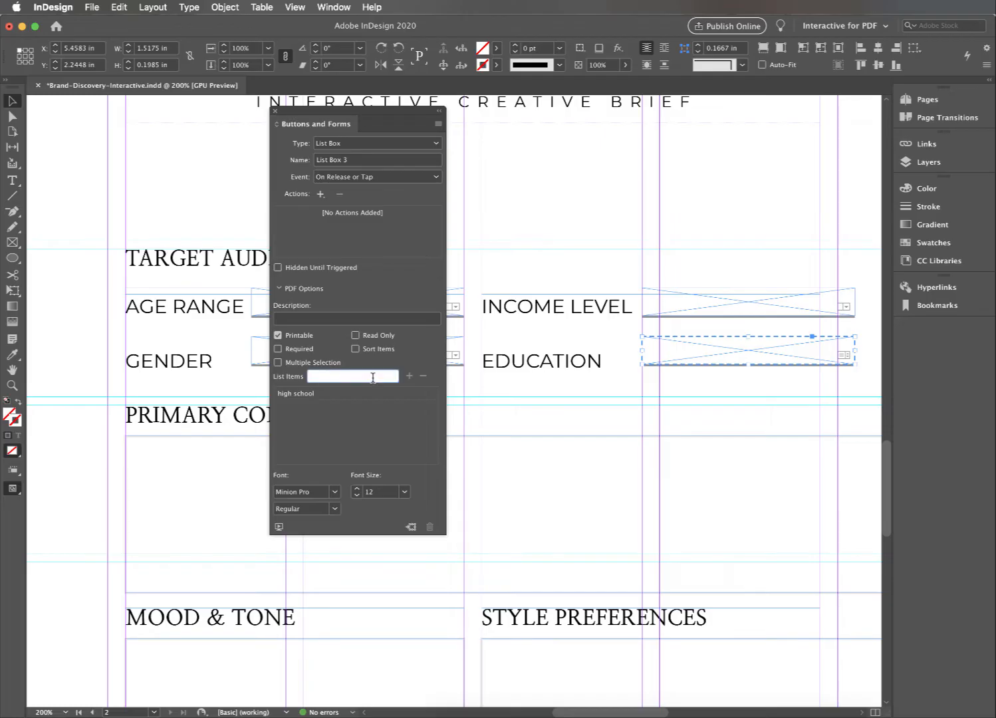
pyautogui.write('some c')
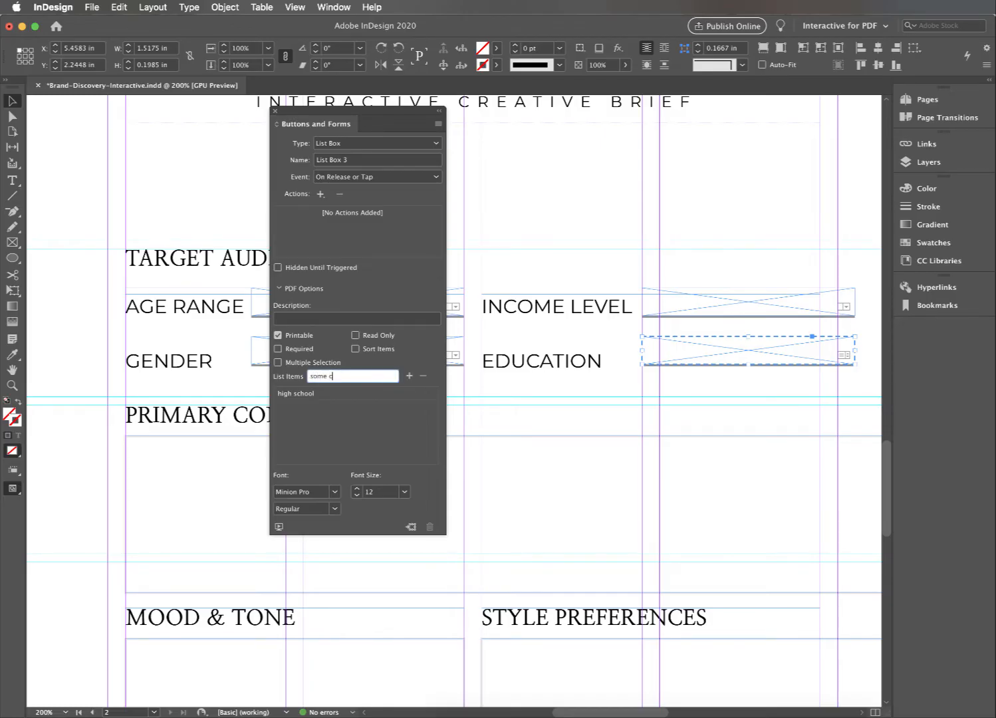
pyautogui.click(410, 376)
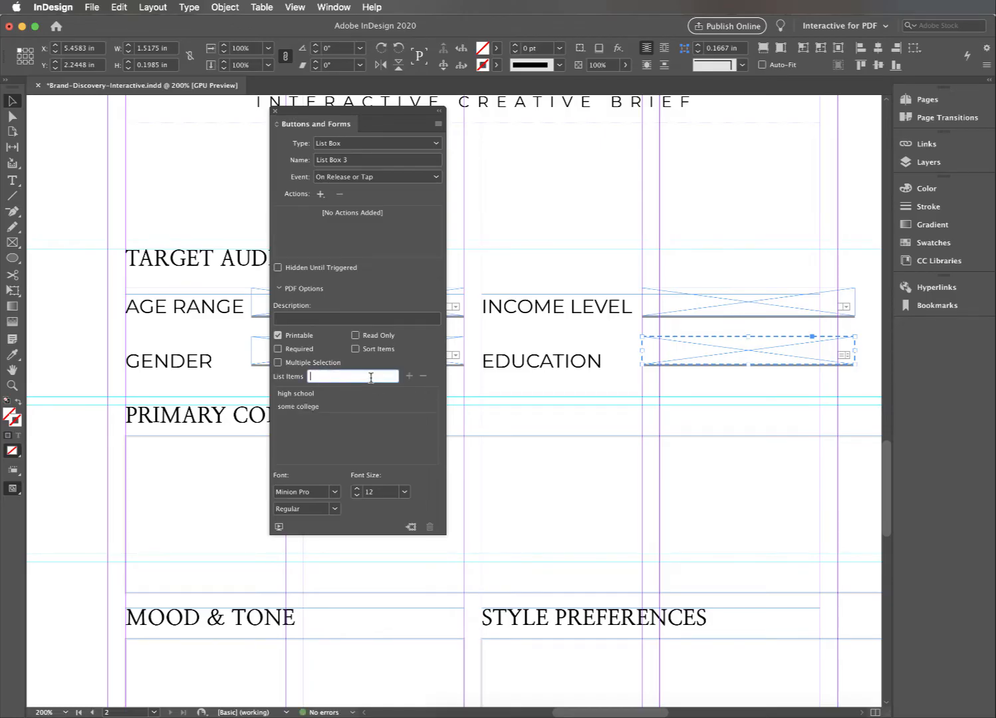
pyautogui.write('college')
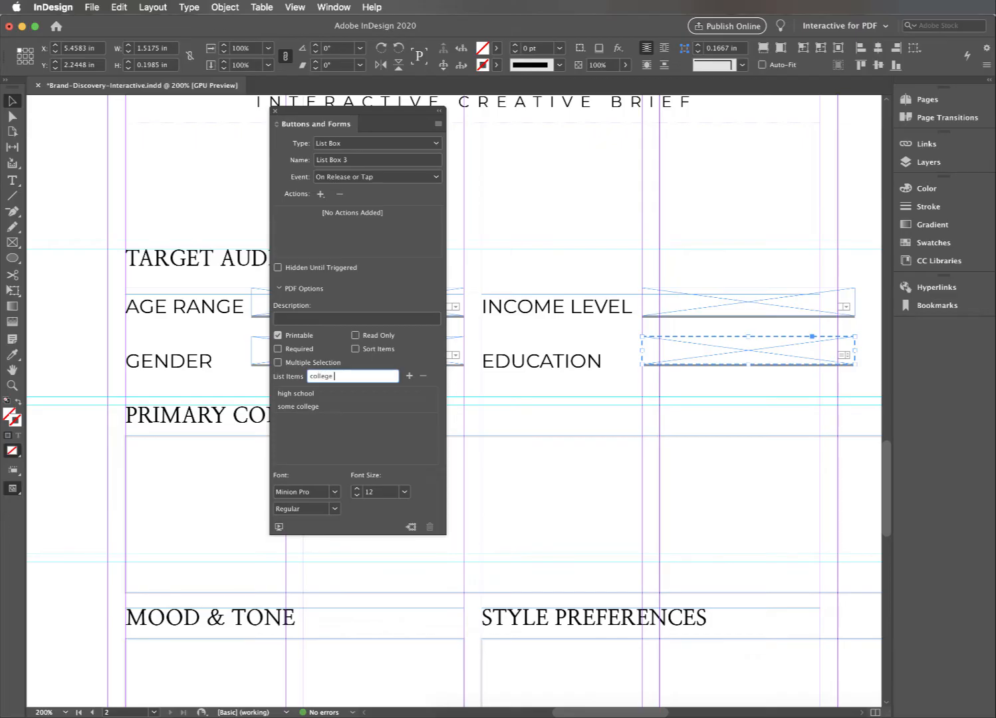
pyautogui.click(410, 375)
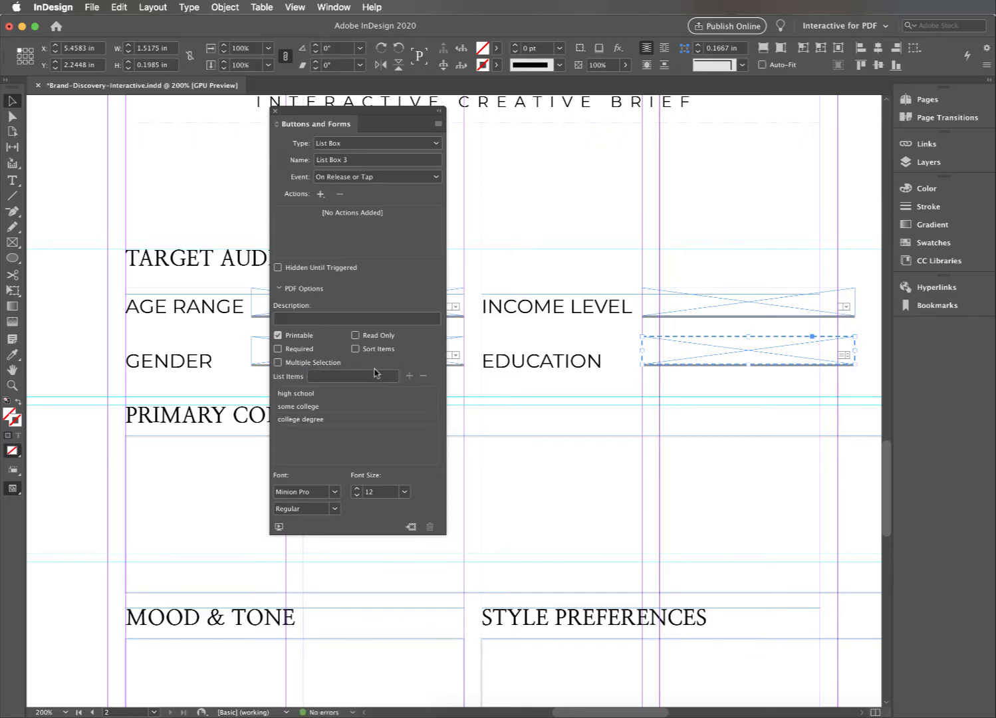
pyautogui.write('post-gra')
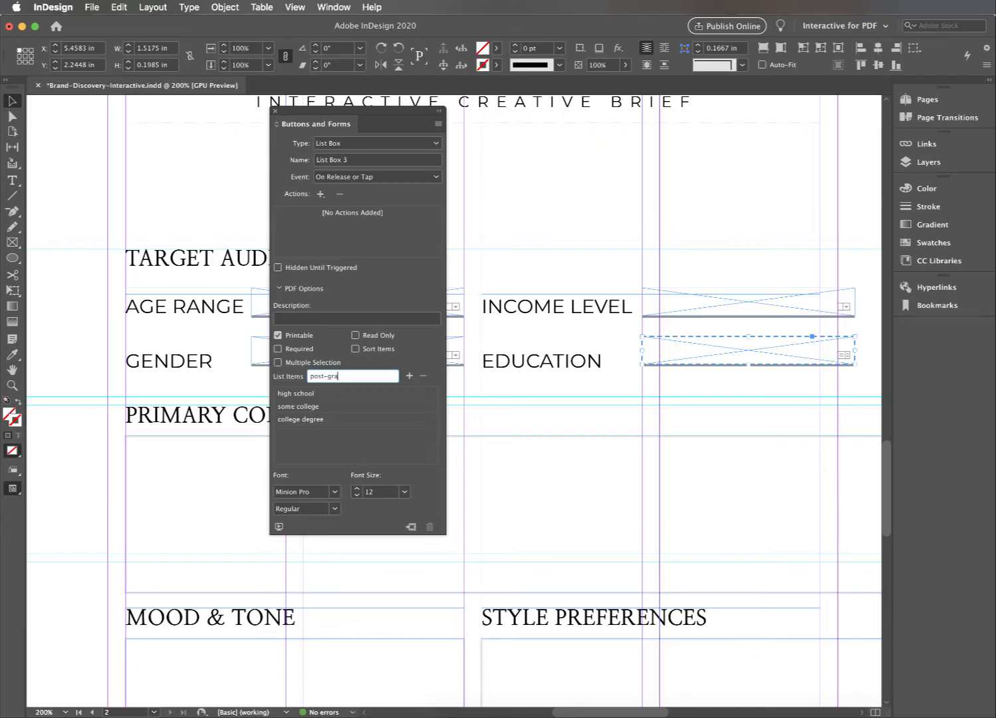
pyautogui.click(410, 376)
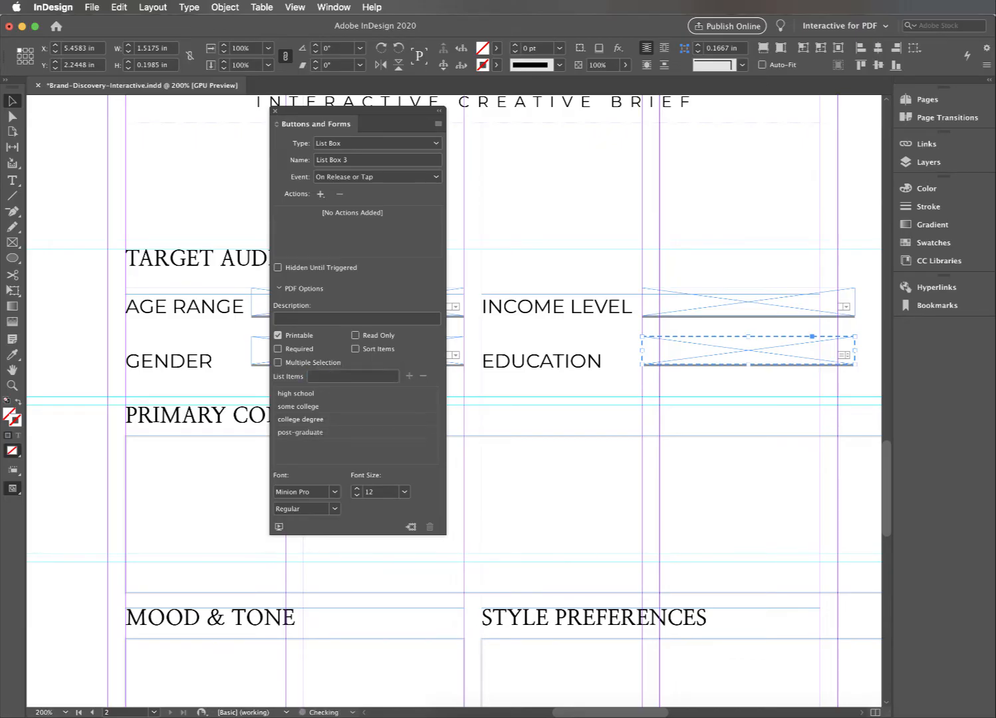
pyautogui.write('none')
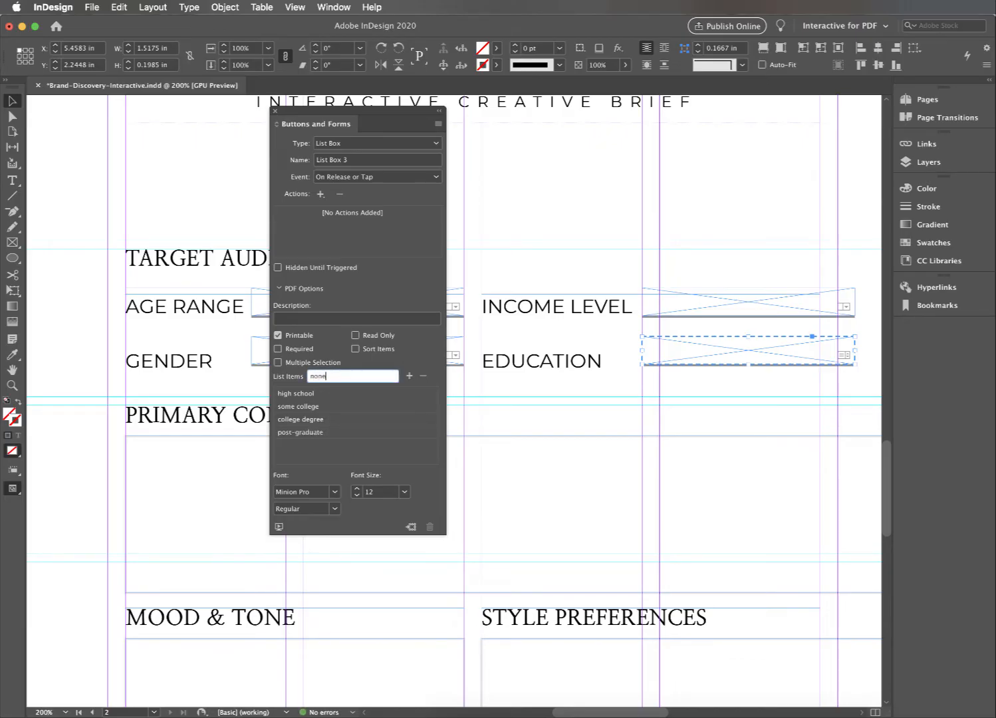
pyautogui.click(410, 376)
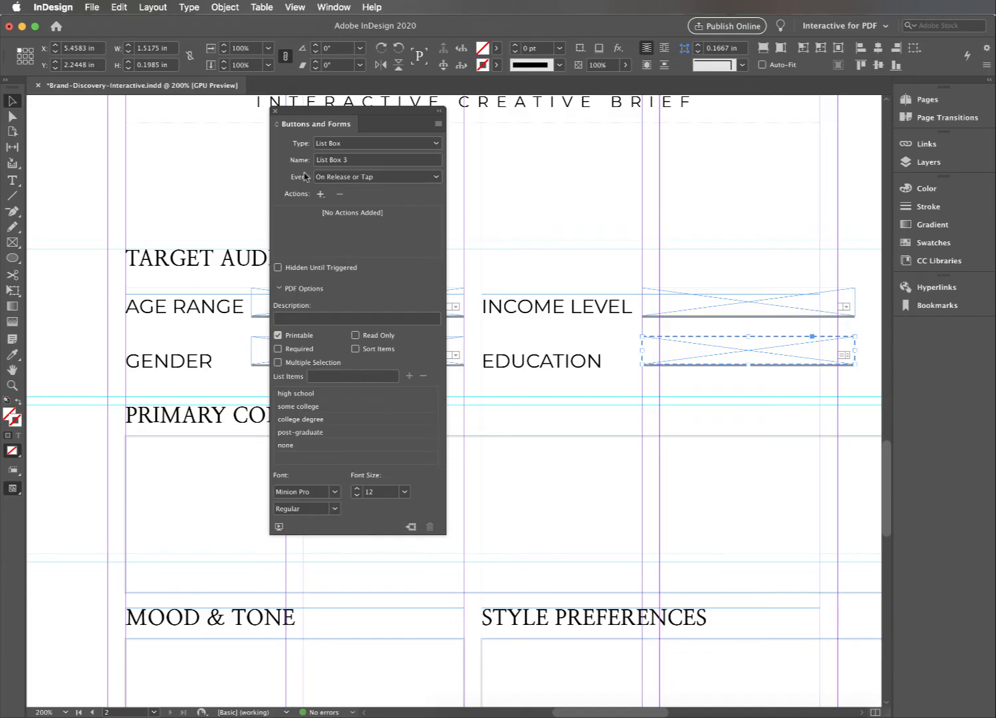
# Name the field EDUCATION and set its text to Myriad Pro Bold at 8 pt.
pyautogui.write('EDUCATION')
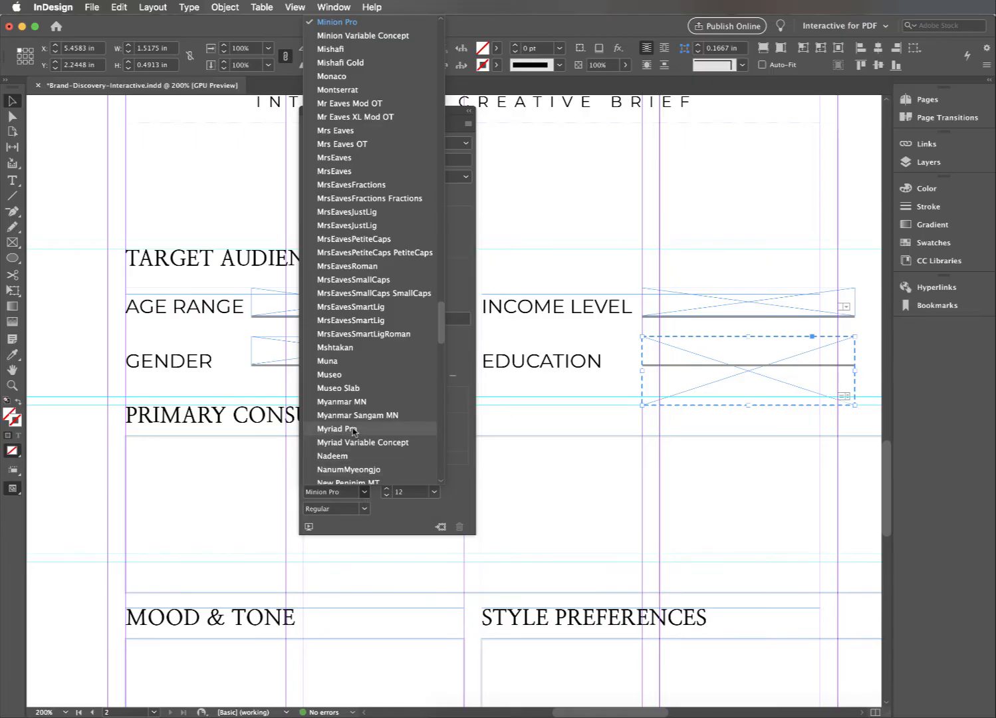
pyautogui.click(338, 428)
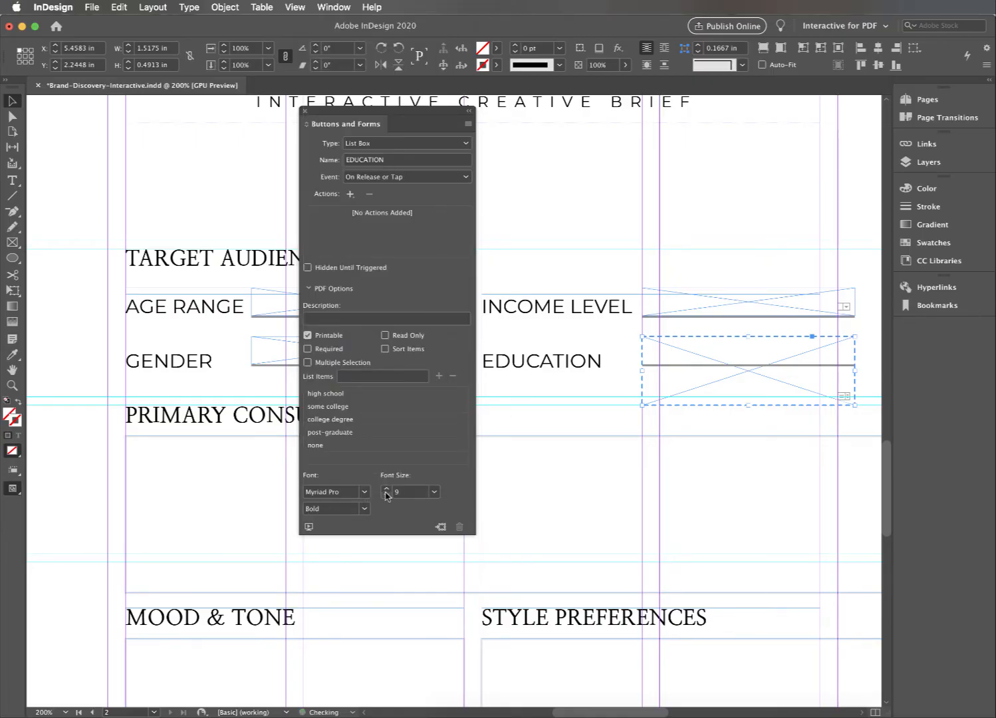
pyautogui.click(364, 508)
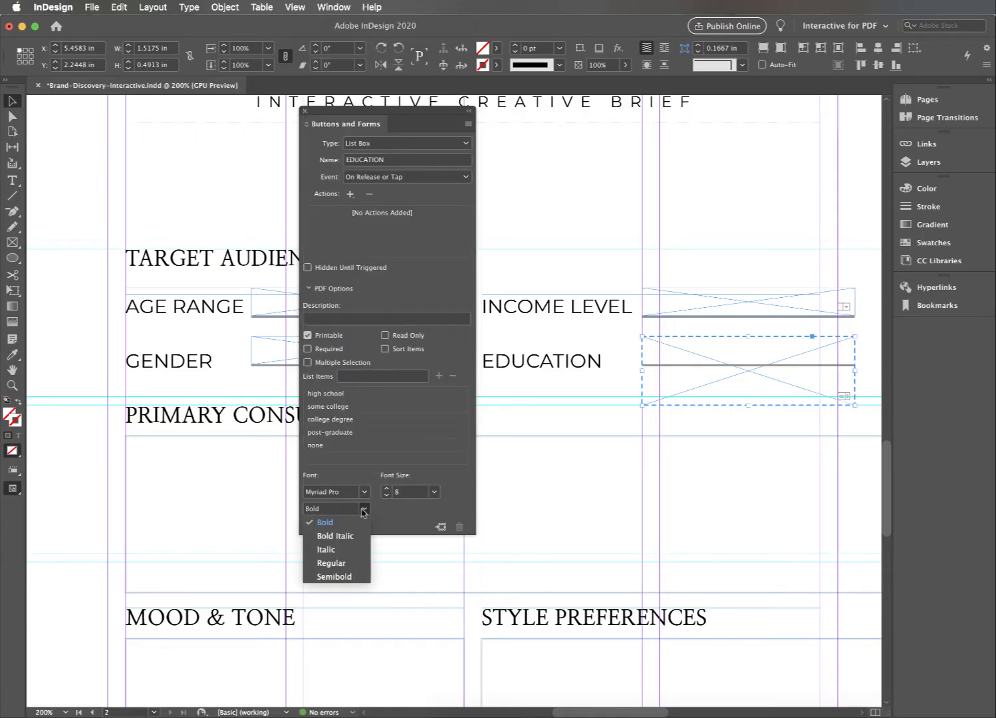
pyautogui.click(328, 562)
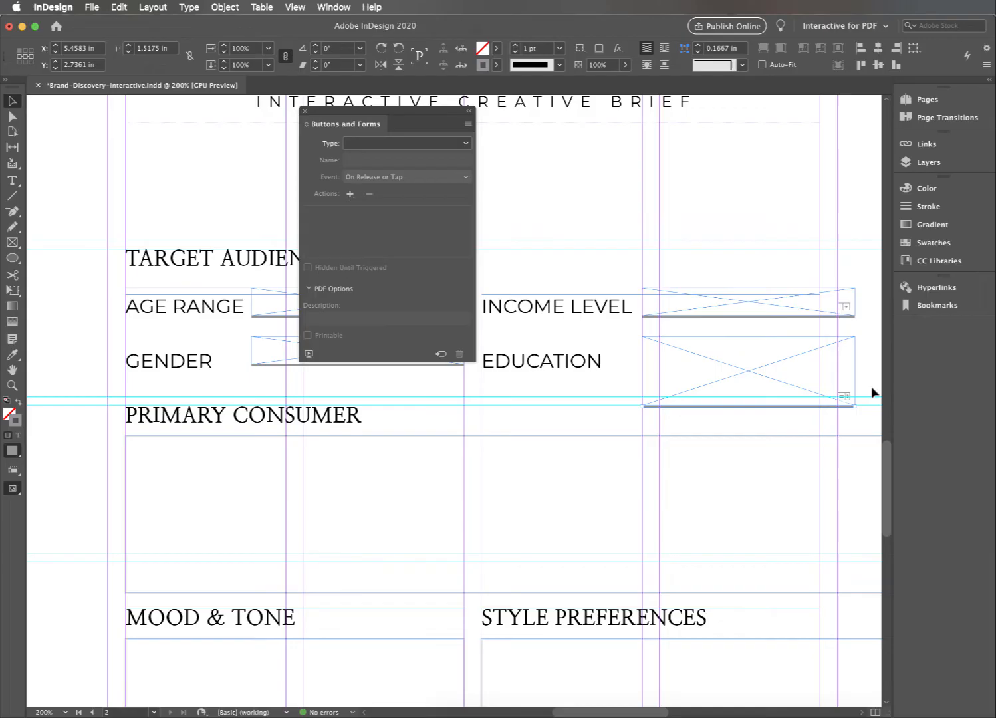
pyautogui.moveTo(814, 412)
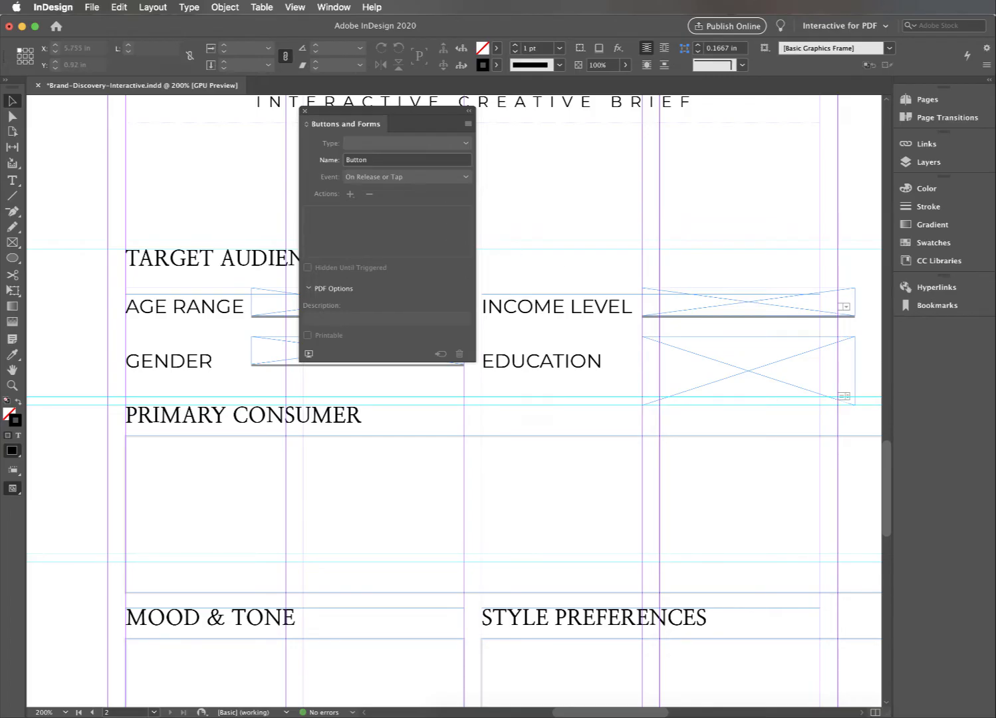
# Make the box beside CLIENT SIGNATURE a Signature Field.
pyautogui.scroll(-3)
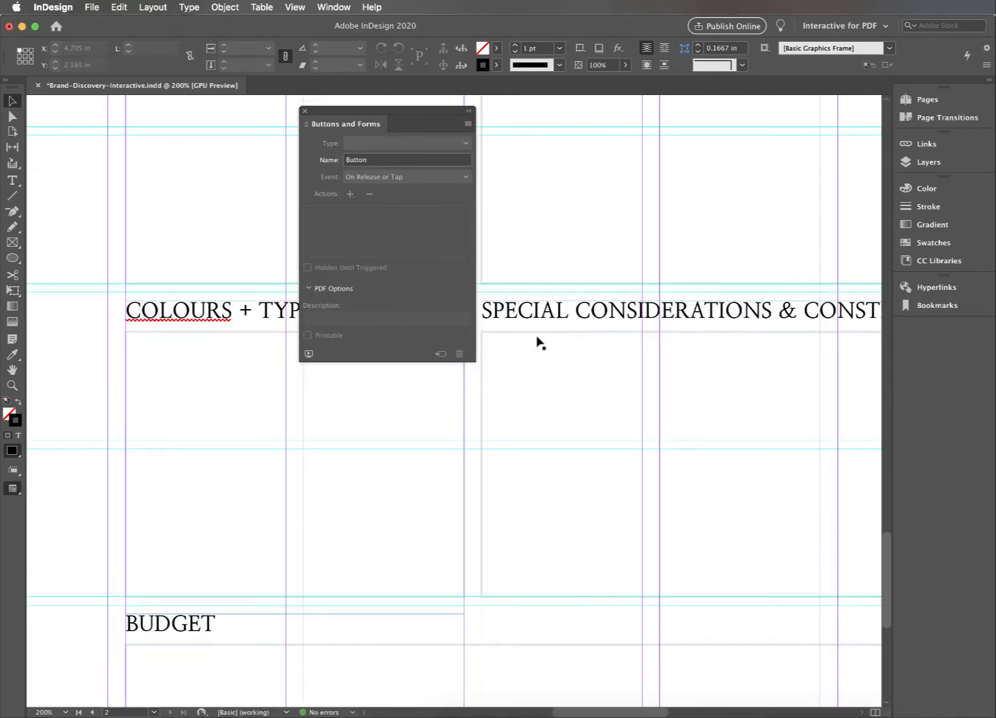
pyautogui.scroll(-3)
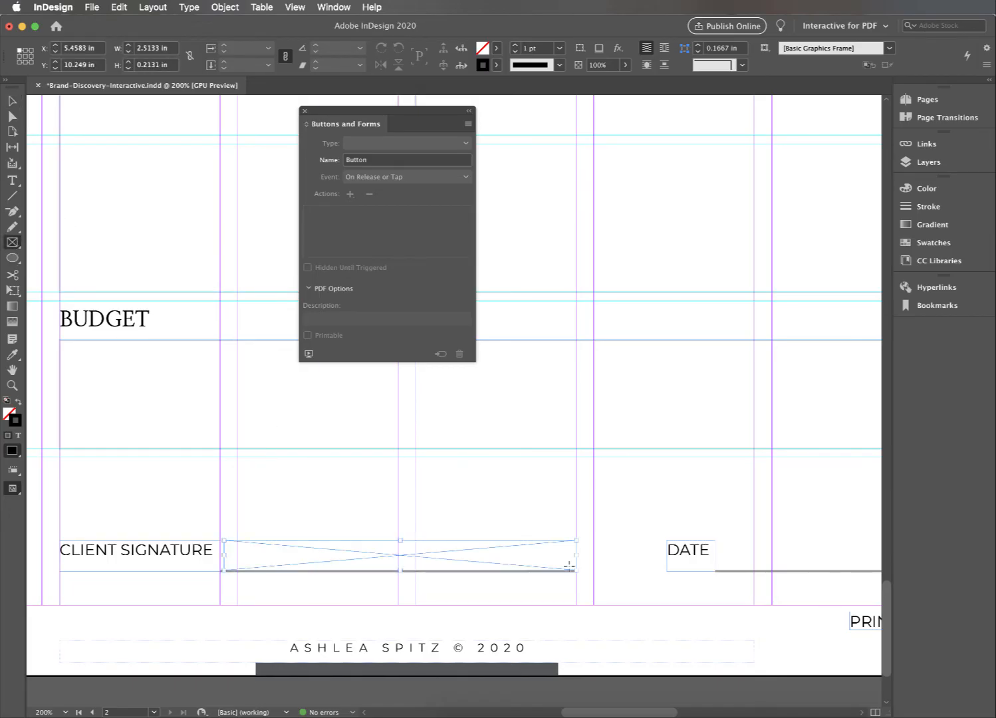
pyautogui.click(407, 143)
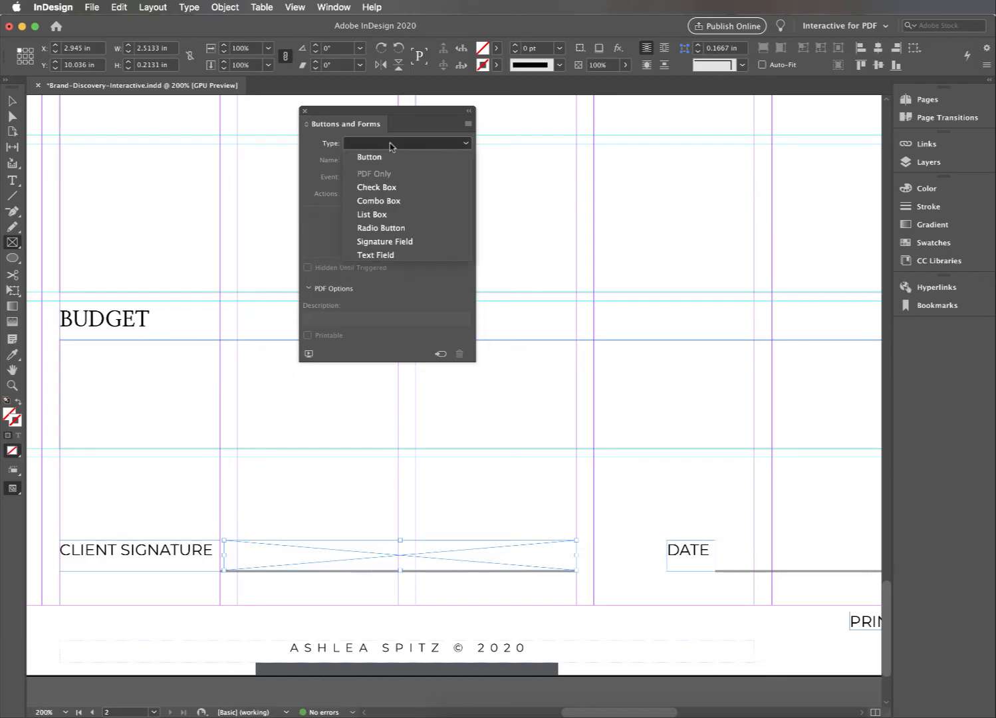
pyautogui.moveTo(416, 242)
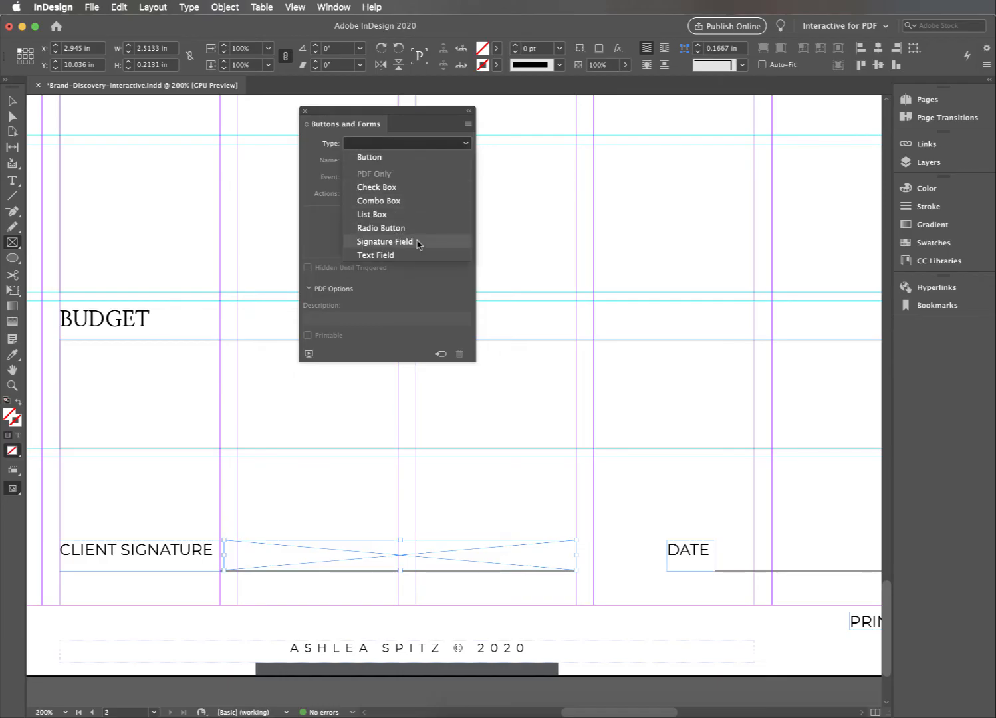
pyautogui.click(384, 242)
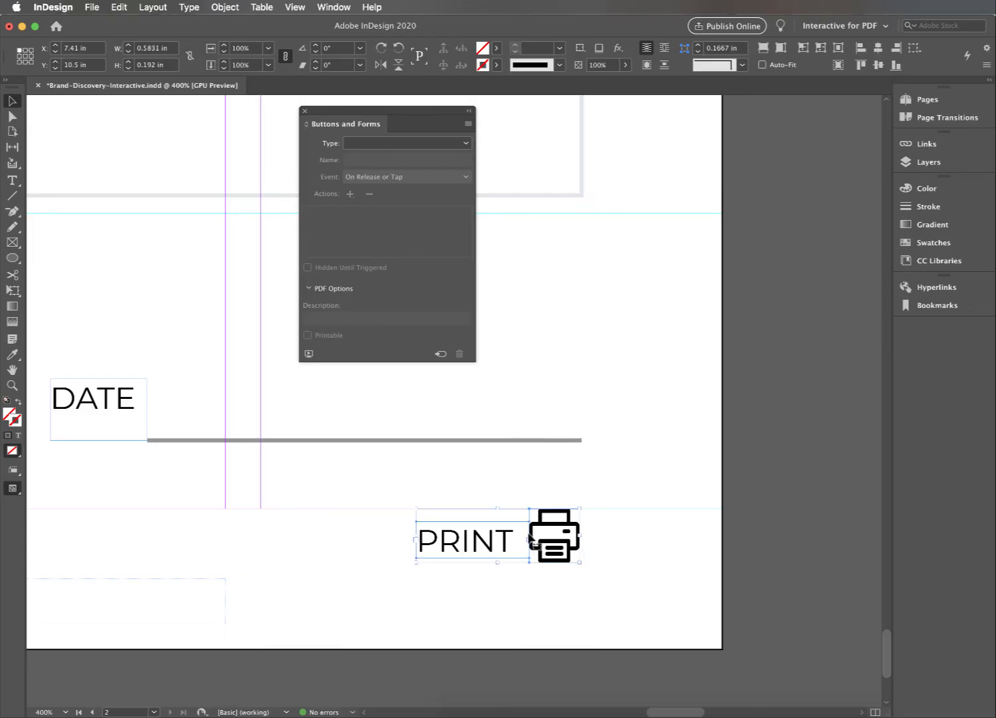
pyautogui.moveTo(513, 569)
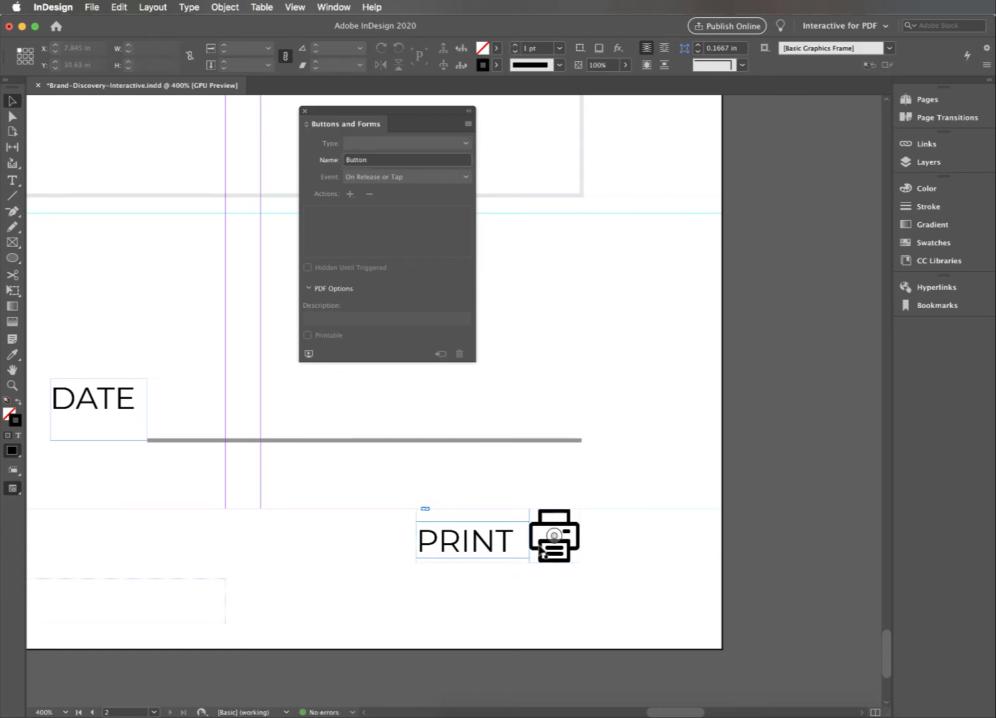
# Turn the PRINT label and printer icon into a button named PRINT.
pyautogui.click(407, 144)
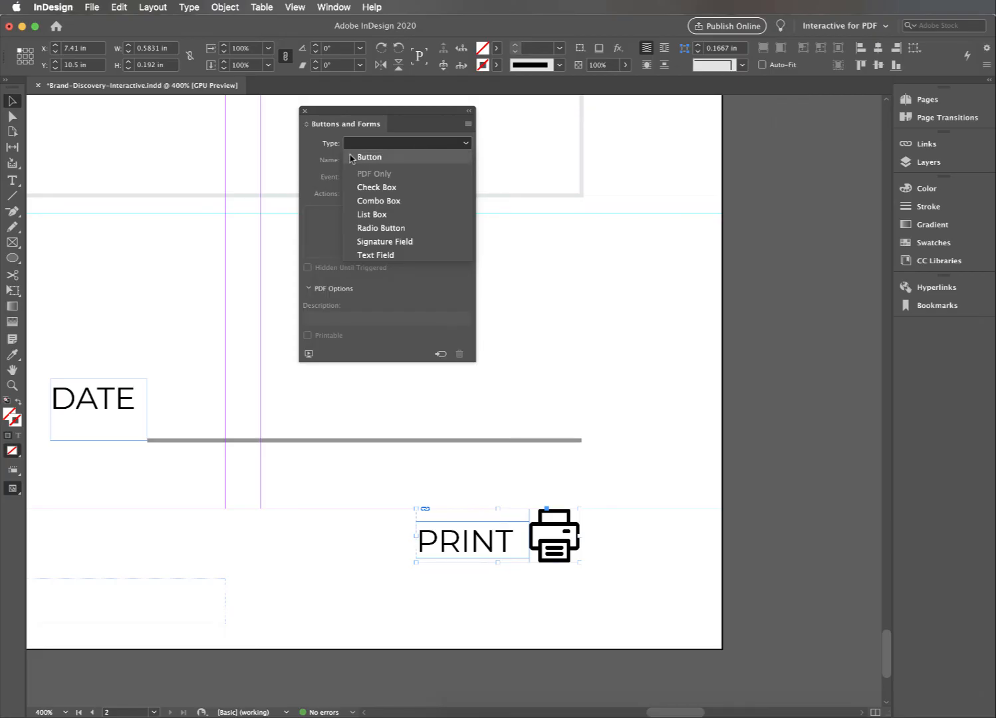
pyautogui.click(370, 156)
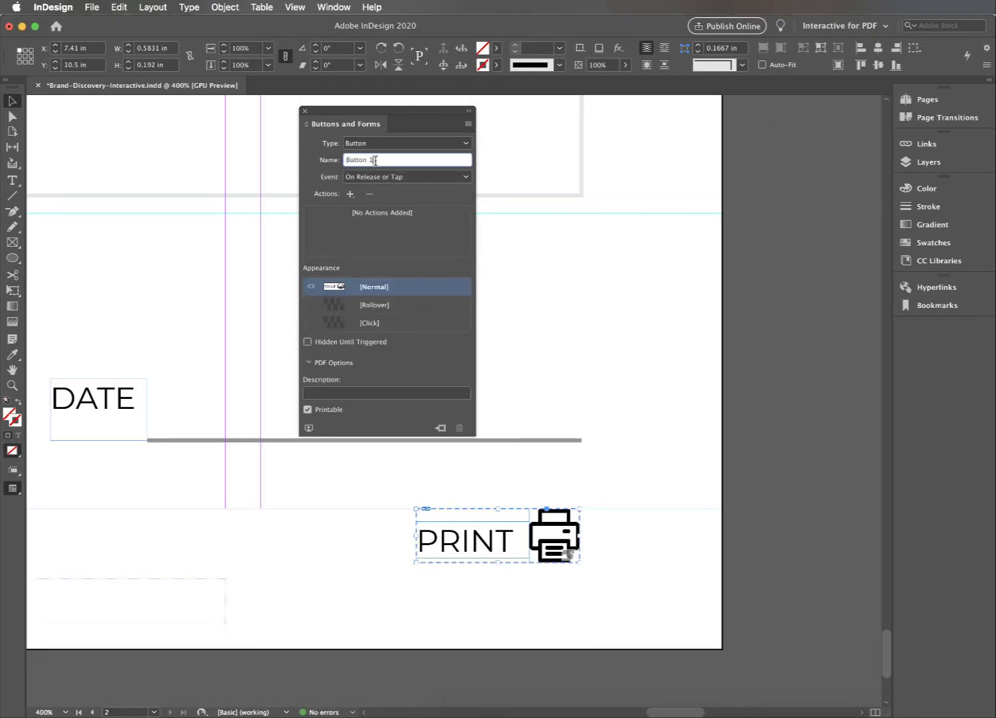
pyautogui.write('PRINT')
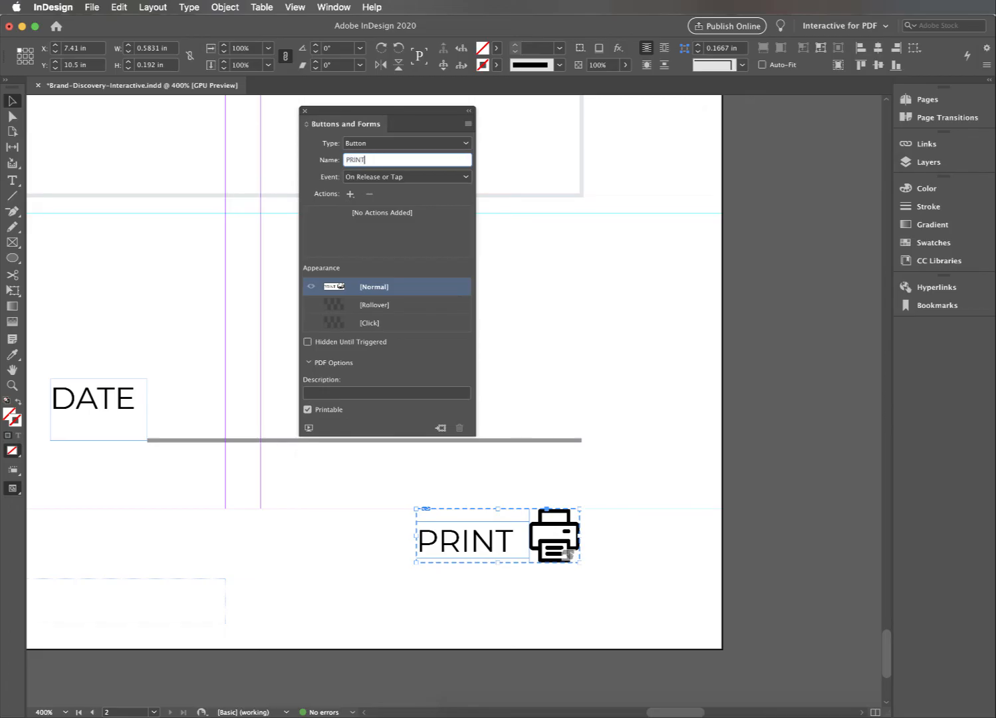
pyautogui.moveTo(402, 273)
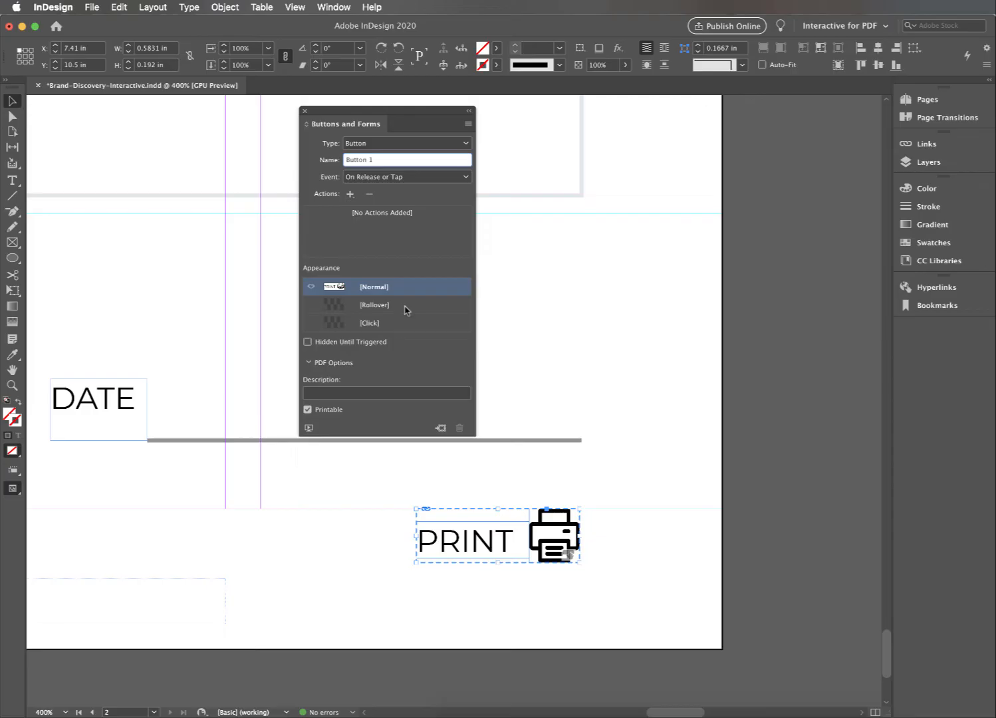
# Give the PRINT button a rollover appearance and a Print Form action.
pyautogui.click(402, 305)
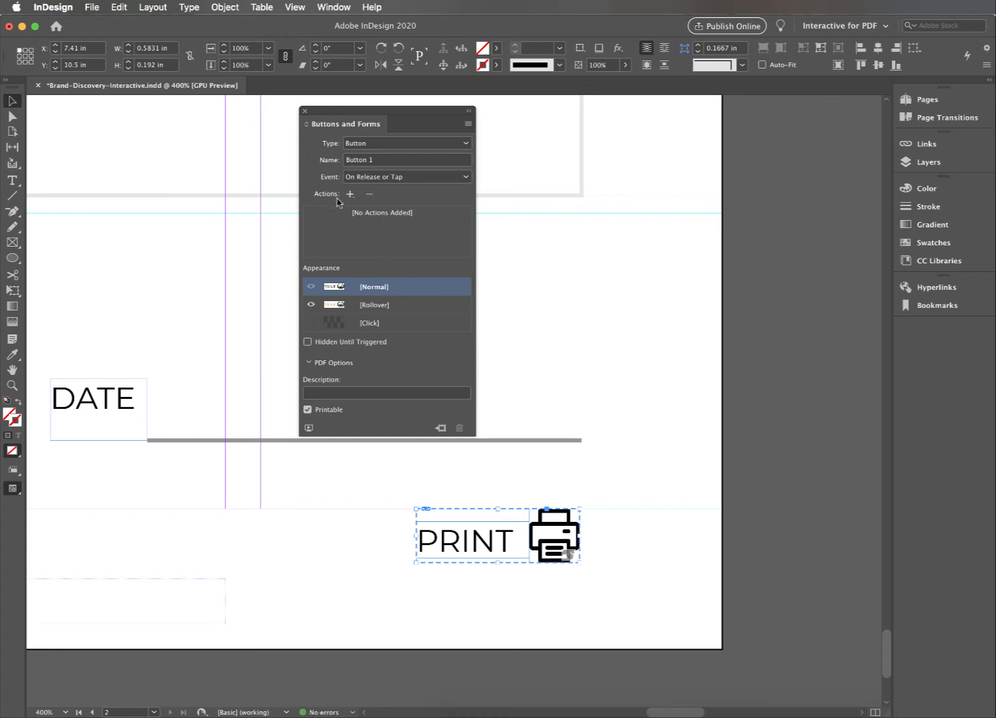
pyautogui.click(350, 194)
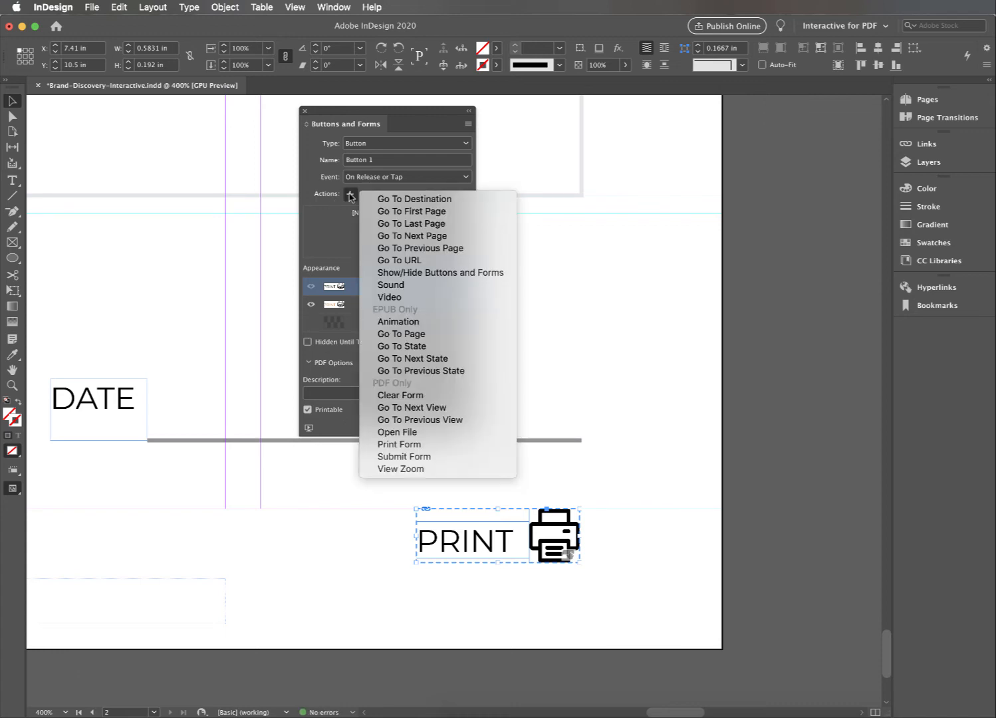
pyautogui.moveTo(412, 444)
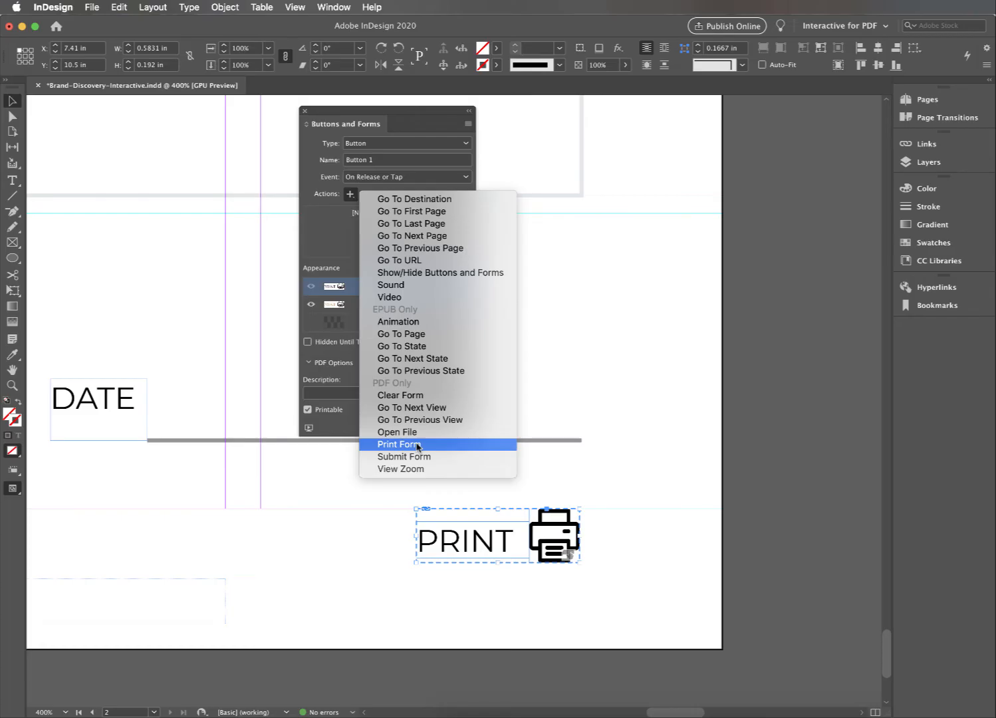
pyautogui.click(398, 444)
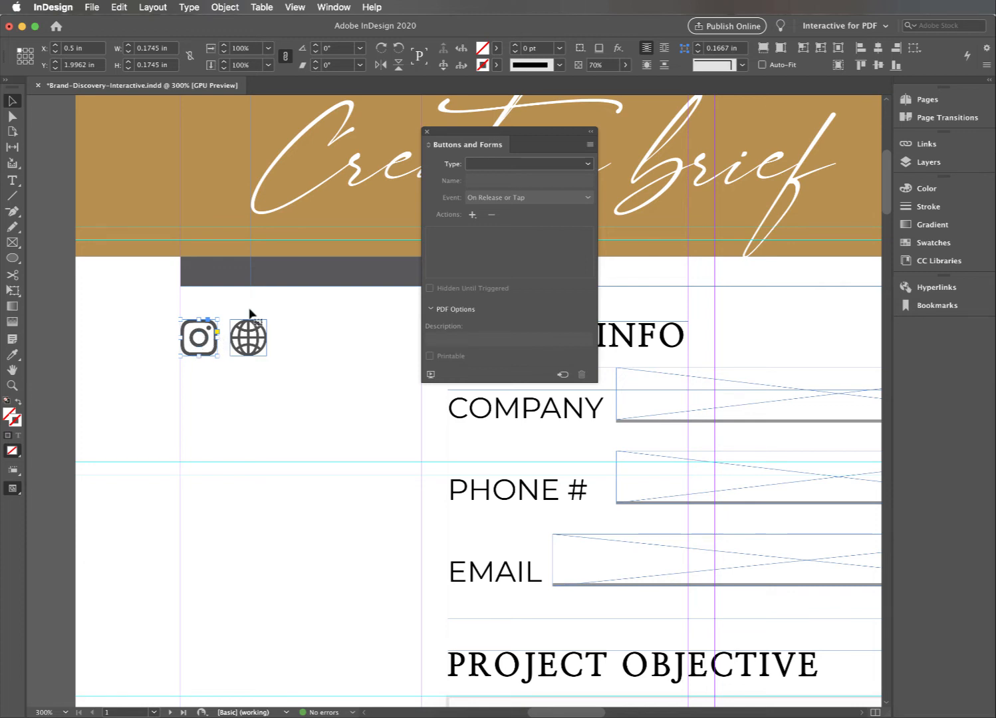
# Turn the Instagram icon into a button named INSTAGRAM.
pyautogui.click(528, 164)
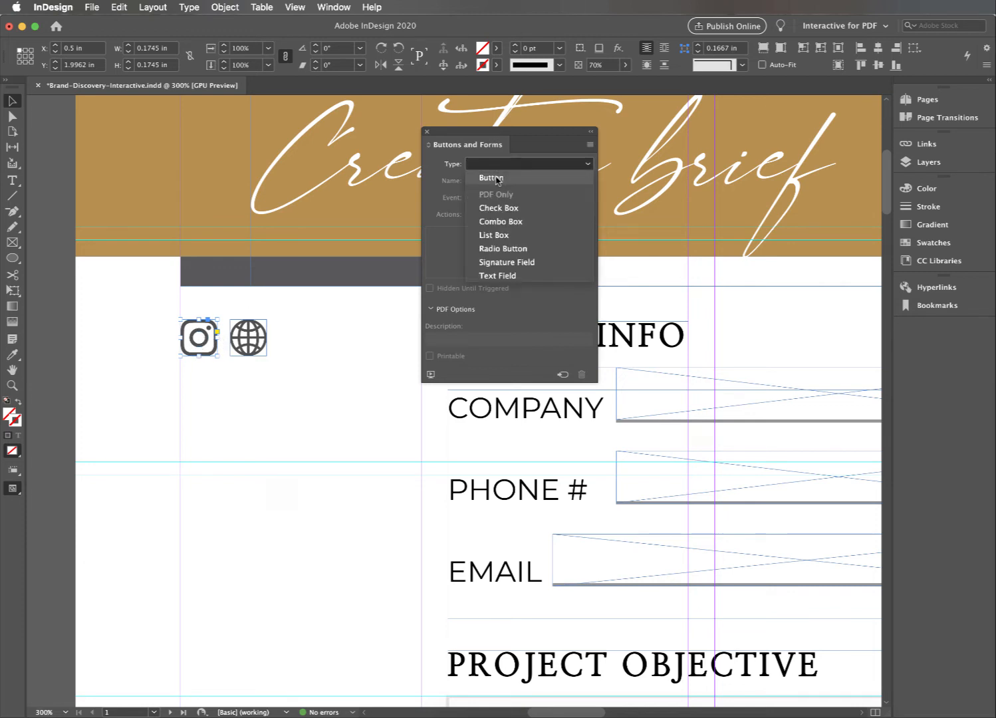
pyautogui.click(493, 178)
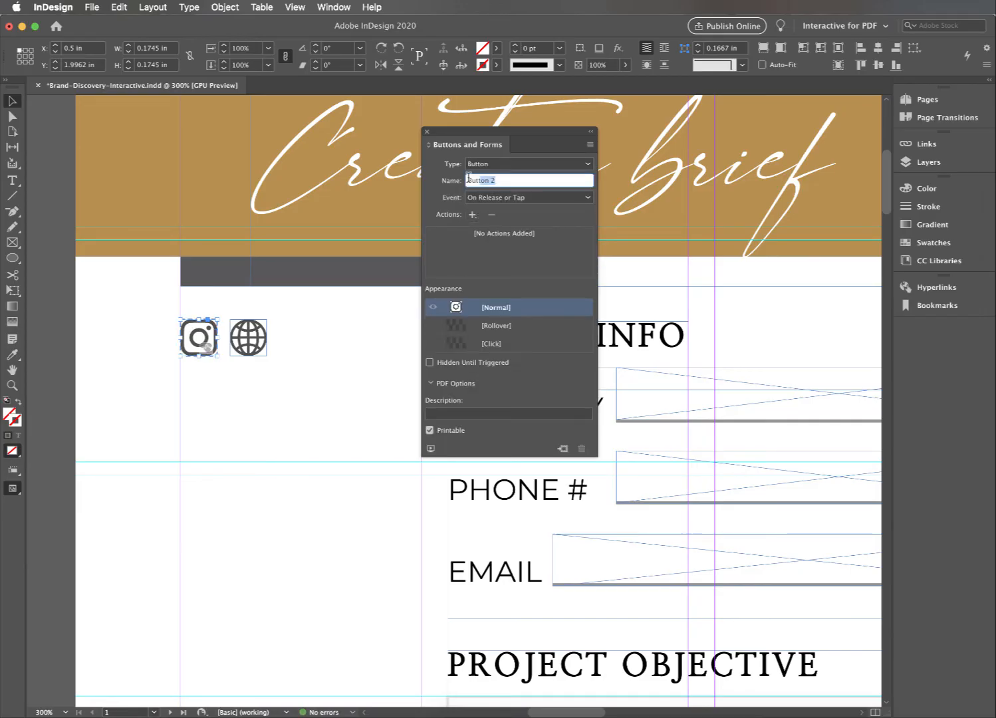
pyautogui.write('INSTA')
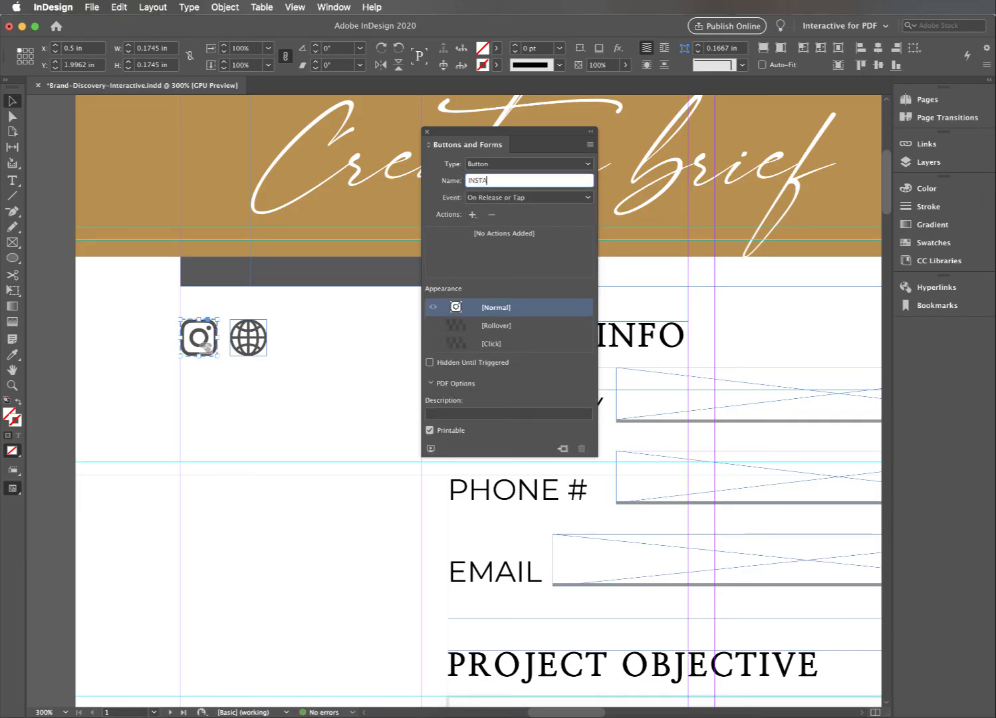
pyautogui.click(473, 214)
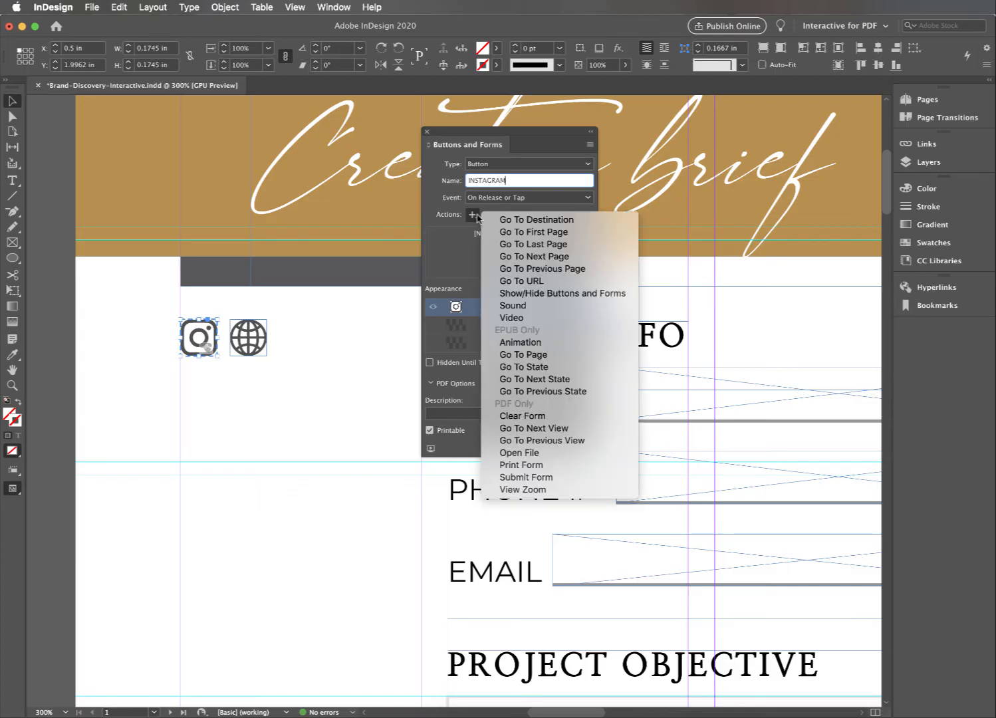
pyautogui.moveTo(522, 281)
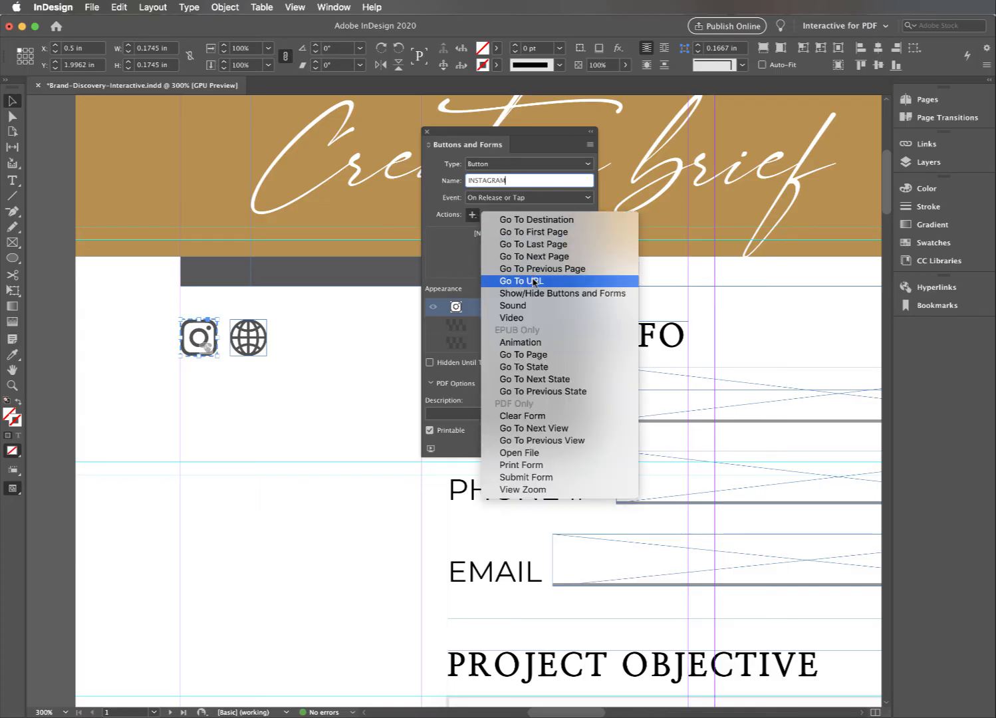
pyautogui.click(522, 280)
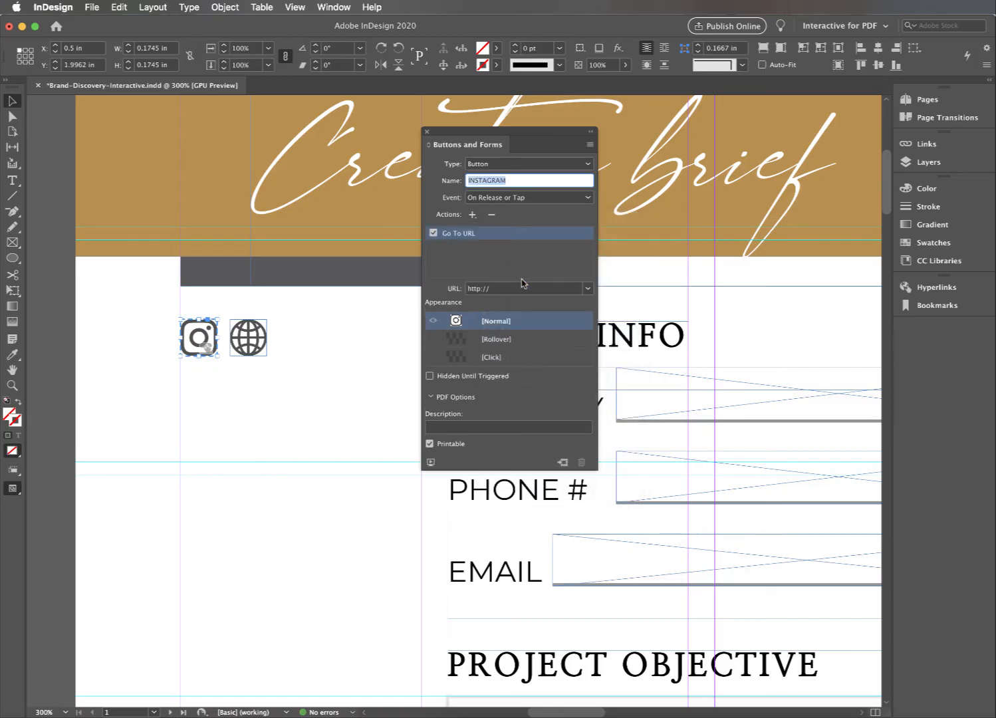
pyautogui.click(526, 287)
pyautogui.write('instagram')
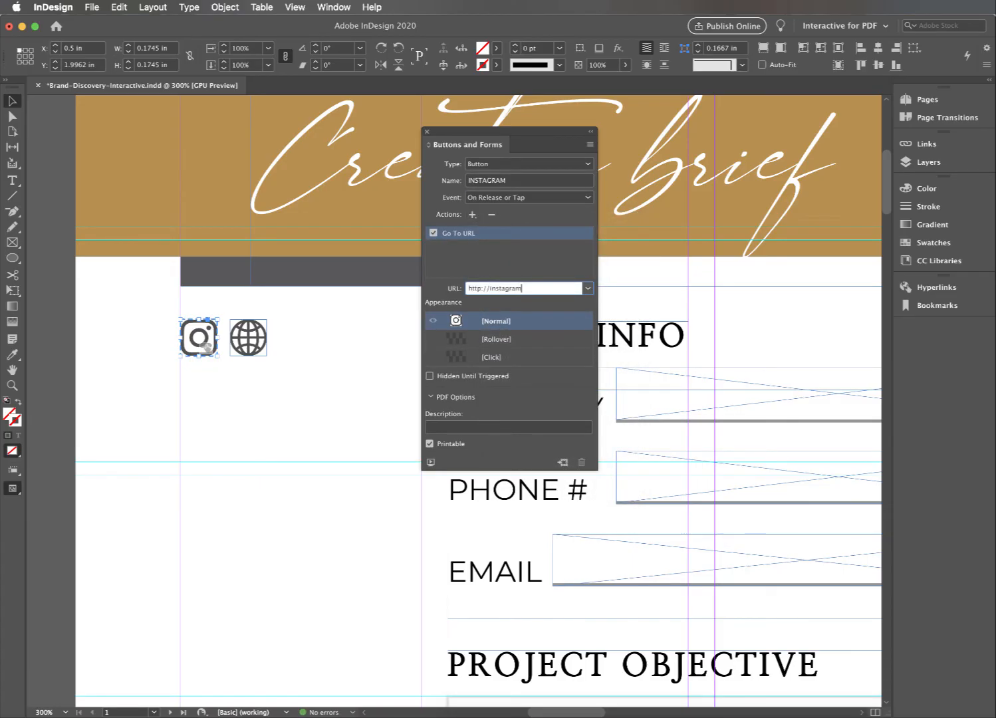
pyautogui.write('.com')
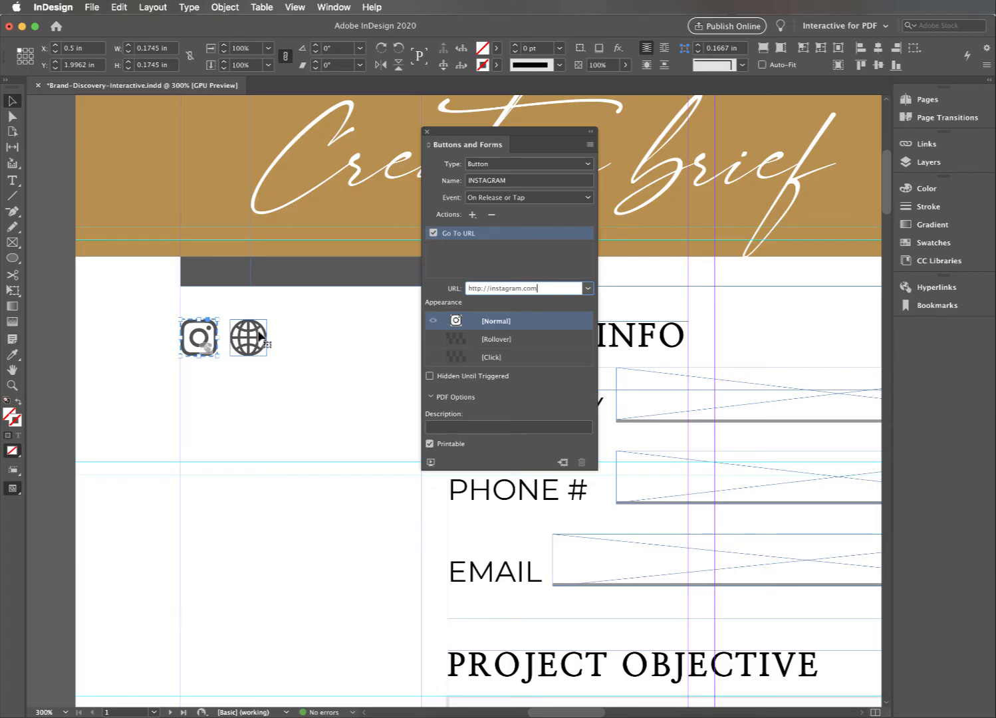
pyautogui.click(249, 338)
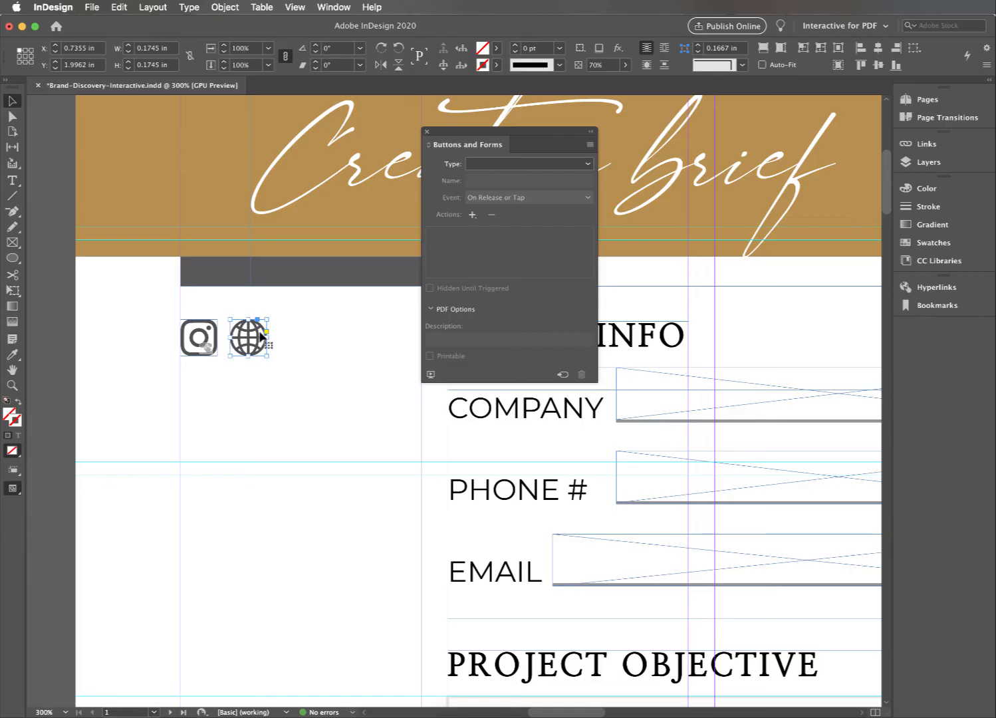
pyautogui.moveTo(349, 341)
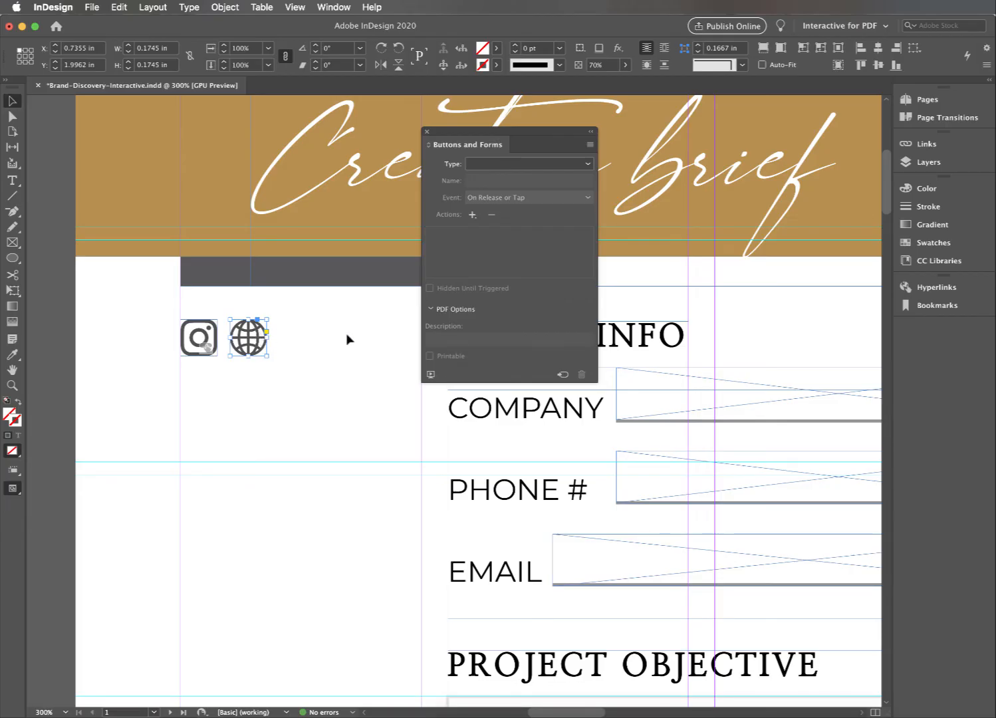
pyautogui.moveTo(391, 237)
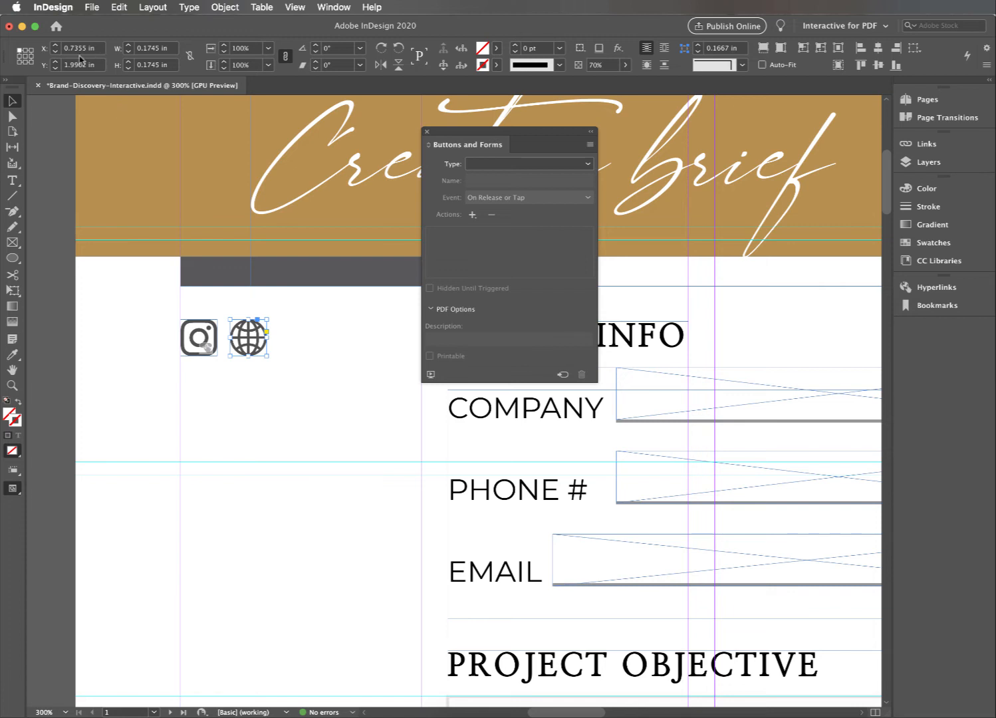
# Export the brief as Adobe PDF (Interactive) named Brand-Discovery-Interactive.pdf.
pyautogui.click(90, 8)
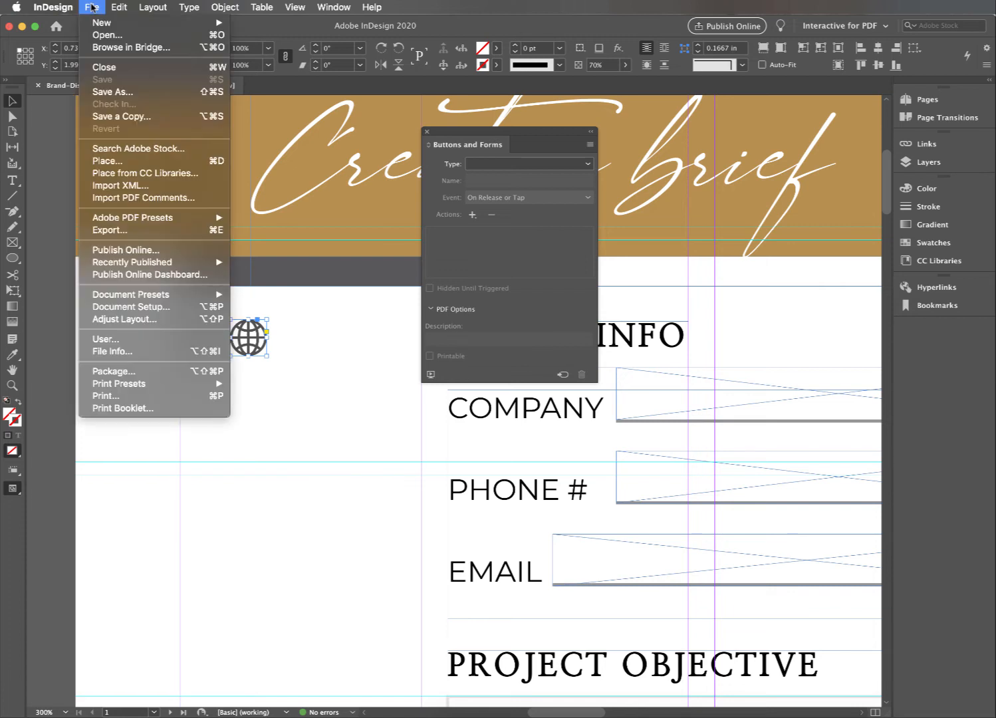
pyautogui.moveTo(109, 230)
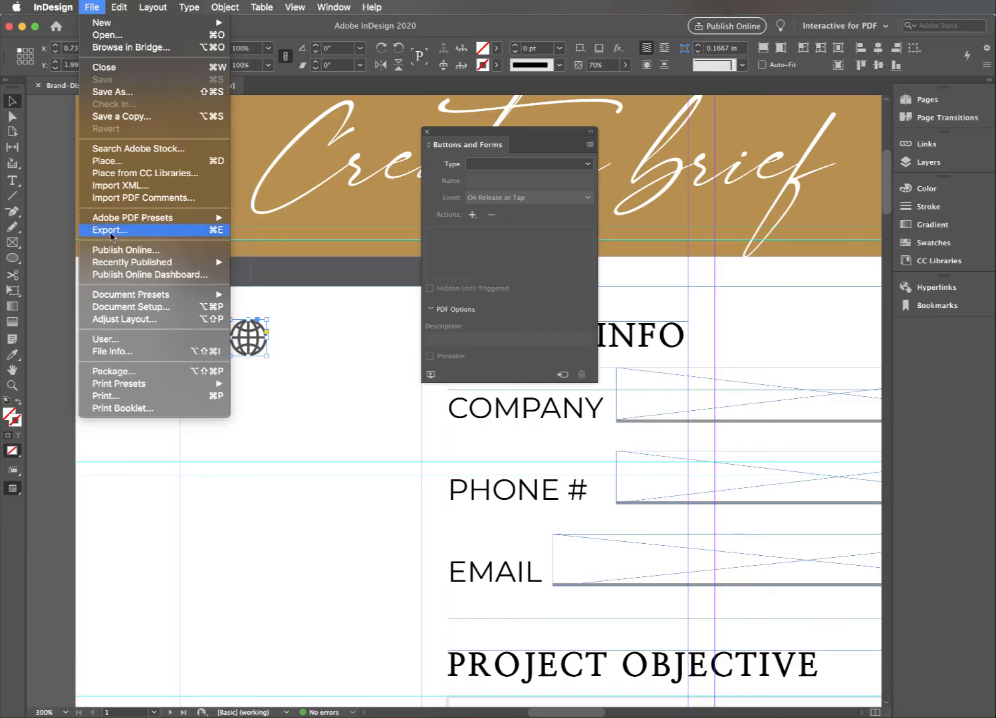
pyautogui.click(109, 230)
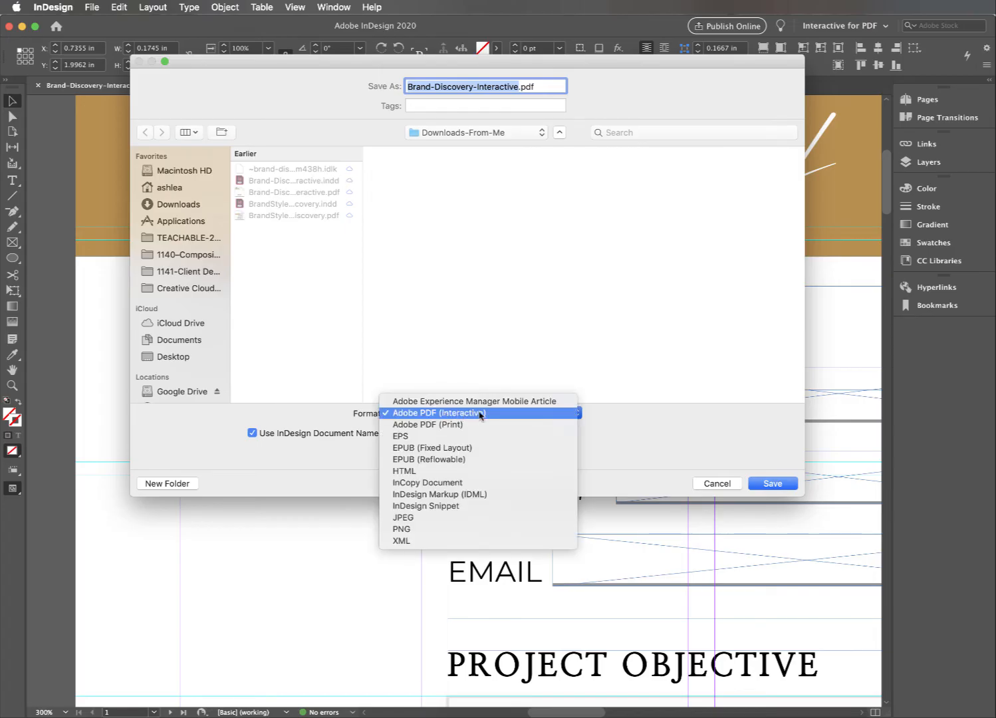
pyautogui.moveTo(465, 425)
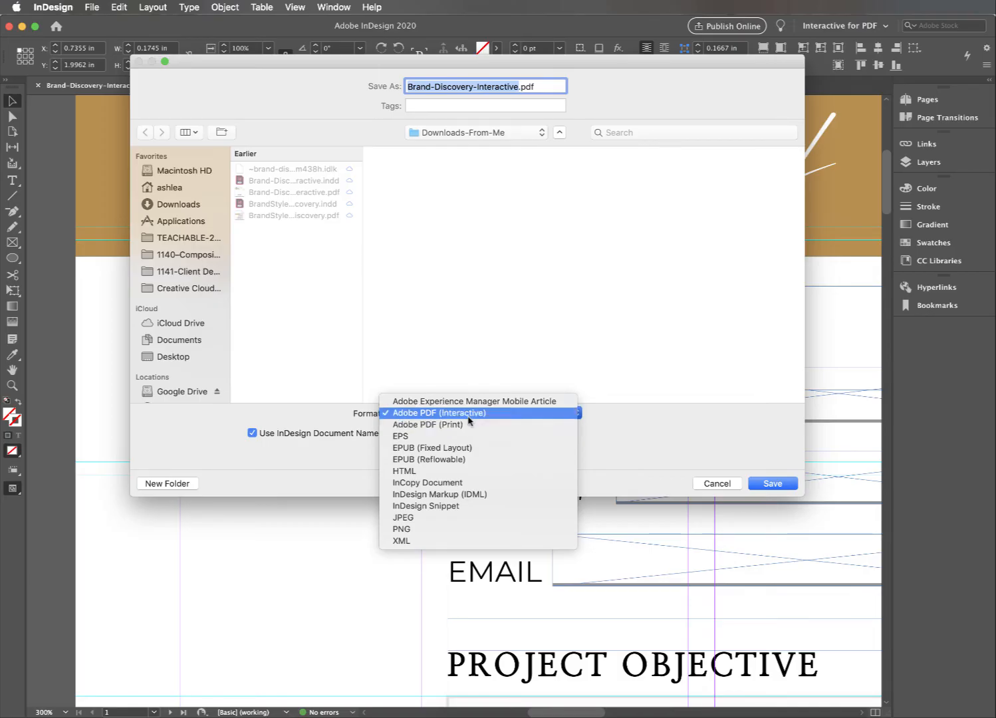
pyautogui.click(439, 412)
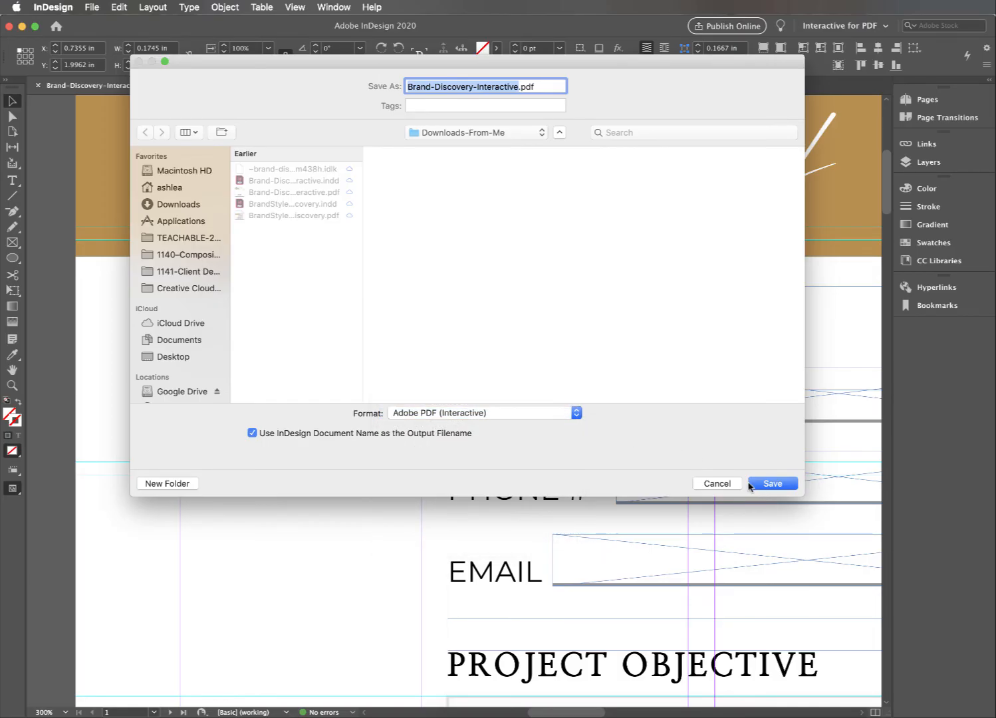
pyautogui.click(773, 484)
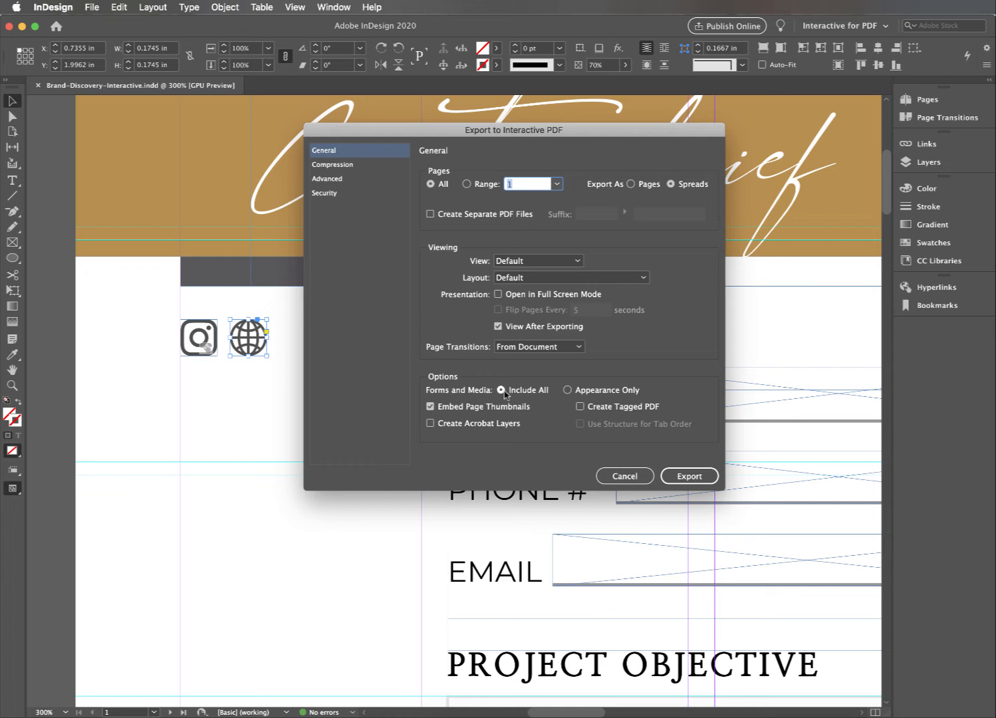
# Set Forms and Media to Include All in the interactive PDF export options.
pyautogui.click(568, 390)
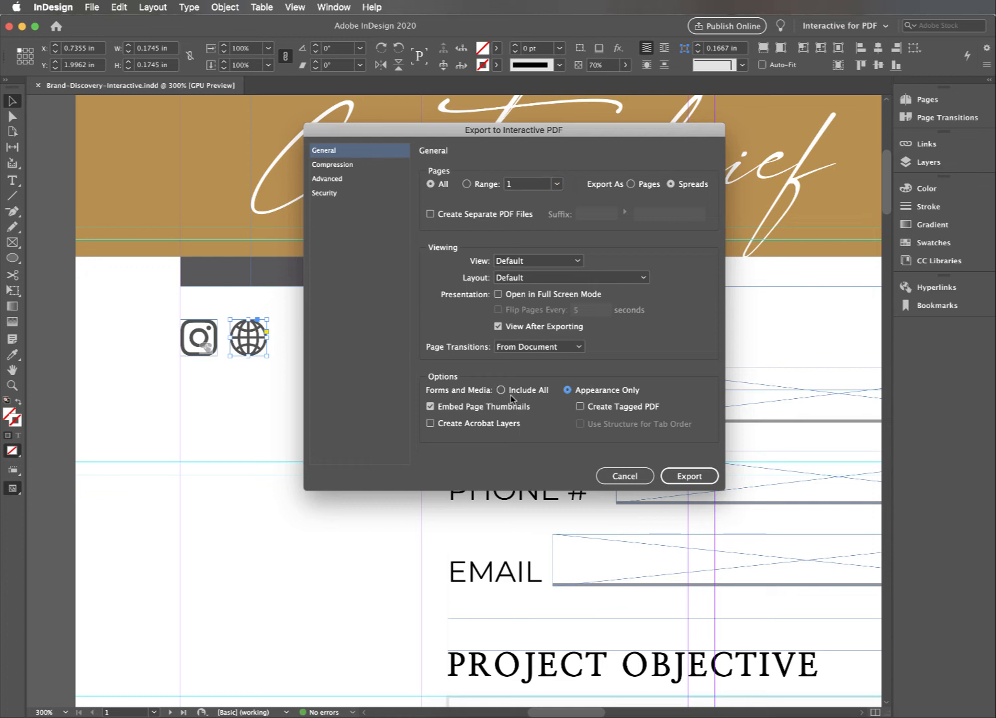
pyautogui.click(501, 390)
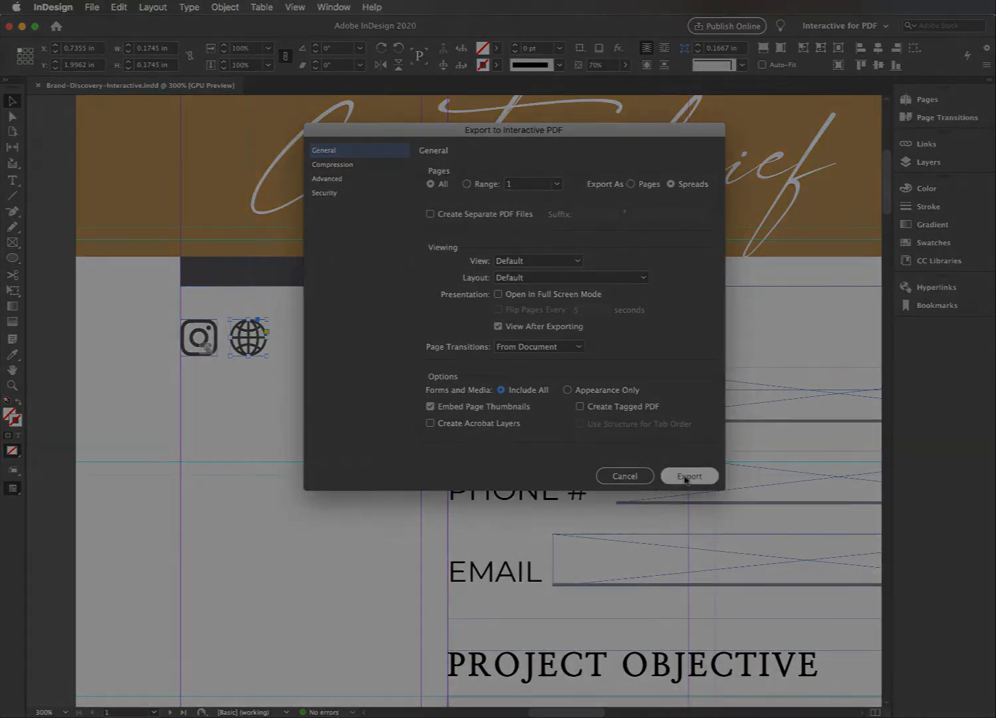
# Finish the export and fill 'My company name' into the Company field in Acrobat.
pyautogui.click(689, 477)
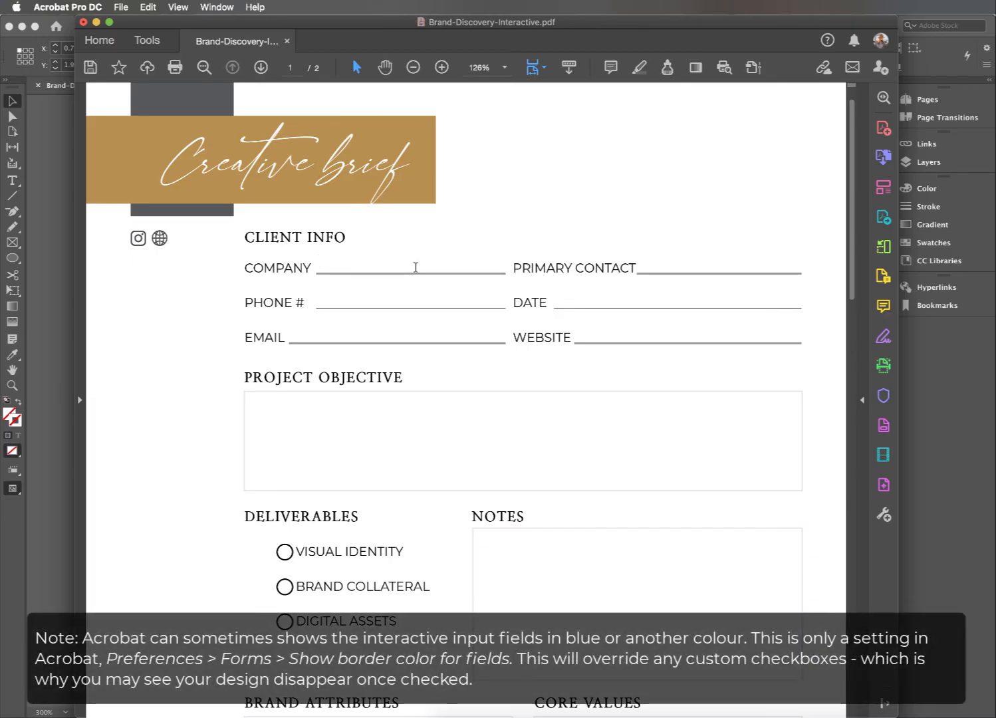
pyautogui.write('My company')
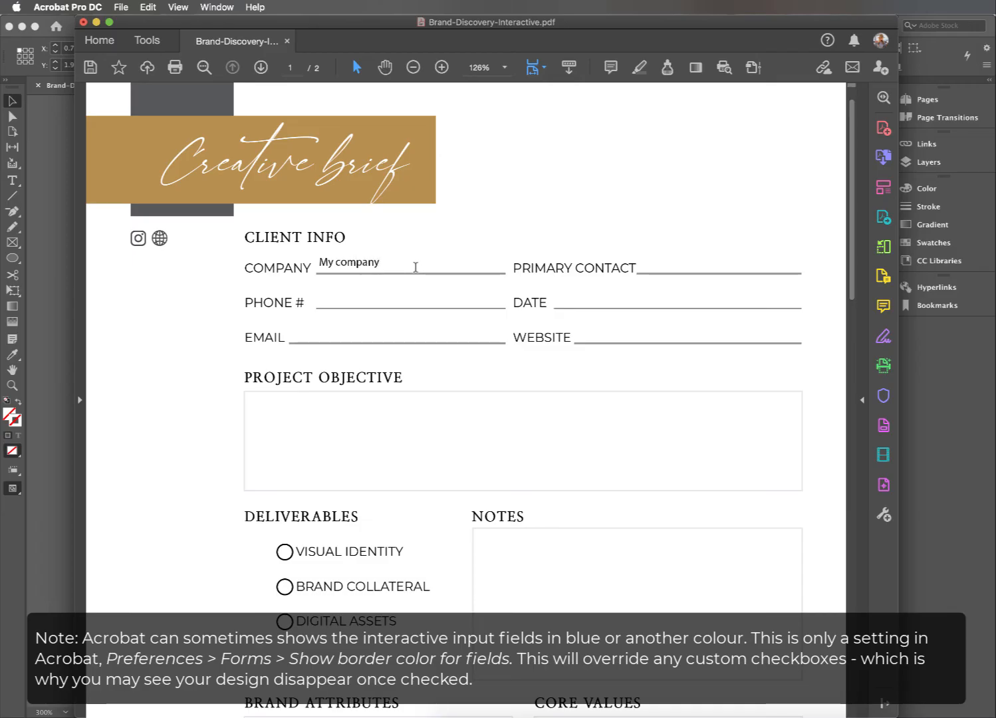
pyautogui.write('name')
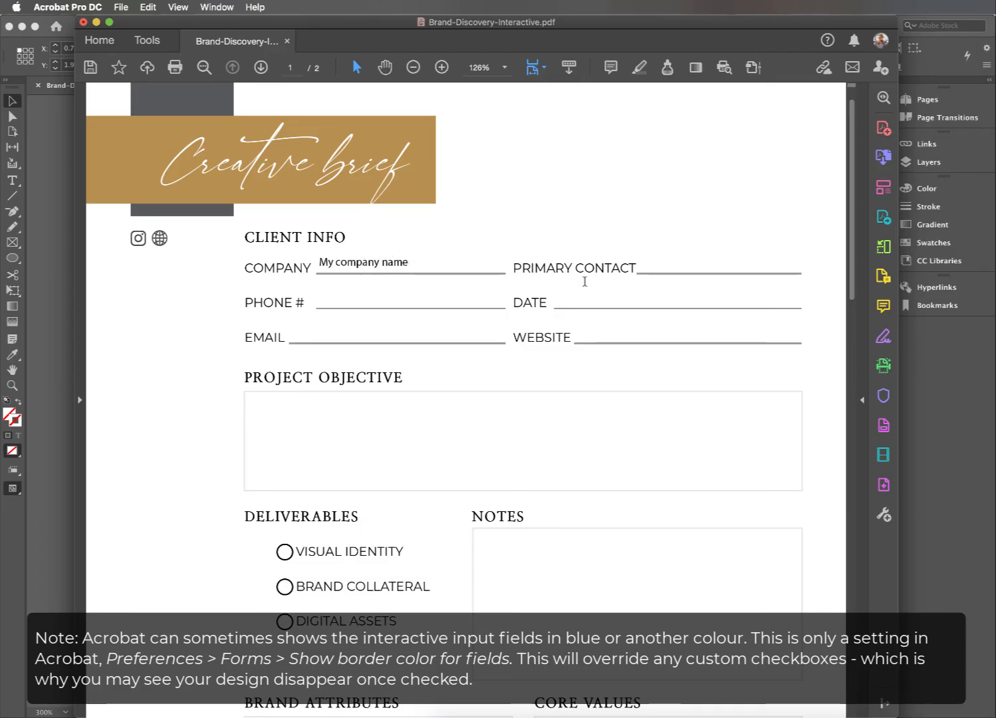
pyautogui.moveTo(314, 415)
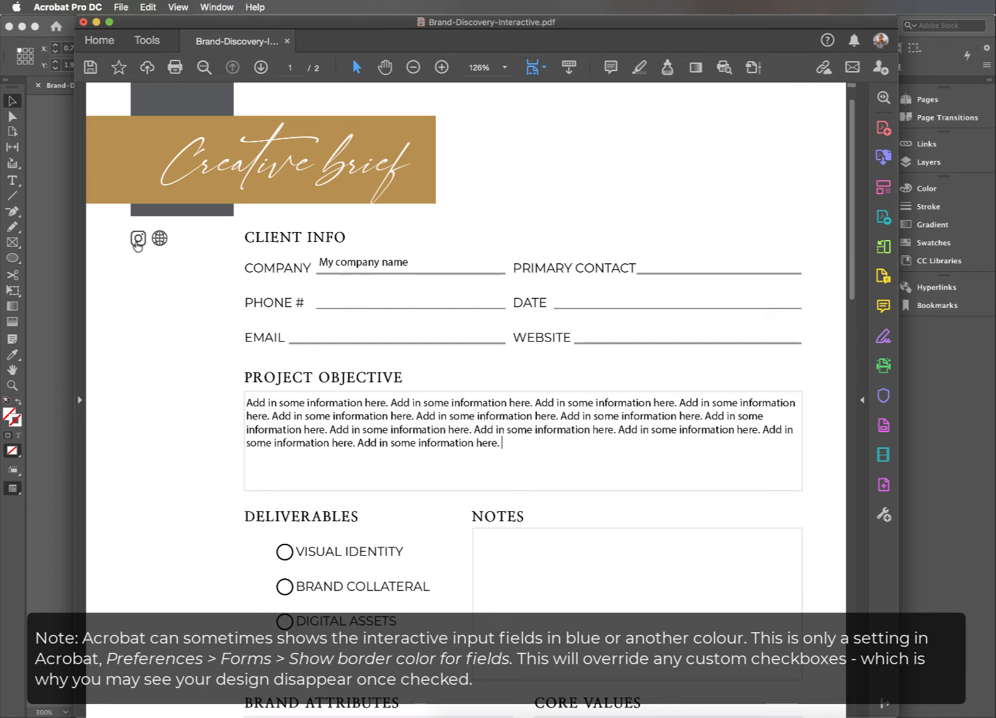
# Test toggling the Digital Assets and Brand Collateral deliverable checkboxes.
pyautogui.scroll(-3)
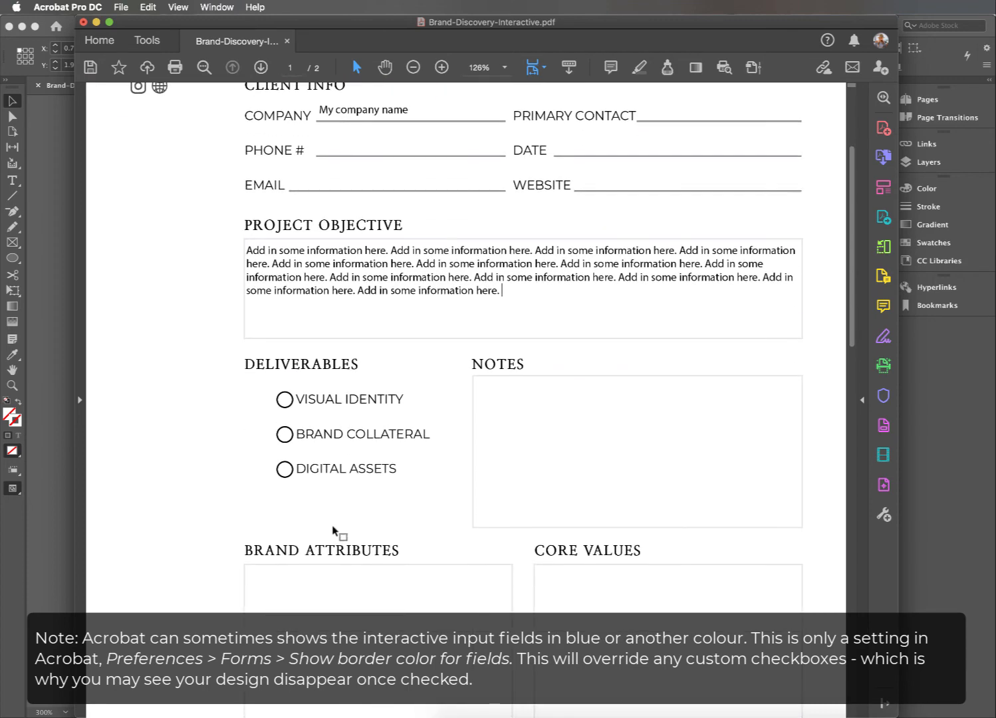
pyautogui.scroll(-3)
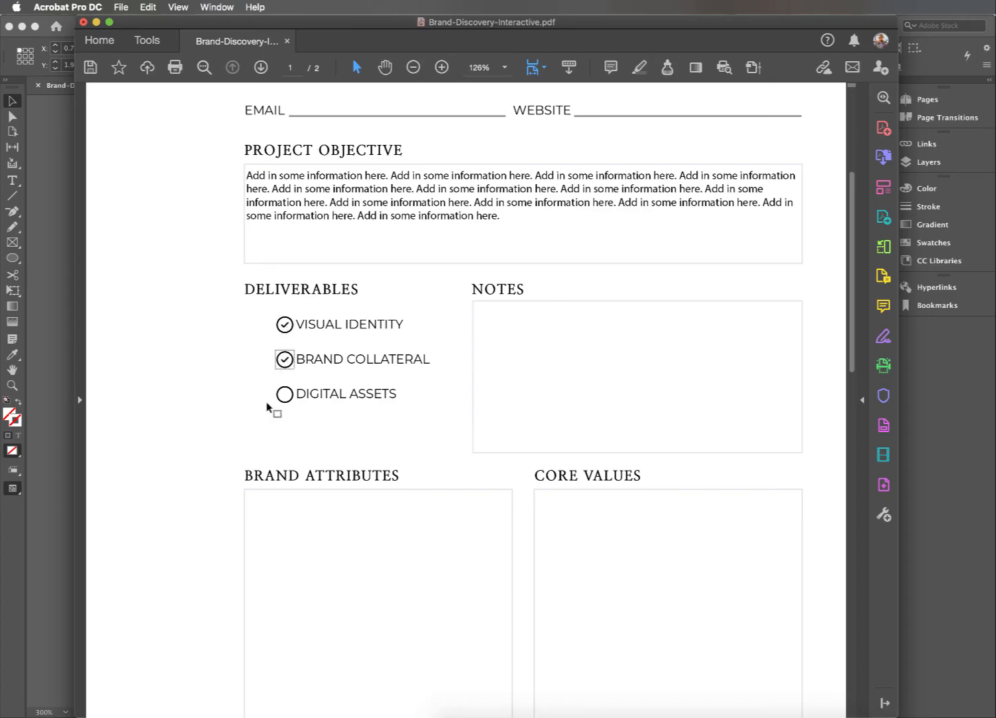
pyautogui.click(284, 394)
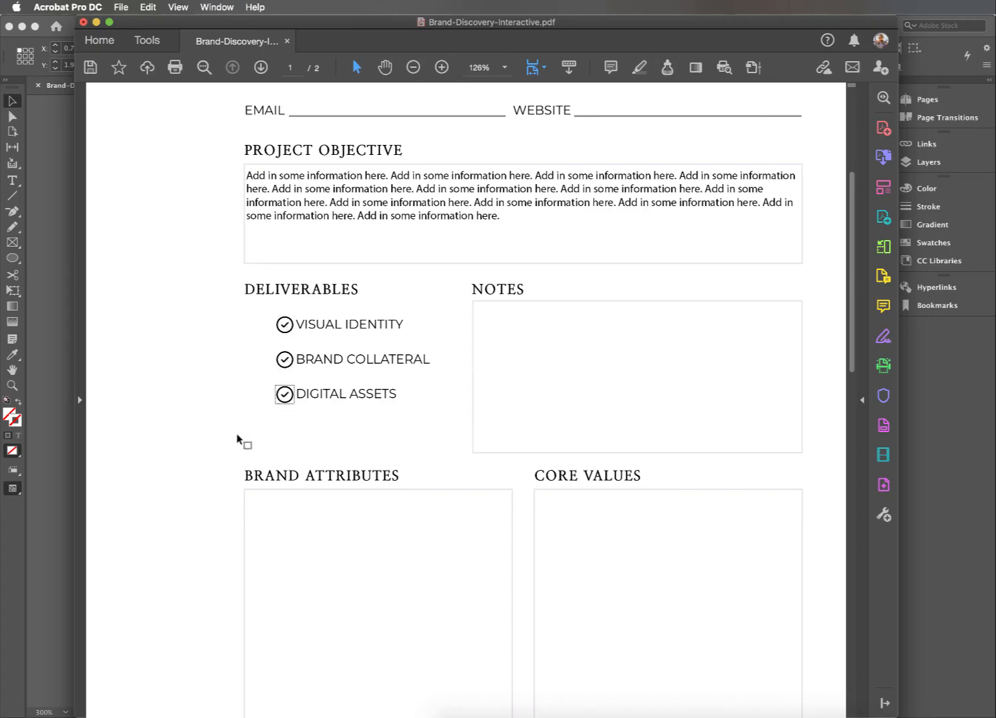
pyautogui.click(284, 393)
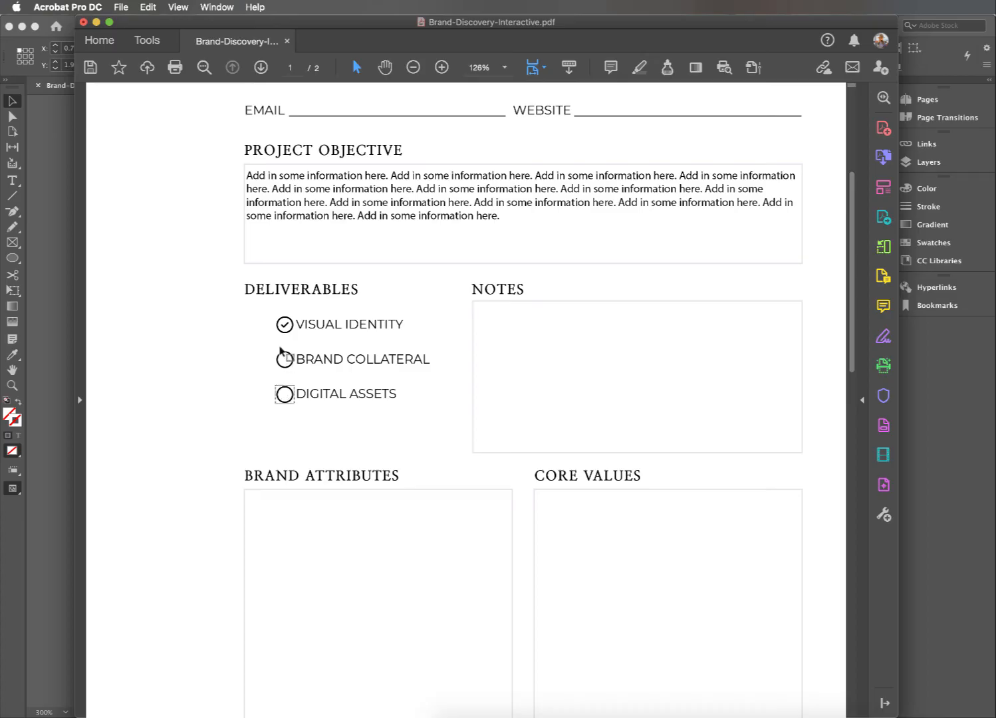
pyautogui.click(283, 359)
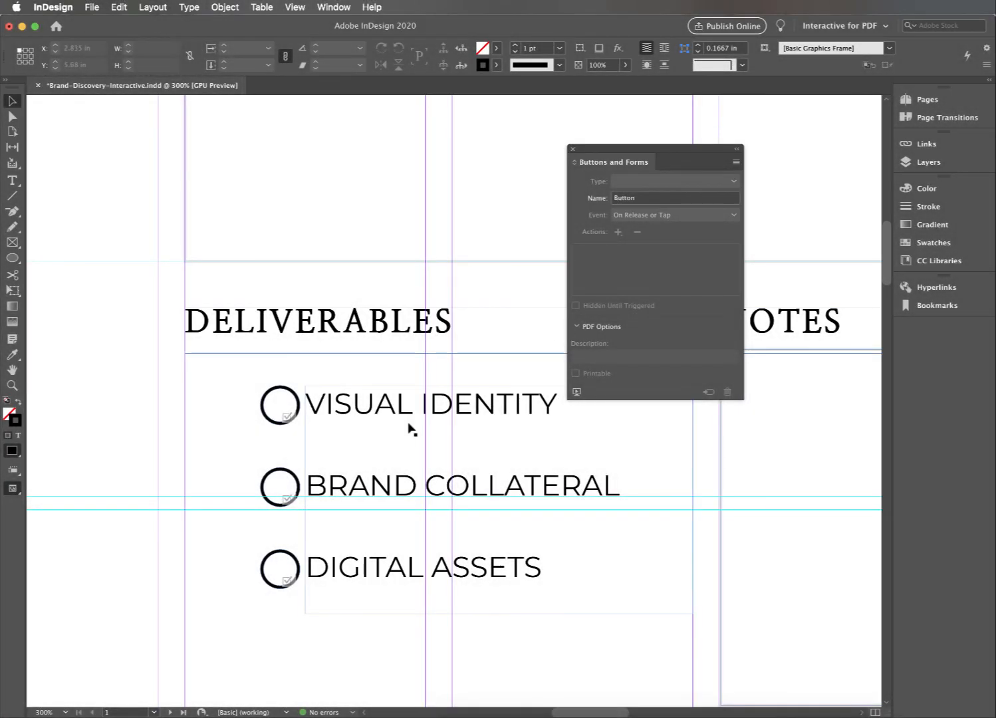
# Convert the three deliverable circles to radio buttons and check their off states.
pyautogui.click(281, 487)
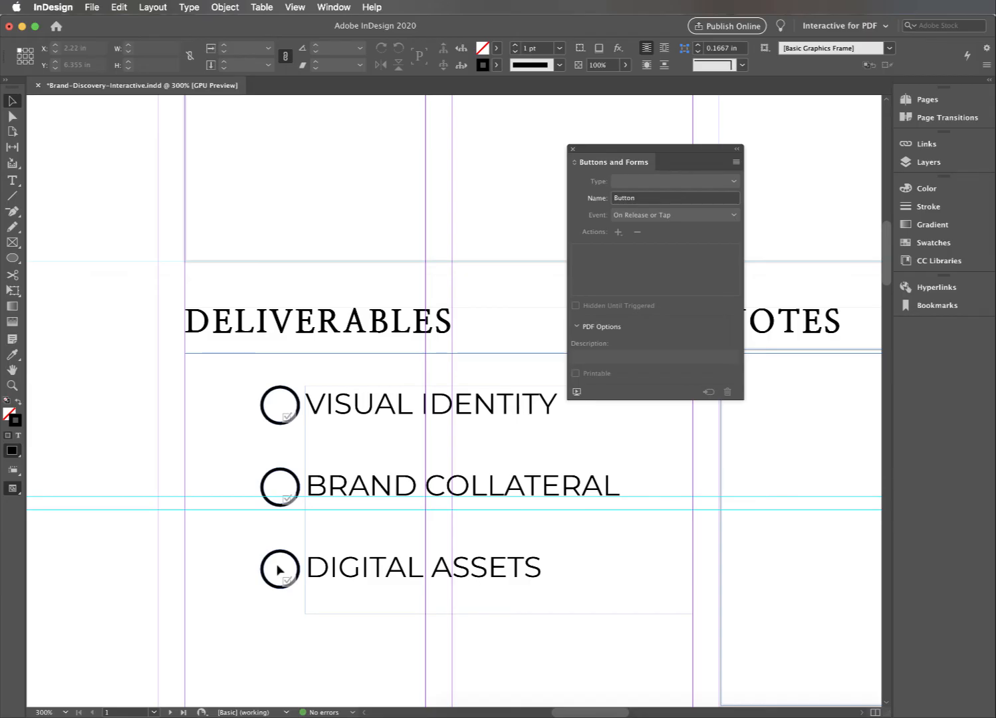
pyautogui.click(282, 487)
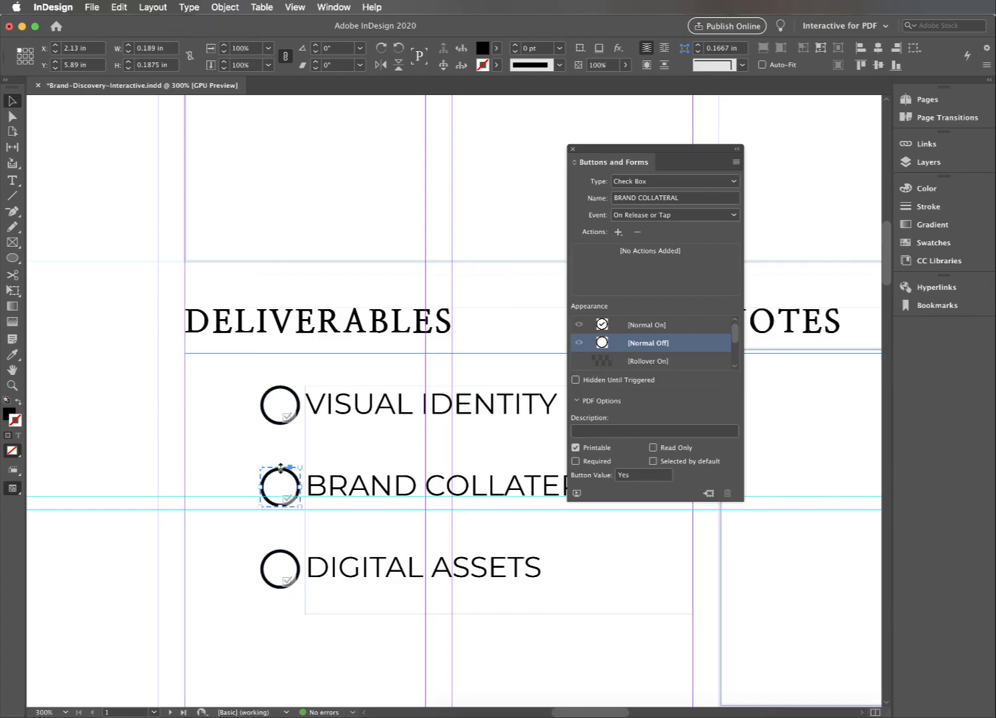
pyautogui.moveTo(255, 451)
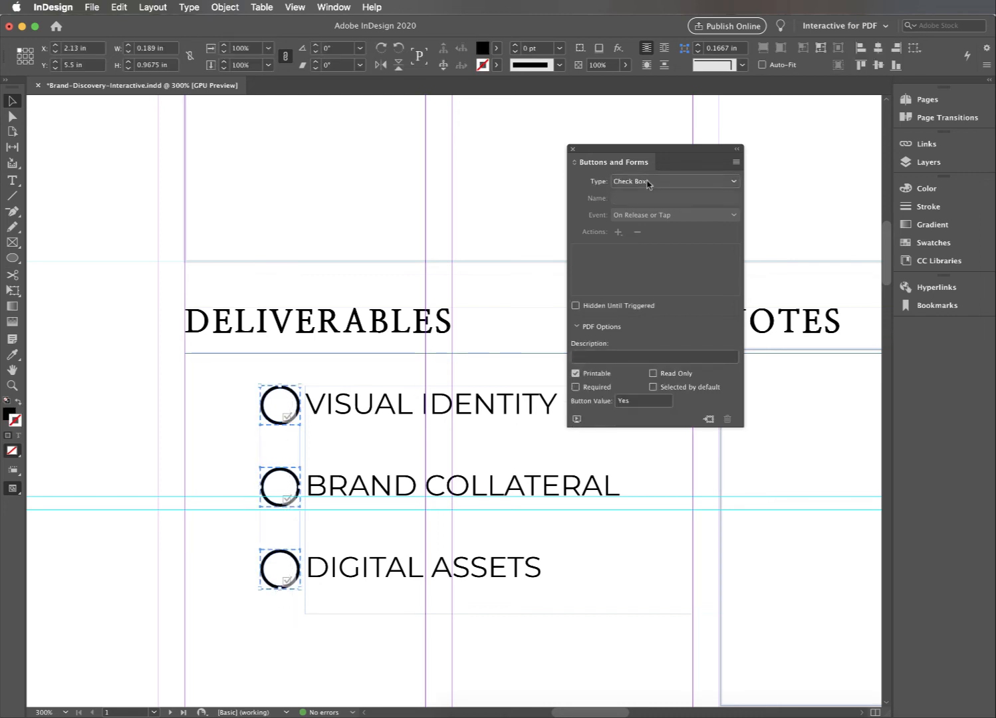
pyautogui.click(673, 181)
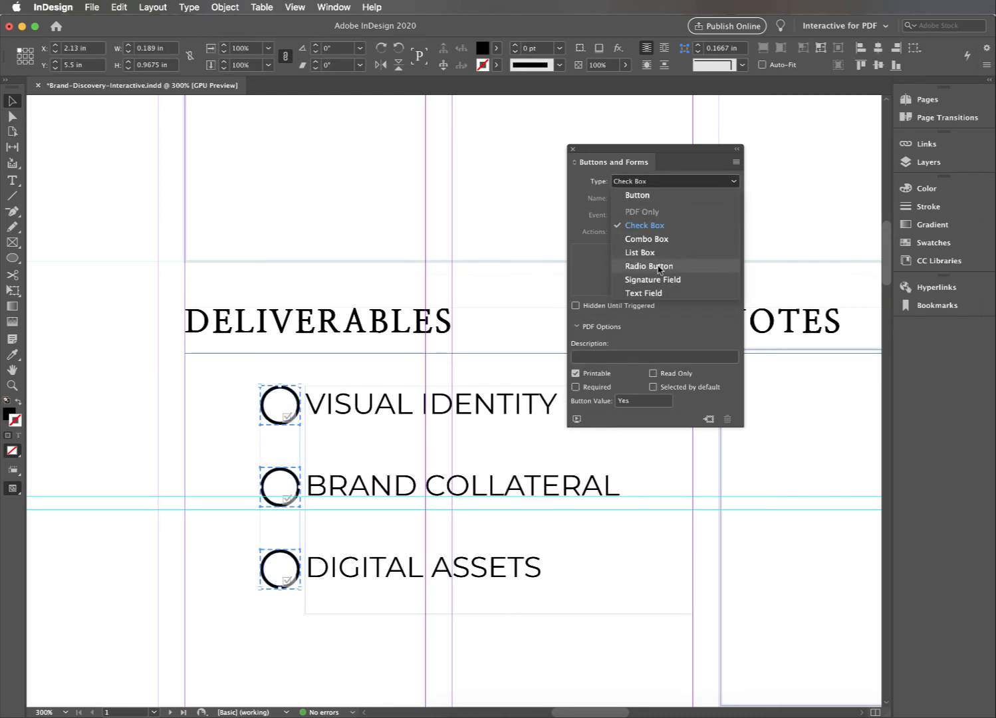
pyautogui.click(649, 266)
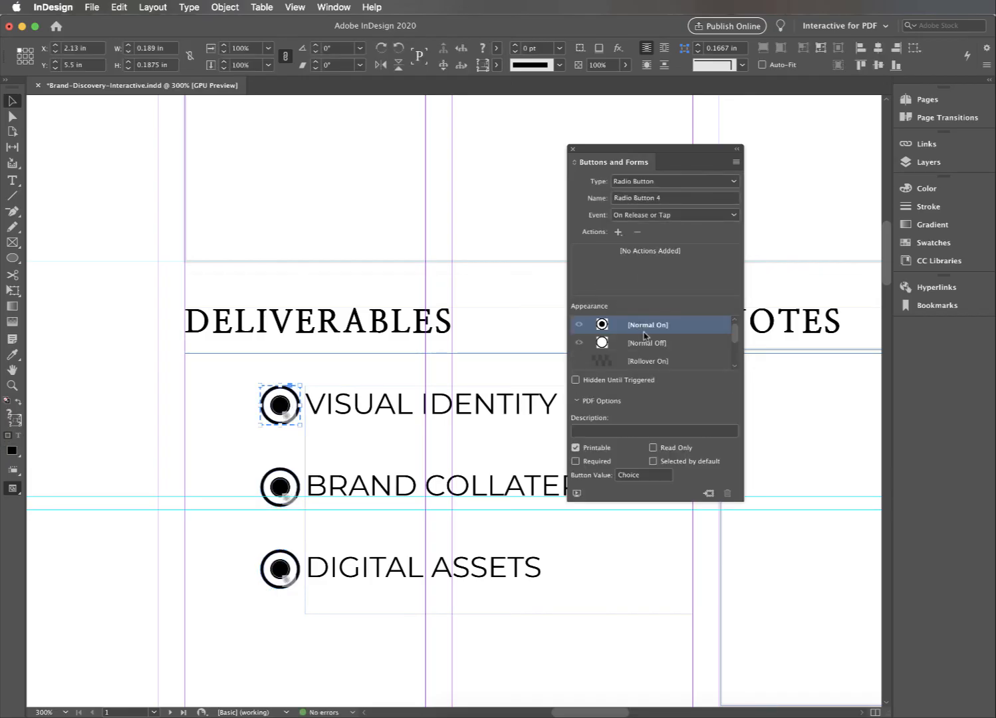
pyautogui.click(646, 343)
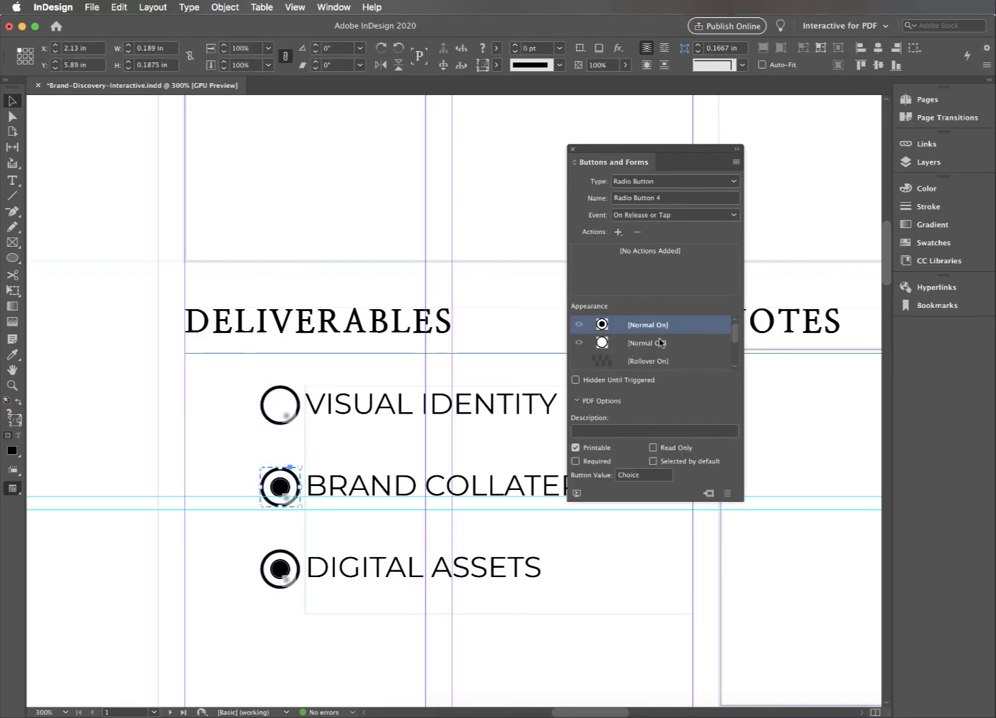
pyautogui.click(279, 569)
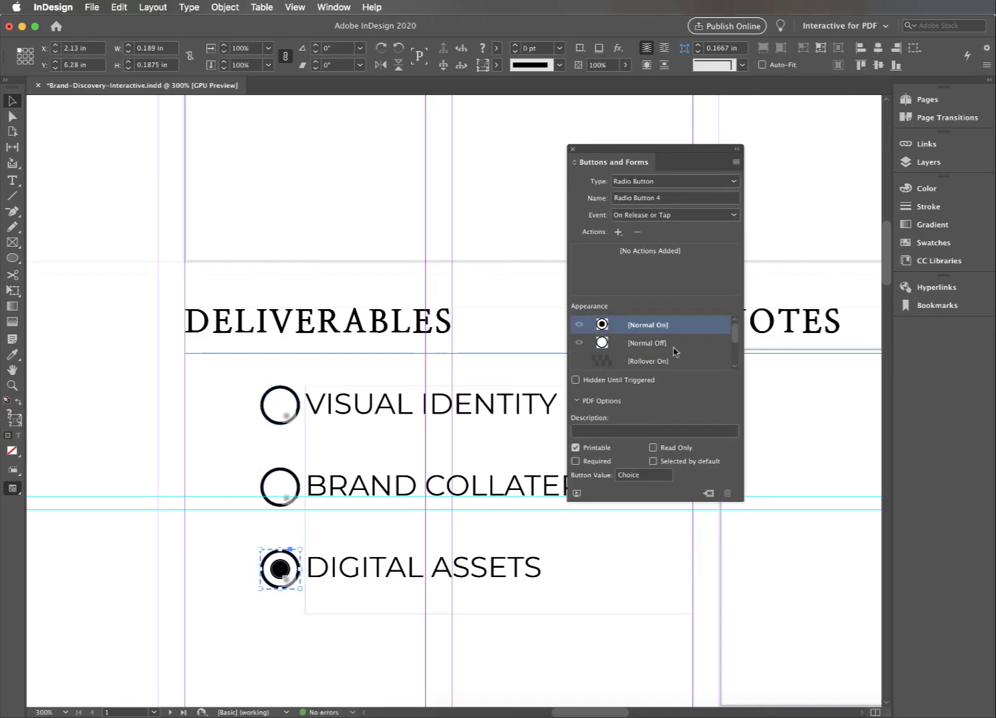
pyautogui.click(278, 404)
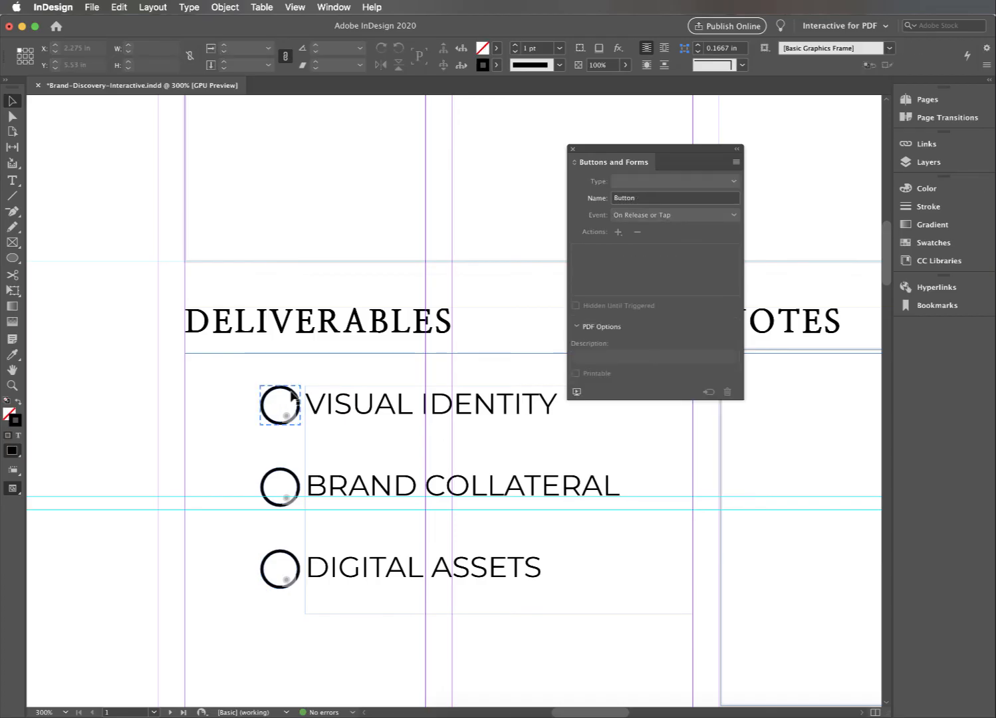
pyautogui.click(674, 181)
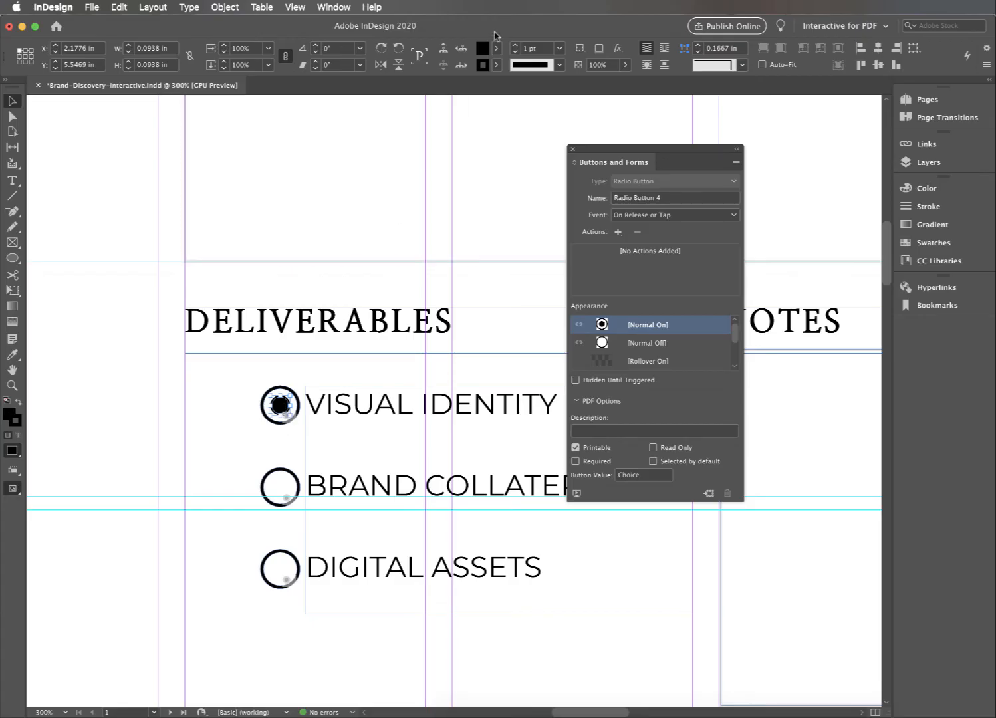
pyautogui.click(481, 48)
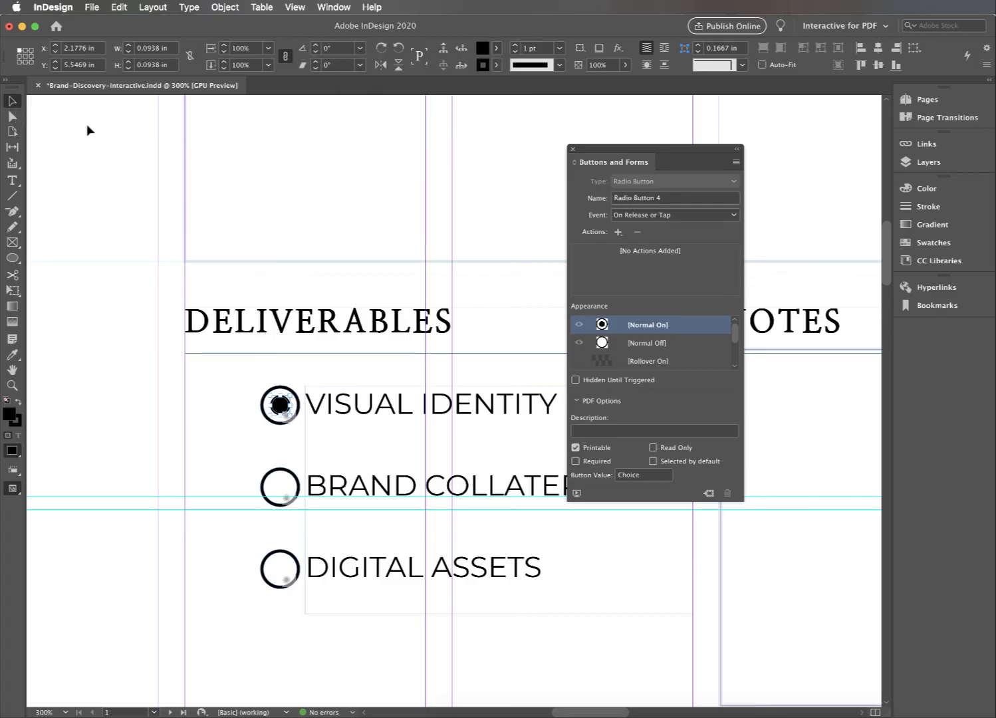
# Re-export the brief as an interactive PDF, replacing the existing file.
pyautogui.click(280, 406)
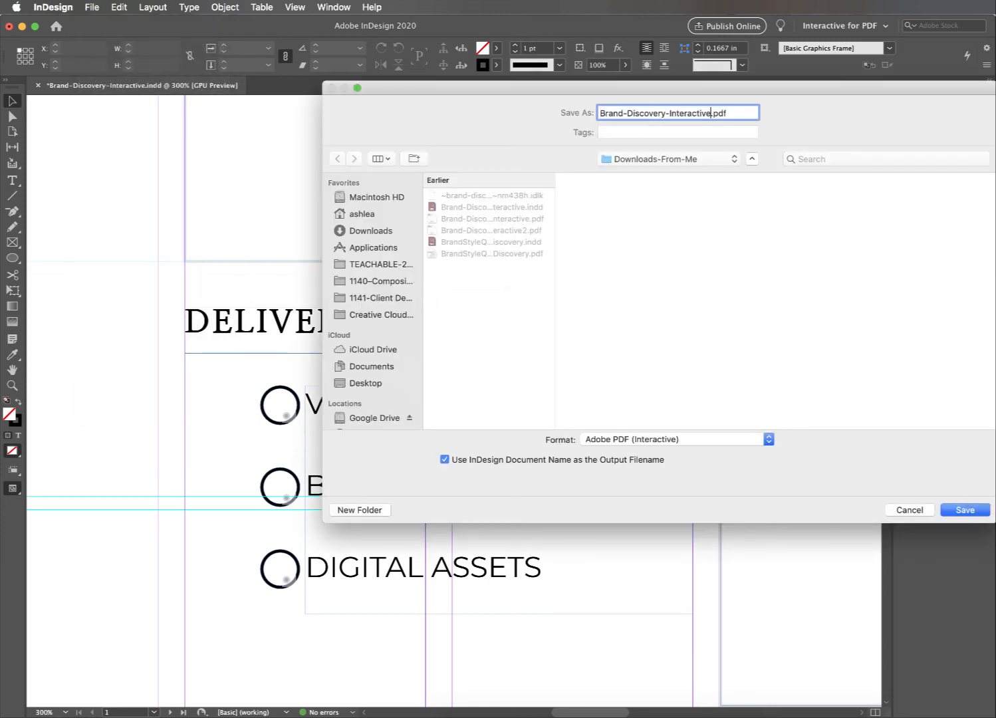
pyautogui.click(965, 511)
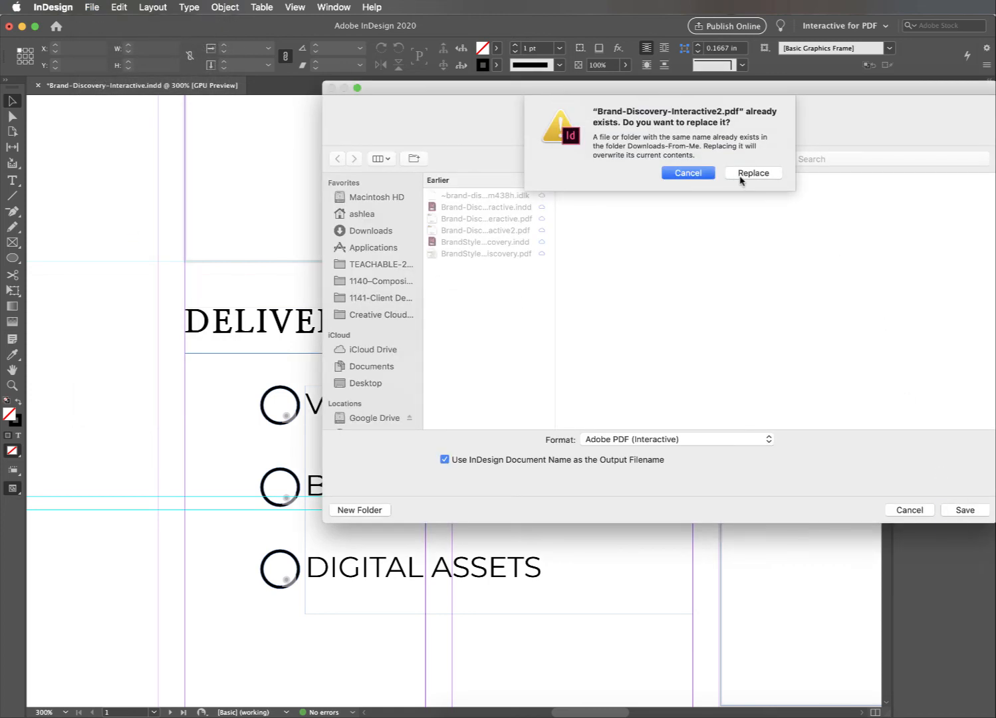
pyautogui.click(752, 173)
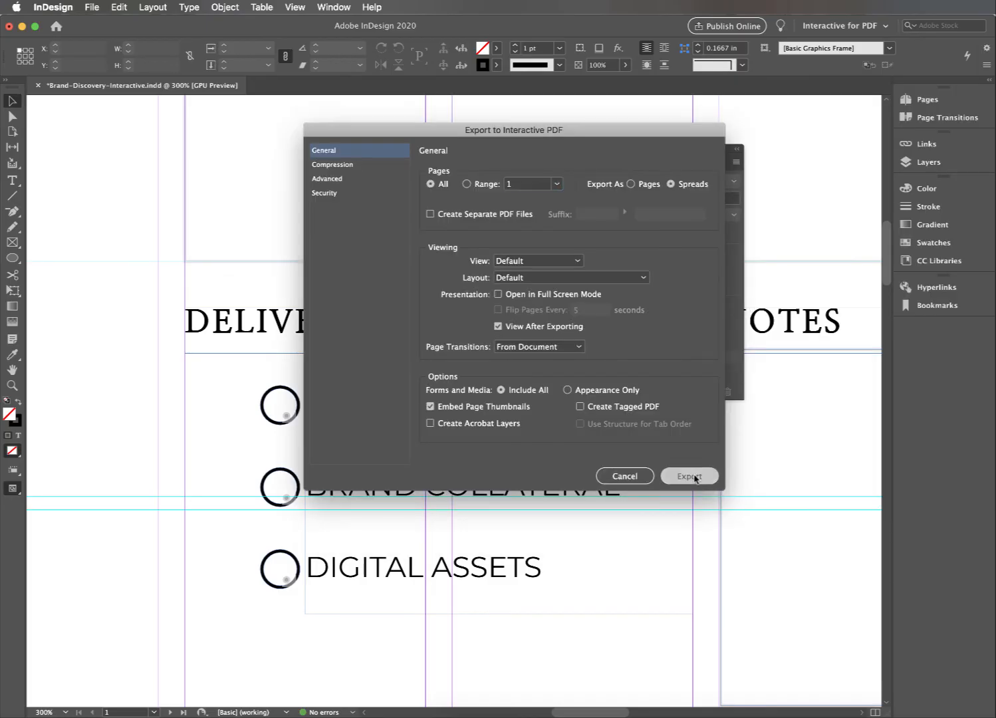
pyautogui.click(689, 476)
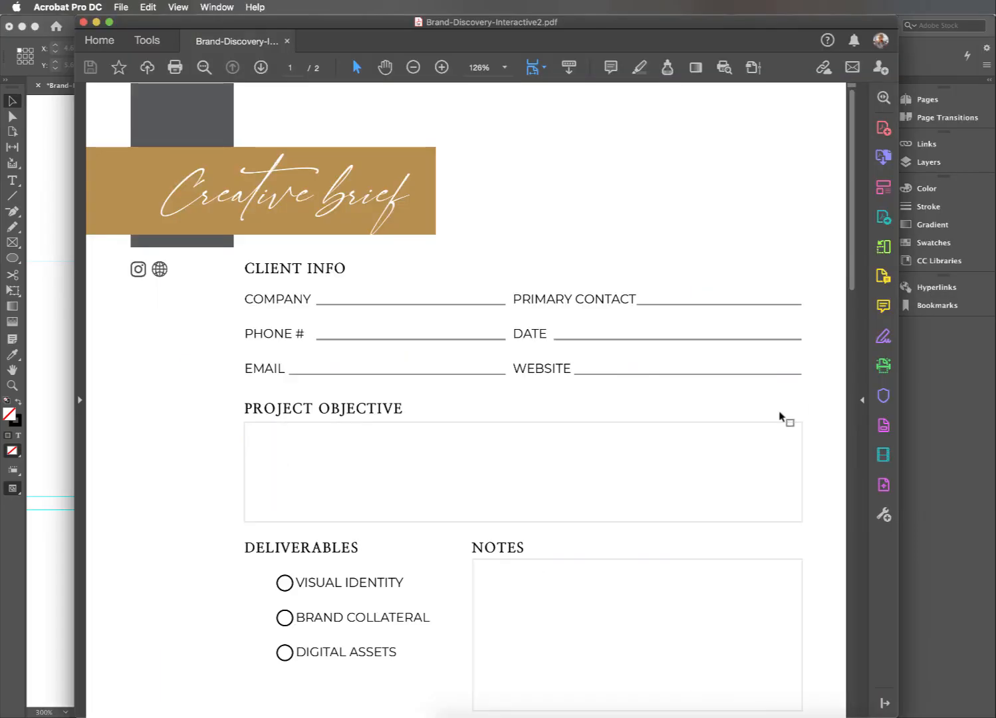
# Test the Visual Identity, Brand Collateral and Digital Assets radio buttons so only one stays selected.
pyautogui.scroll(-3)
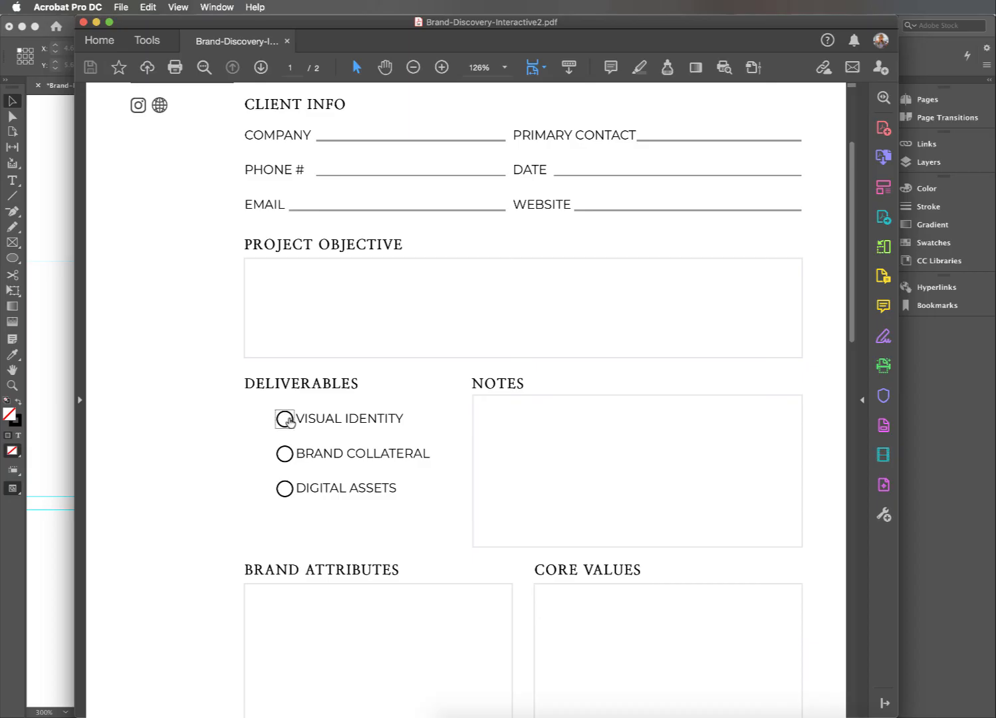
pyautogui.click(284, 419)
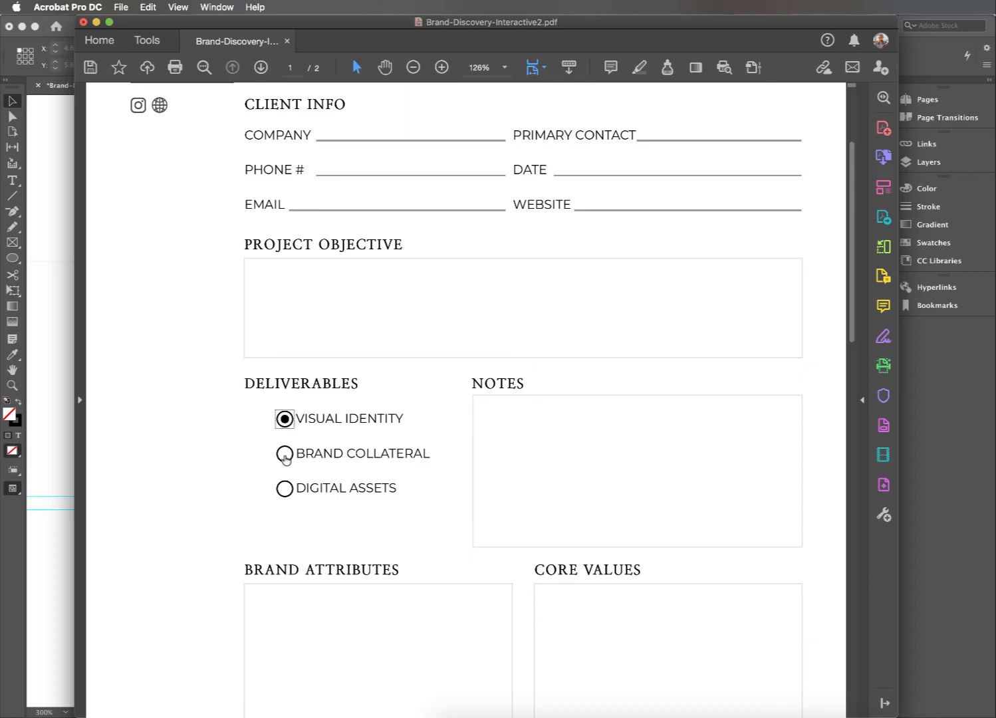
pyautogui.click(283, 488)
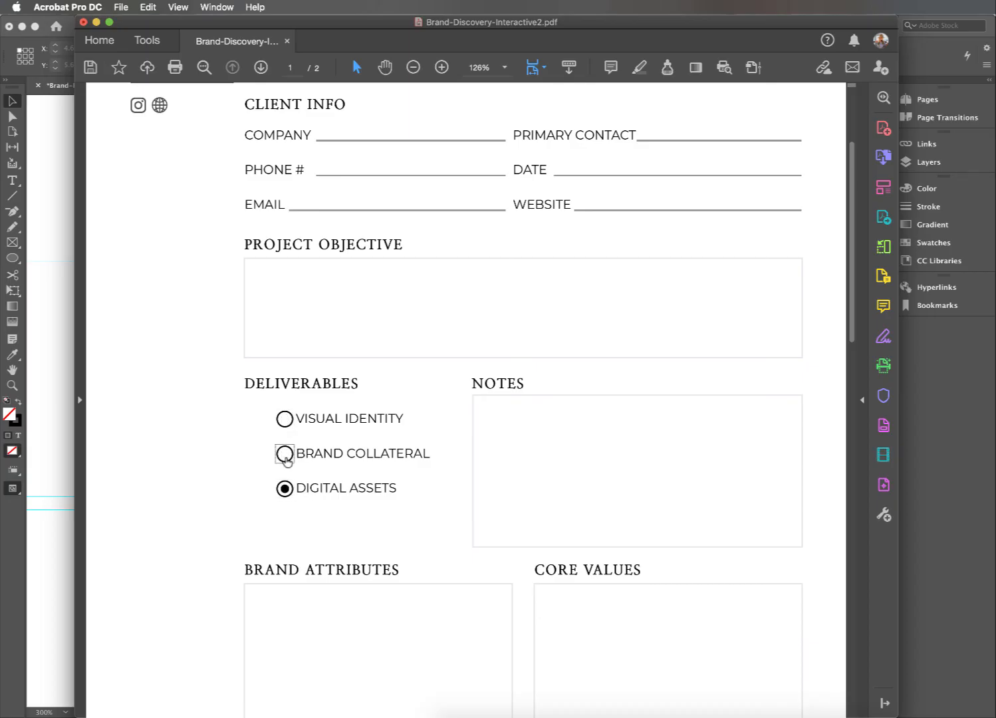
pyautogui.click(285, 488)
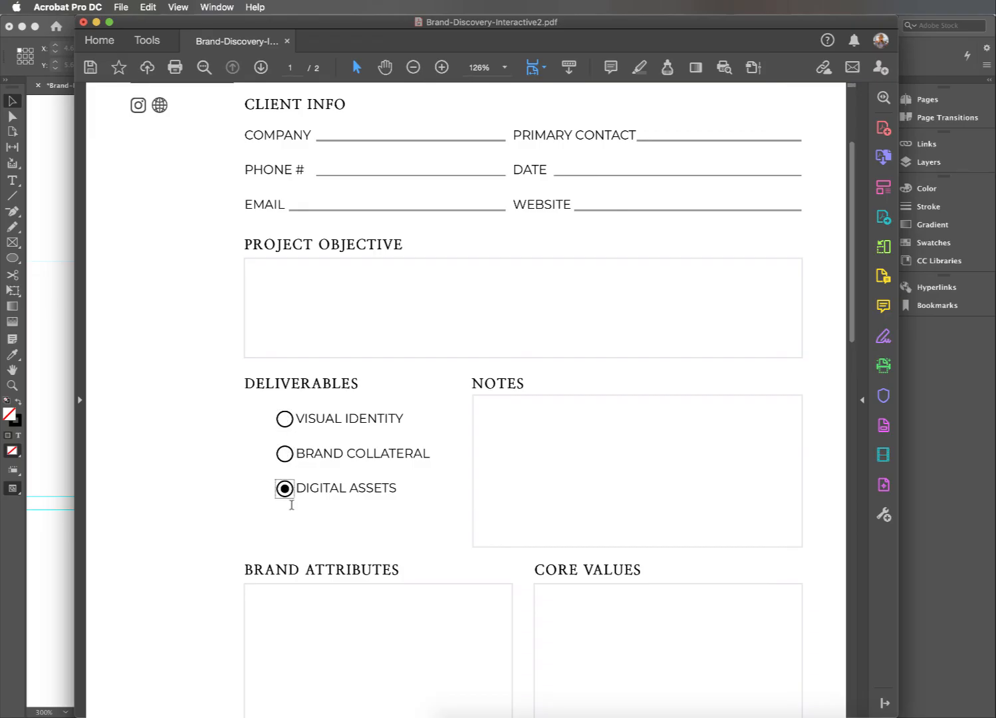
pyautogui.click(283, 417)
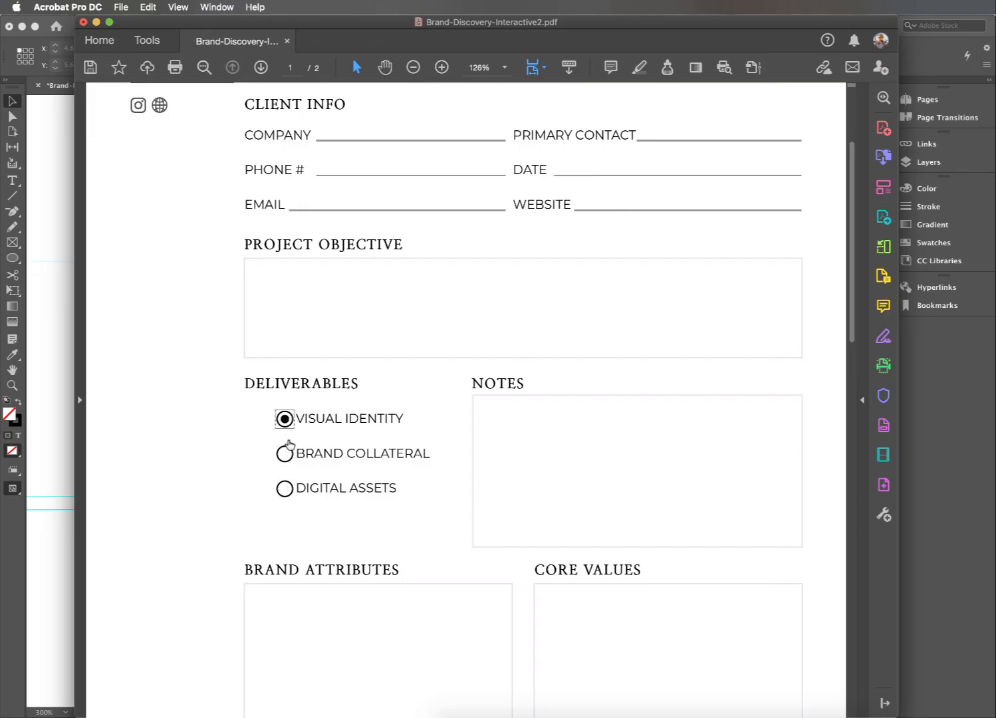
pyautogui.click(283, 454)
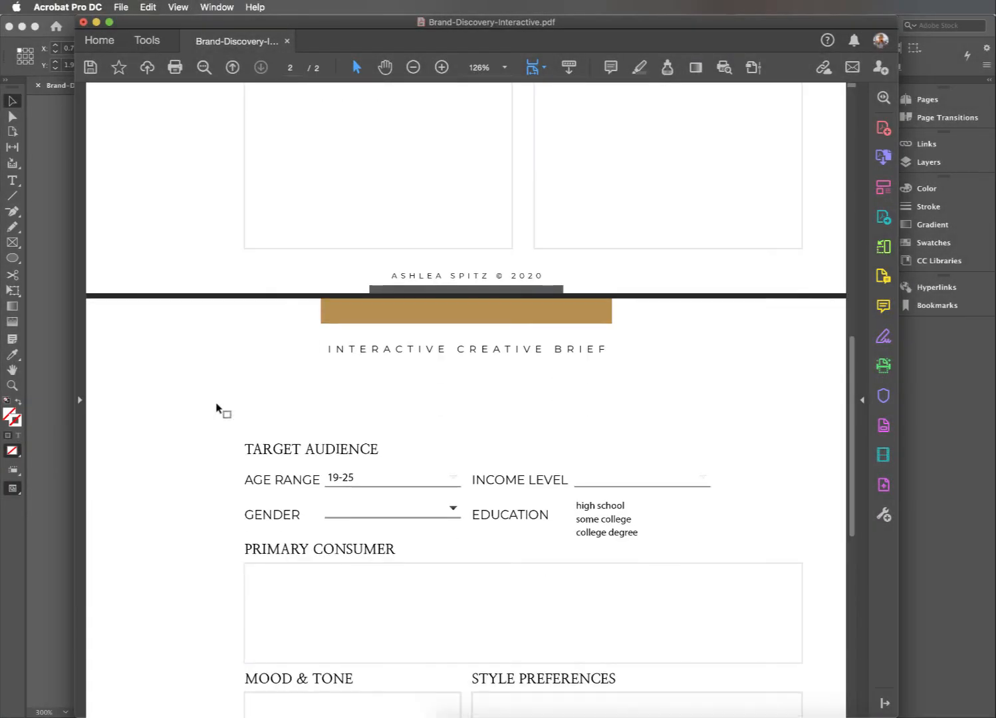
# Choose age range 11-15 and education post-graduate in the Target Audience fields.
pyautogui.scroll(-3)
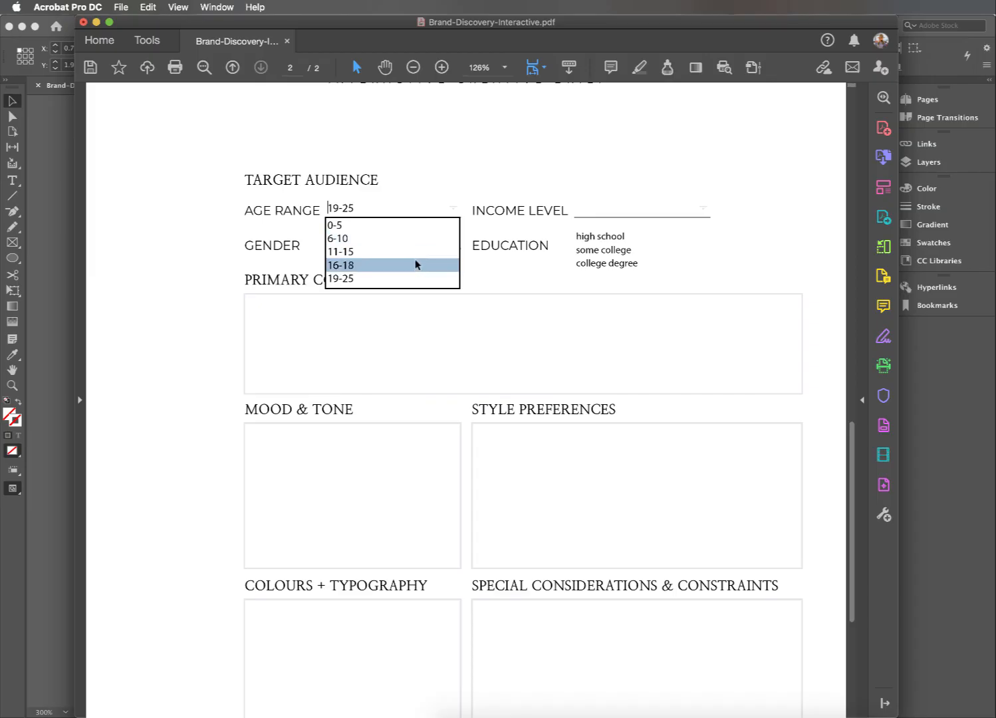
pyautogui.click(341, 252)
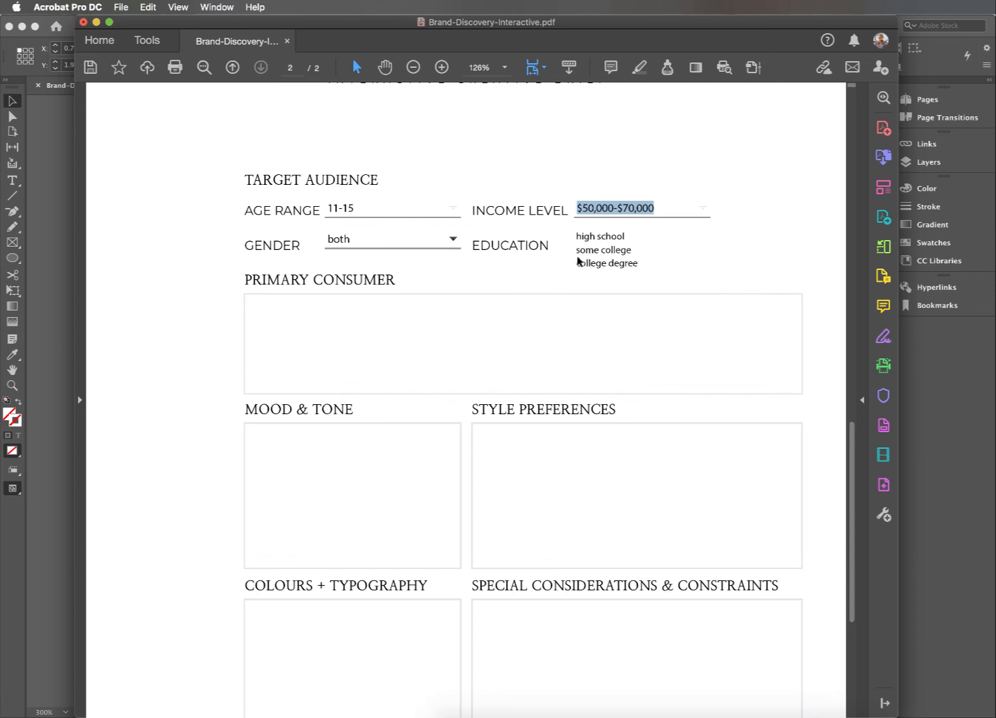
pyautogui.click(600, 237)
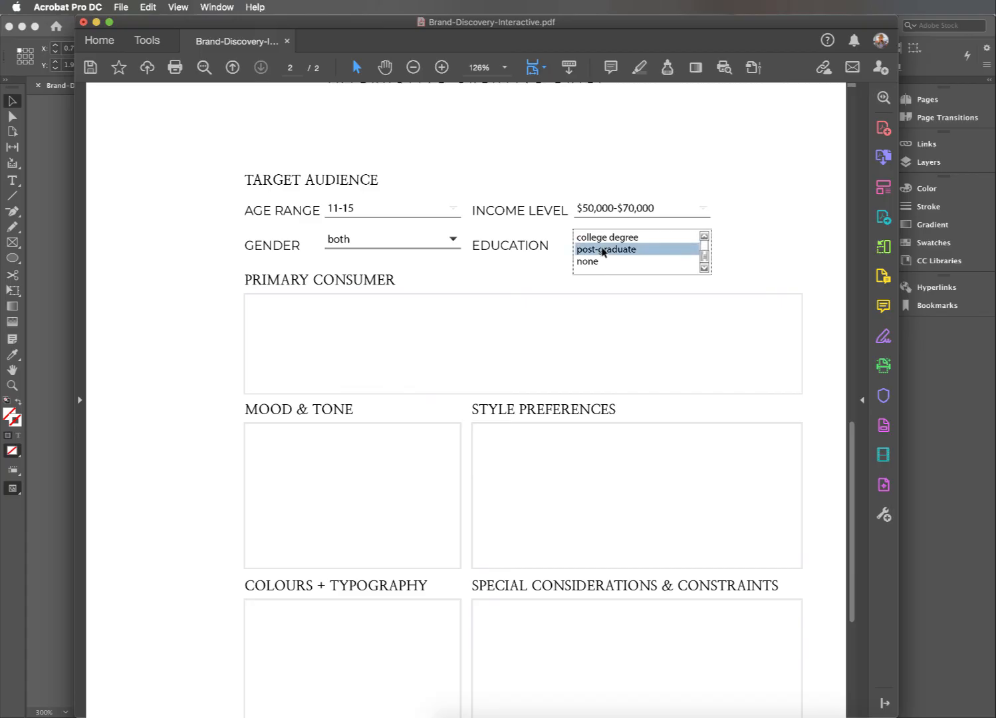
pyautogui.click(702, 207)
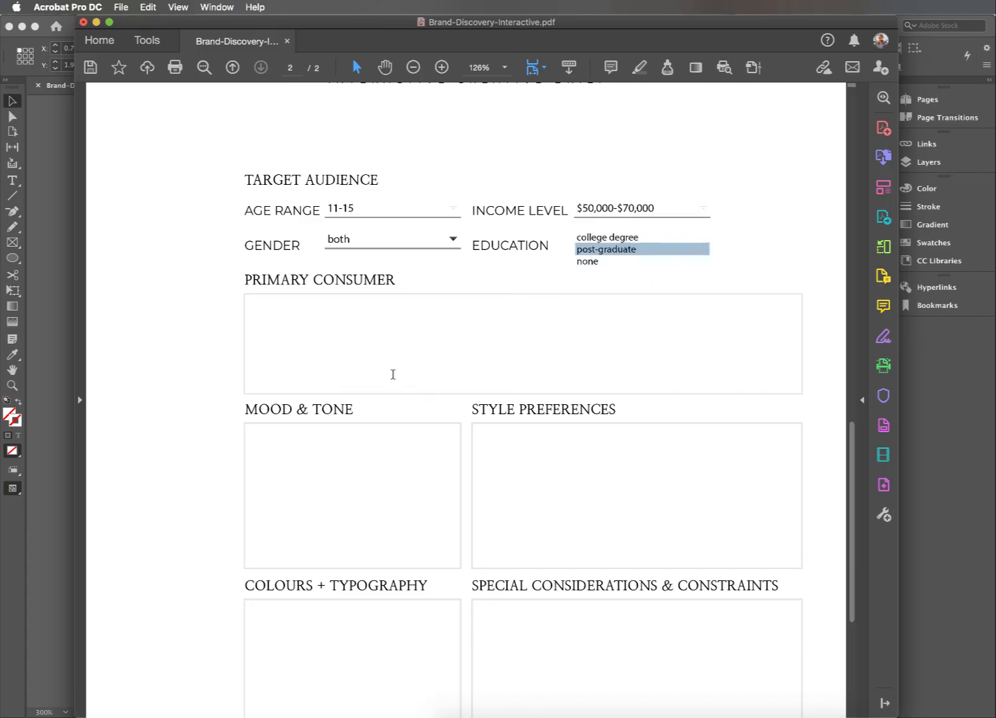
pyautogui.scroll(-3)
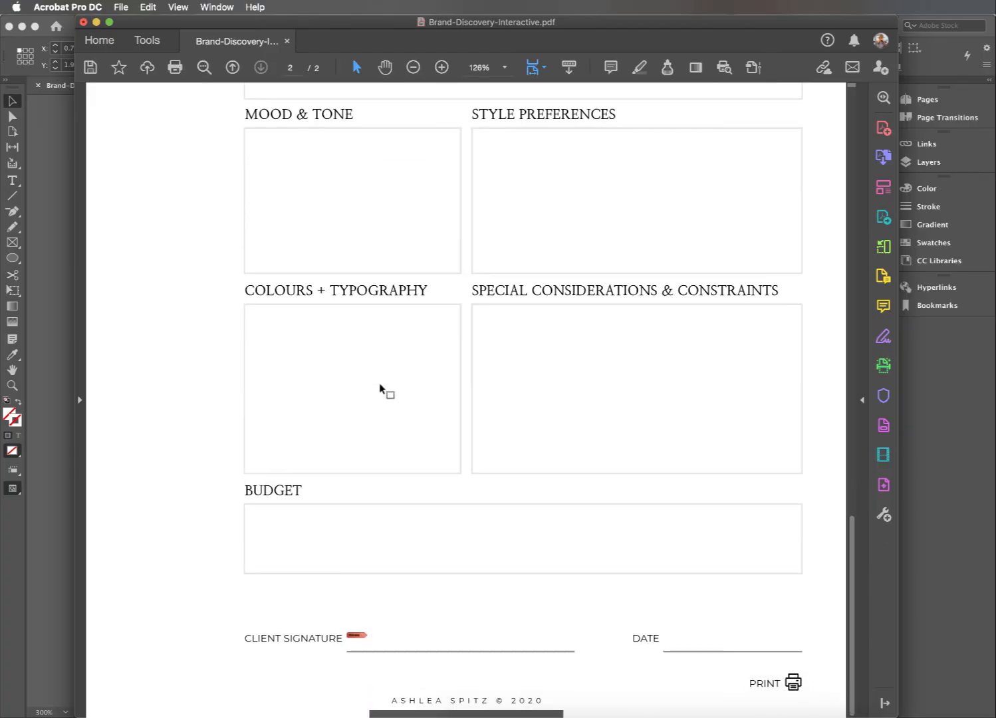
pyautogui.moveTo(377, 644)
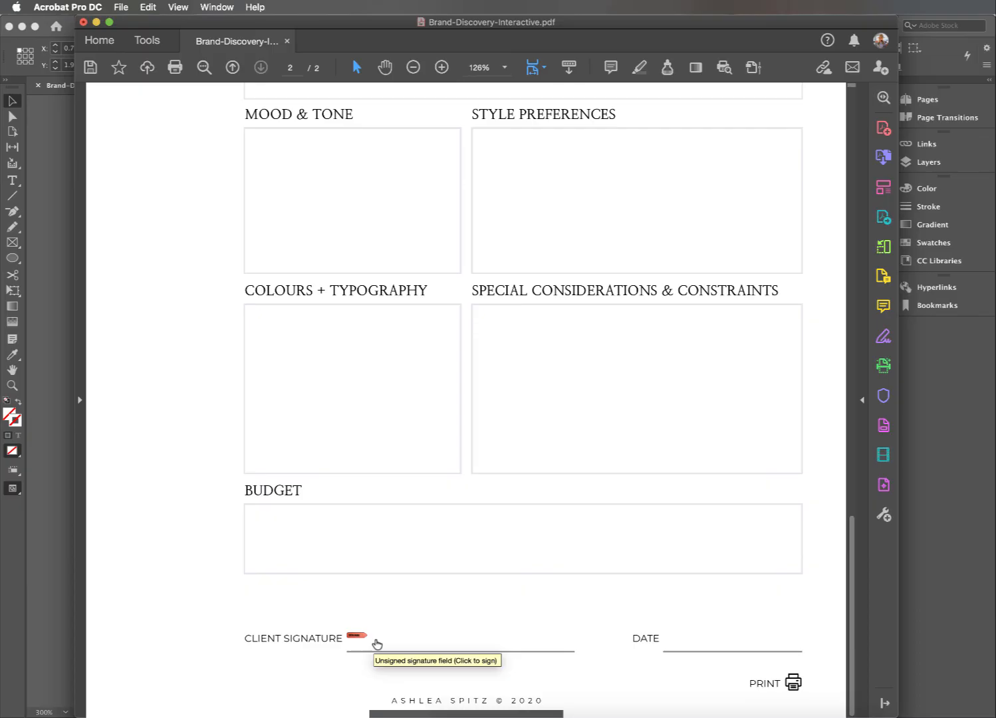
pyautogui.click(376, 644)
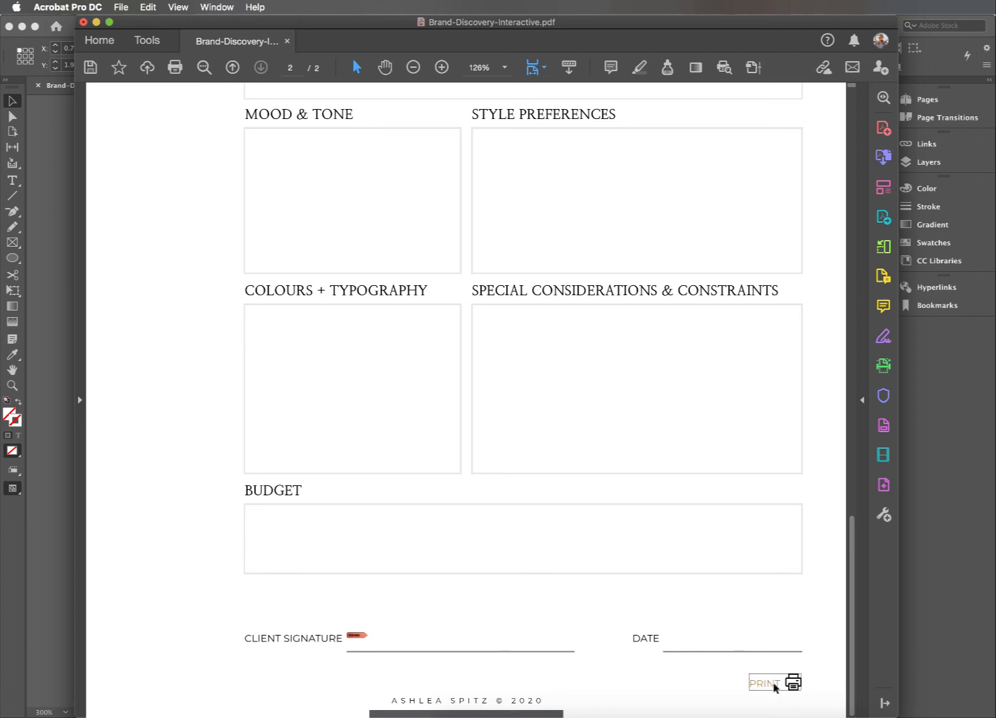
pyautogui.click(766, 683)
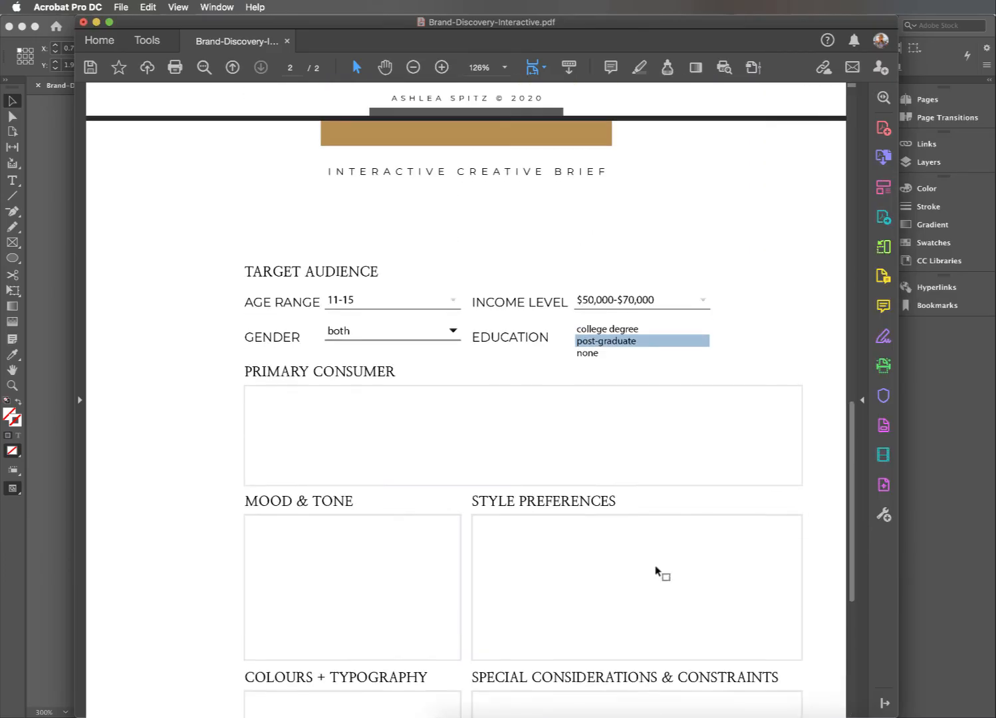
# Enter Acrobat's Prepare Form mode on the creative brief.
pyautogui.click(232, 67)
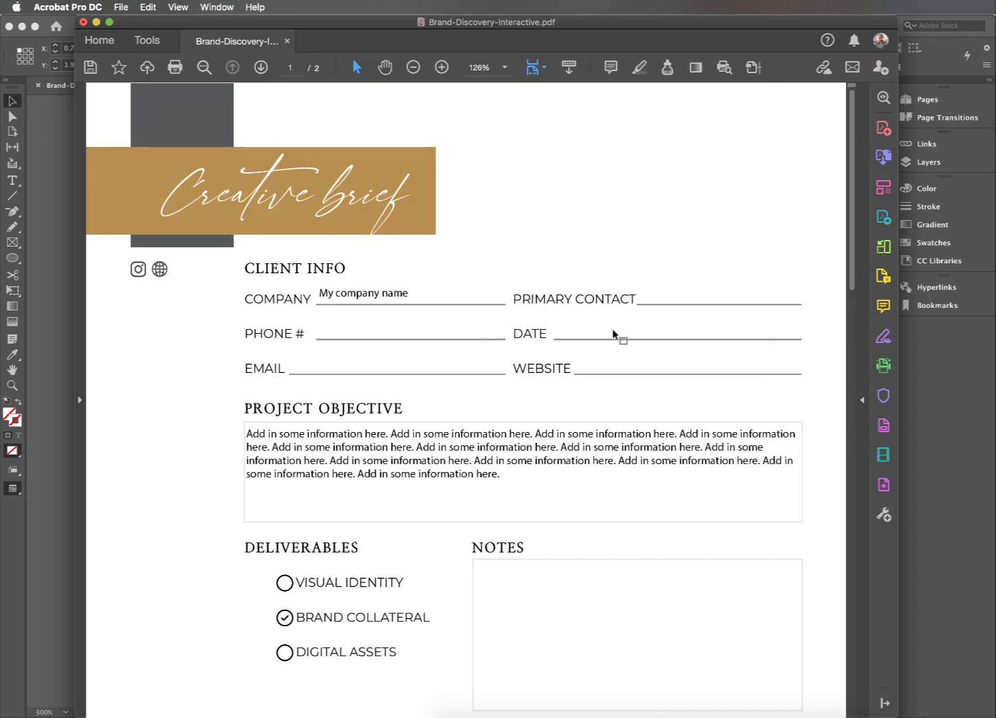
pyautogui.moveTo(867, 424)
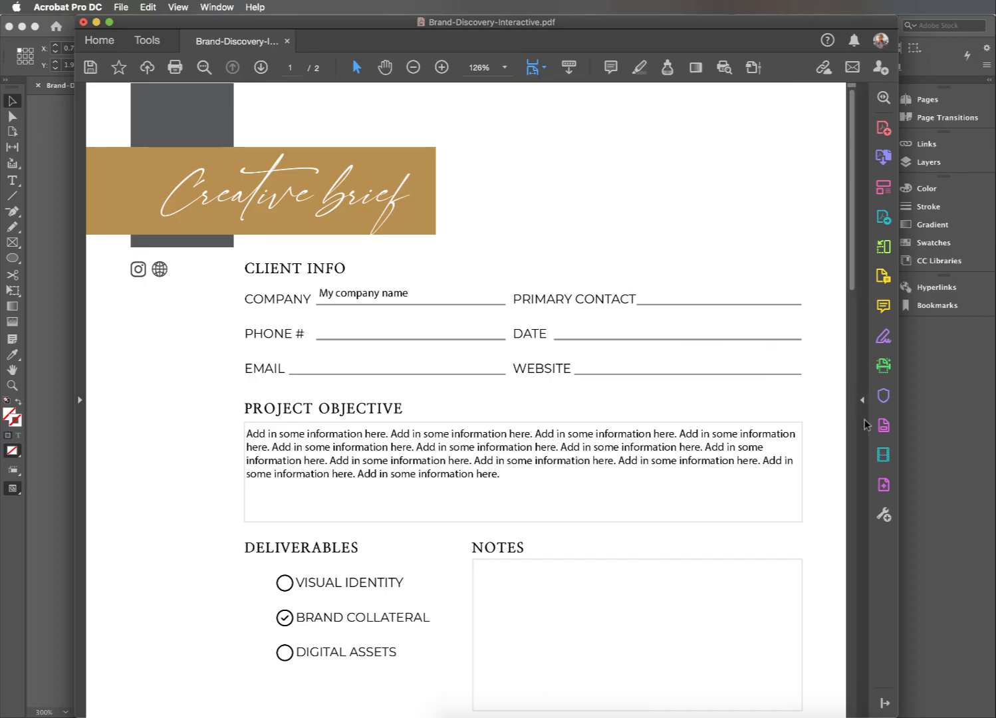
pyautogui.moveTo(884, 426)
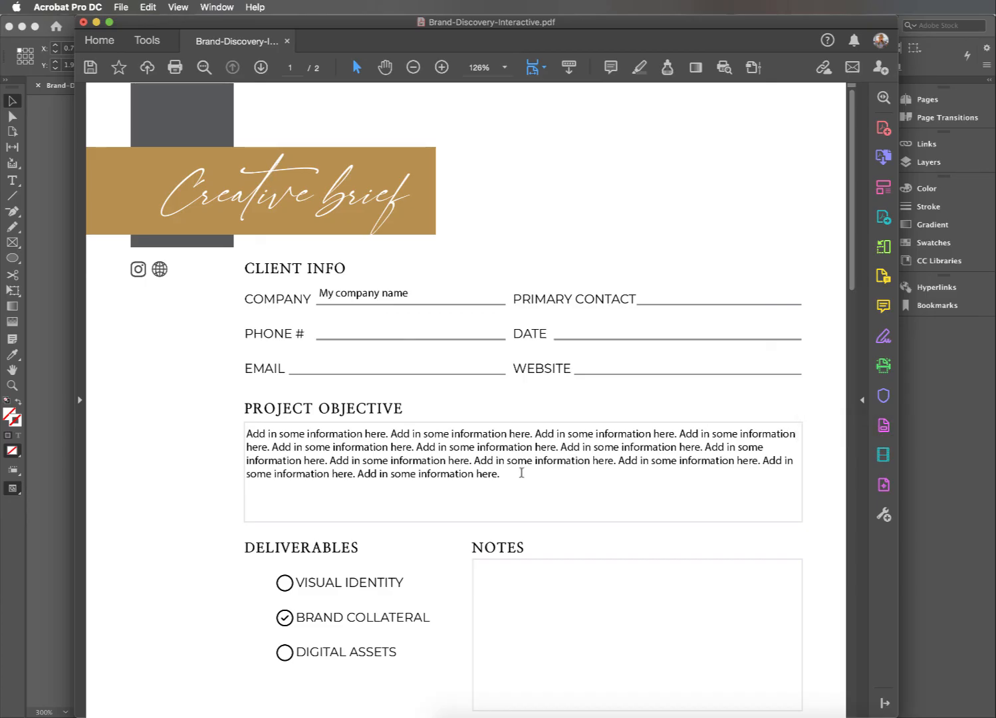
pyautogui.click(284, 617)
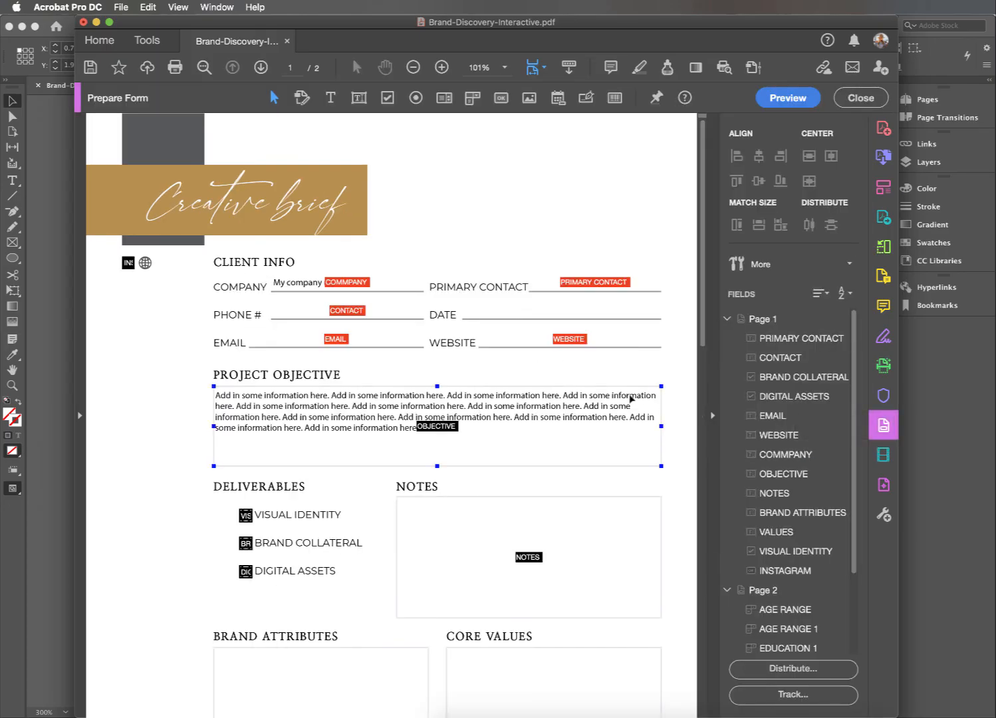
pyautogui.moveTo(883, 426)
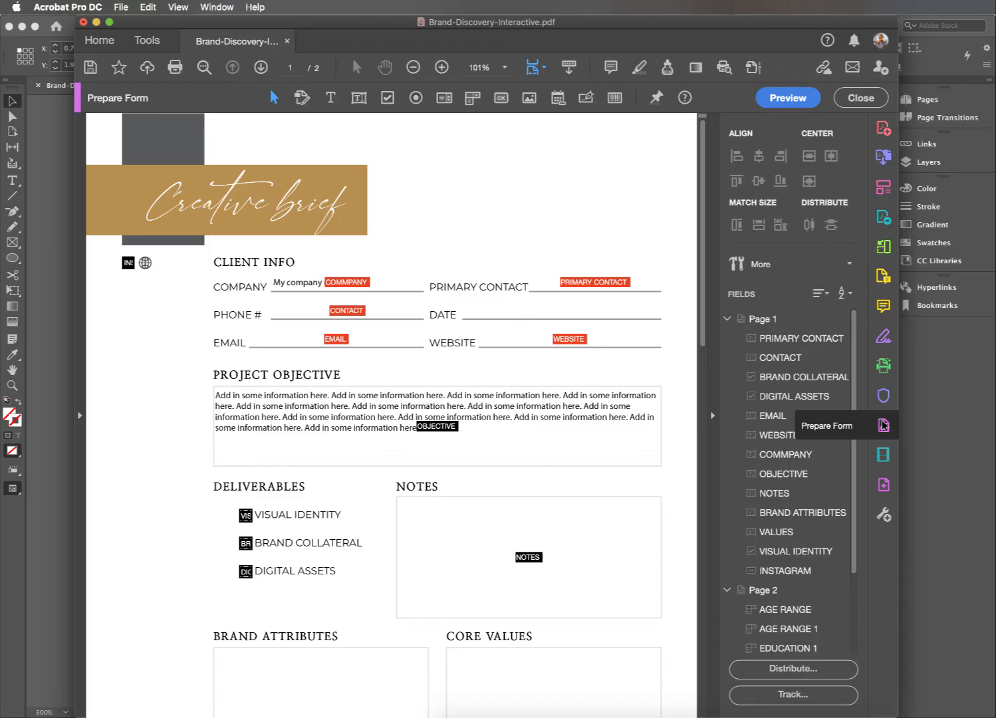
# Place a new date field, Date2_af_date, on the DATE line via Prepare Form.
pyautogui.click(177, 8)
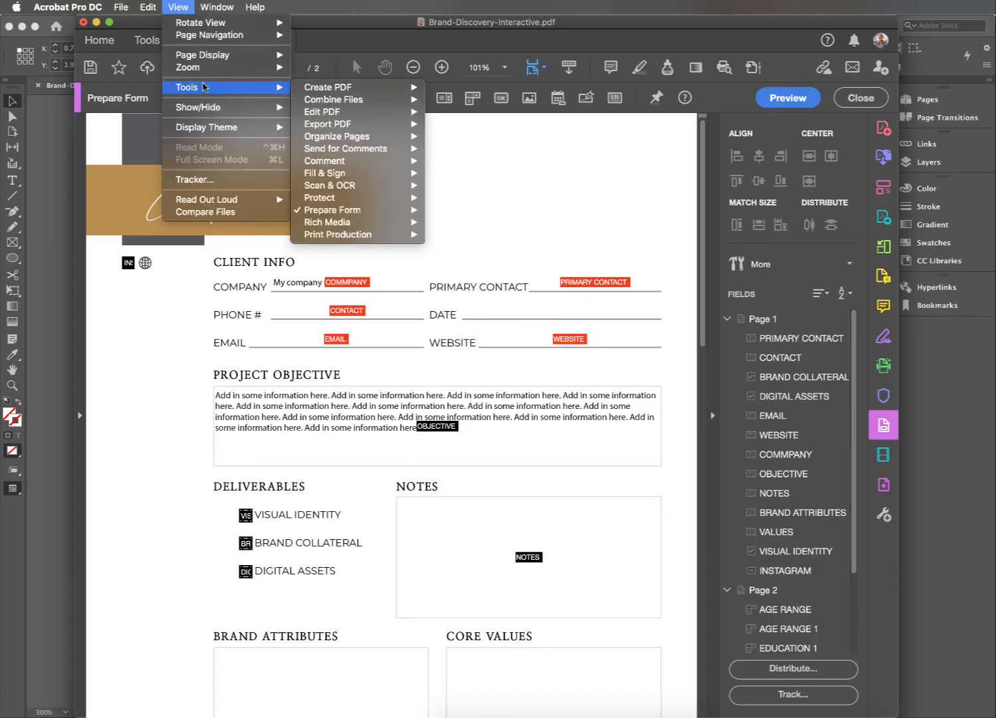
pyautogui.moveTo(343, 214)
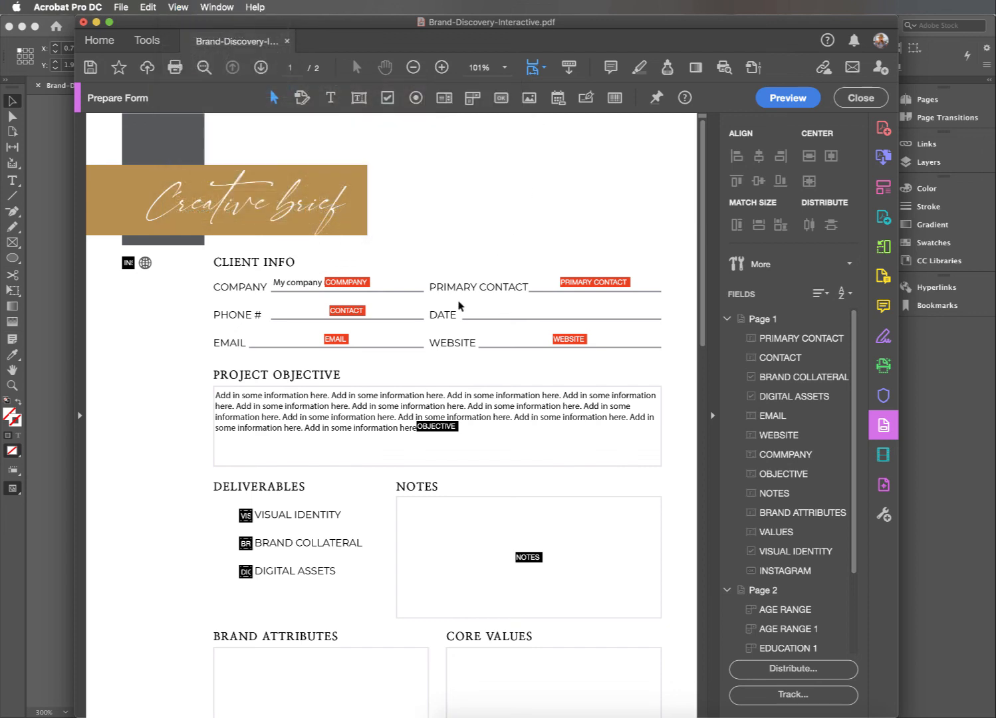
pyautogui.moveTo(548, 189)
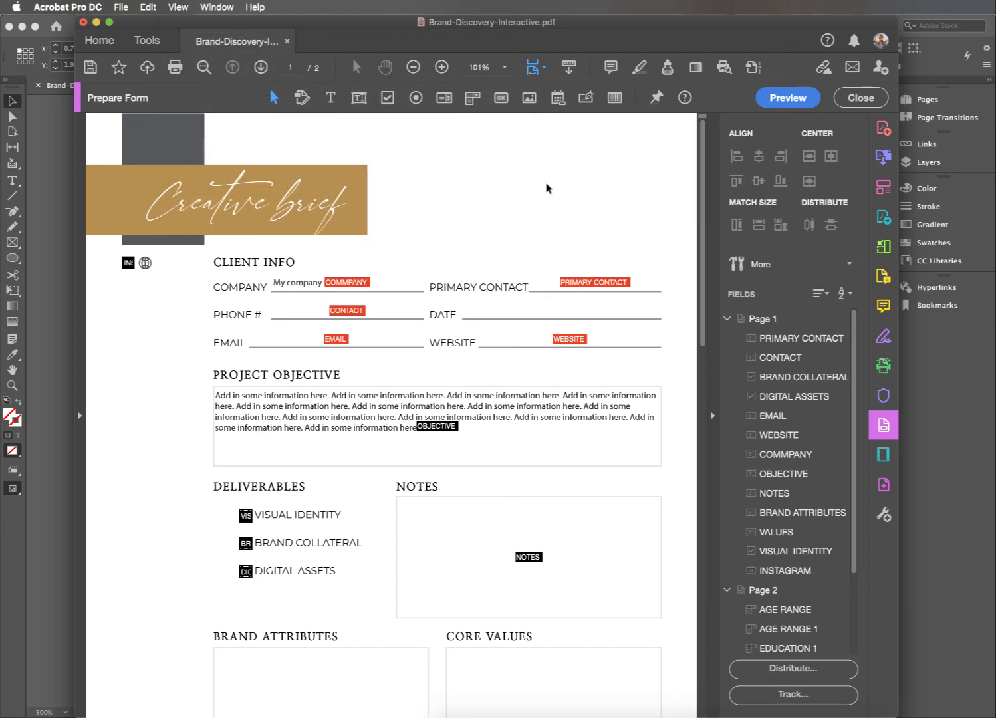
pyautogui.moveTo(559, 97)
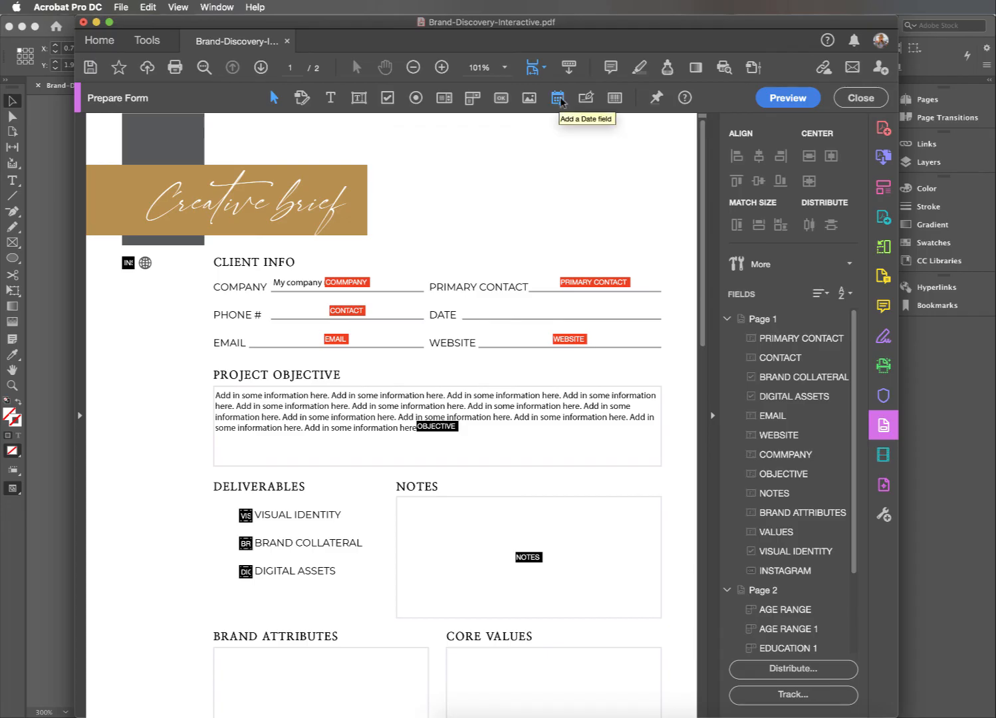
pyautogui.click(559, 97)
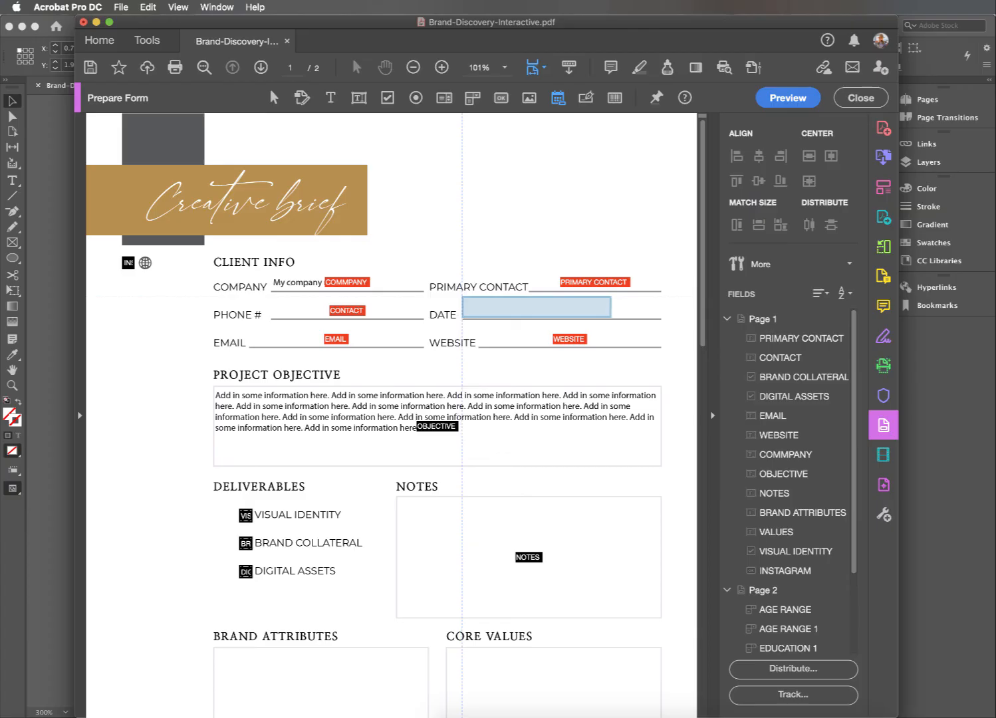
pyautogui.click(536, 306)
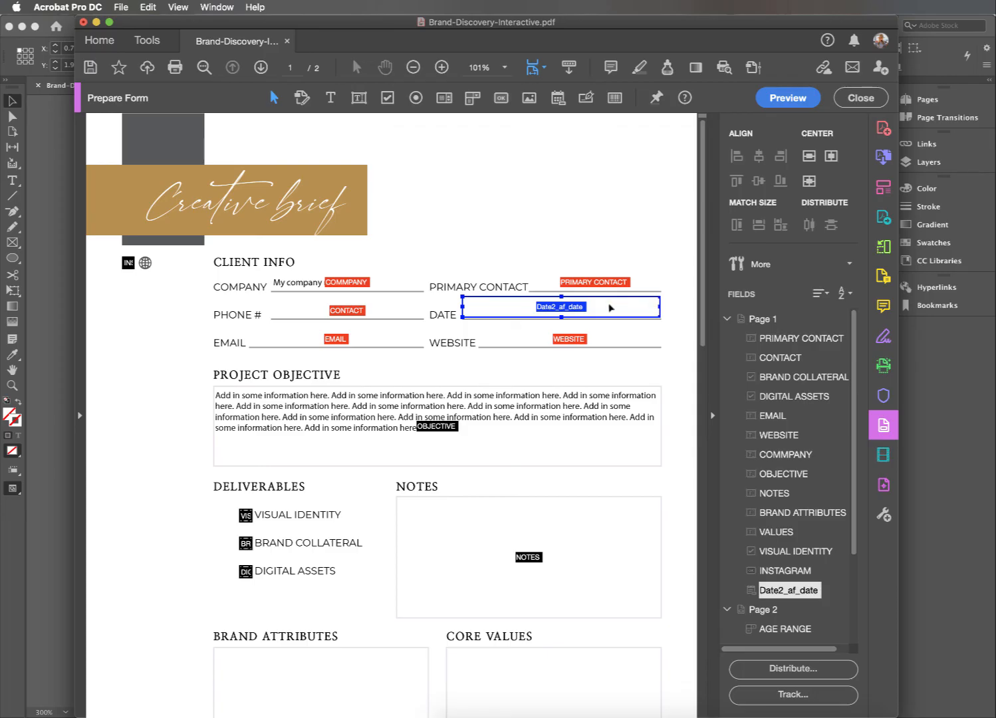
# Set the date field's text appearance to Myriad Pro in its properties.
pyautogui.doubleClick(560, 306)
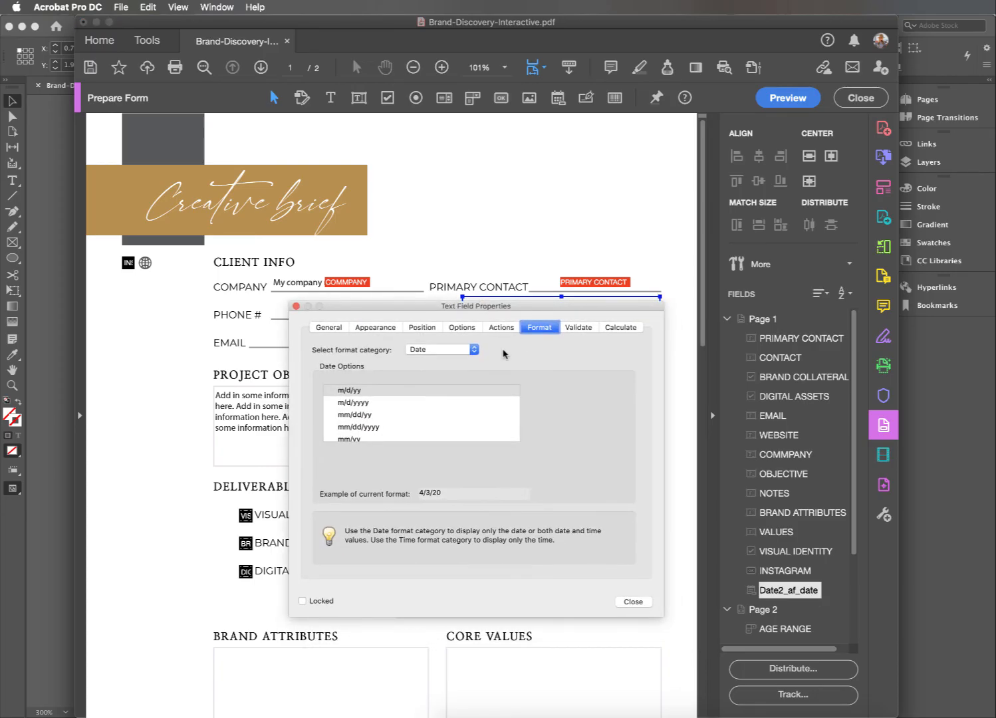
pyautogui.moveTo(476, 306); pyautogui.dragTo(387, 330)
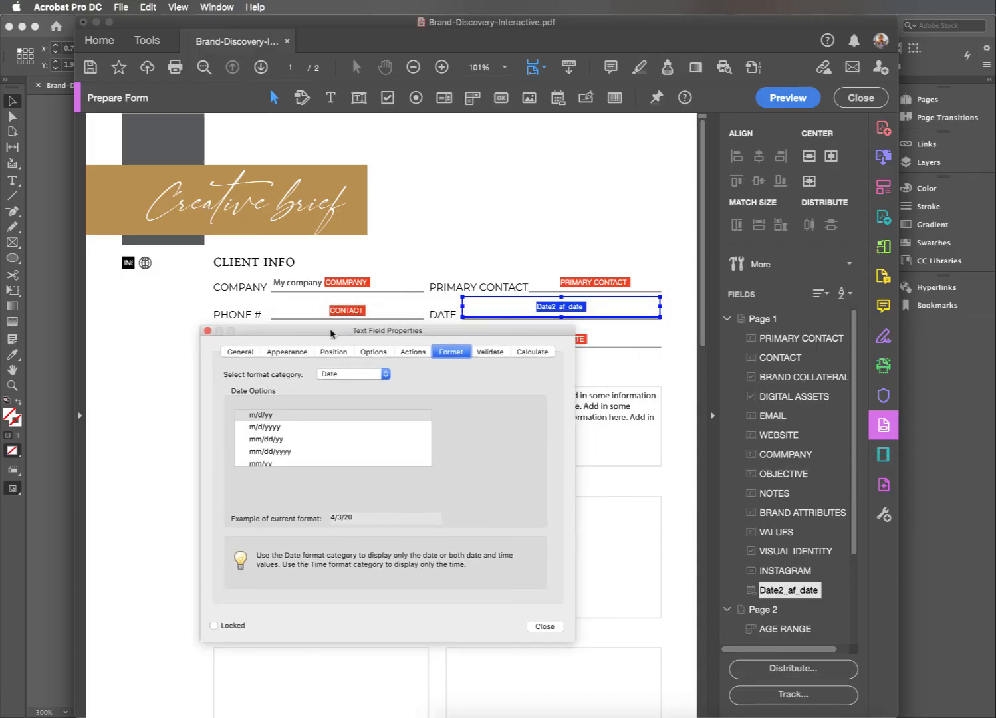
pyautogui.click(288, 351)
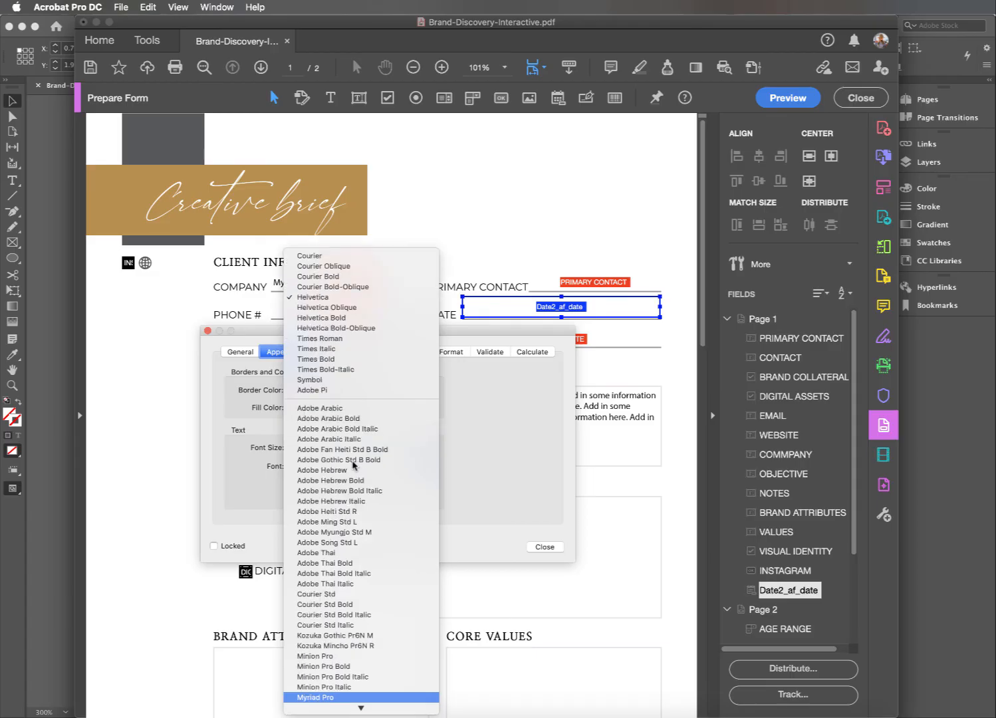
pyautogui.click(317, 697)
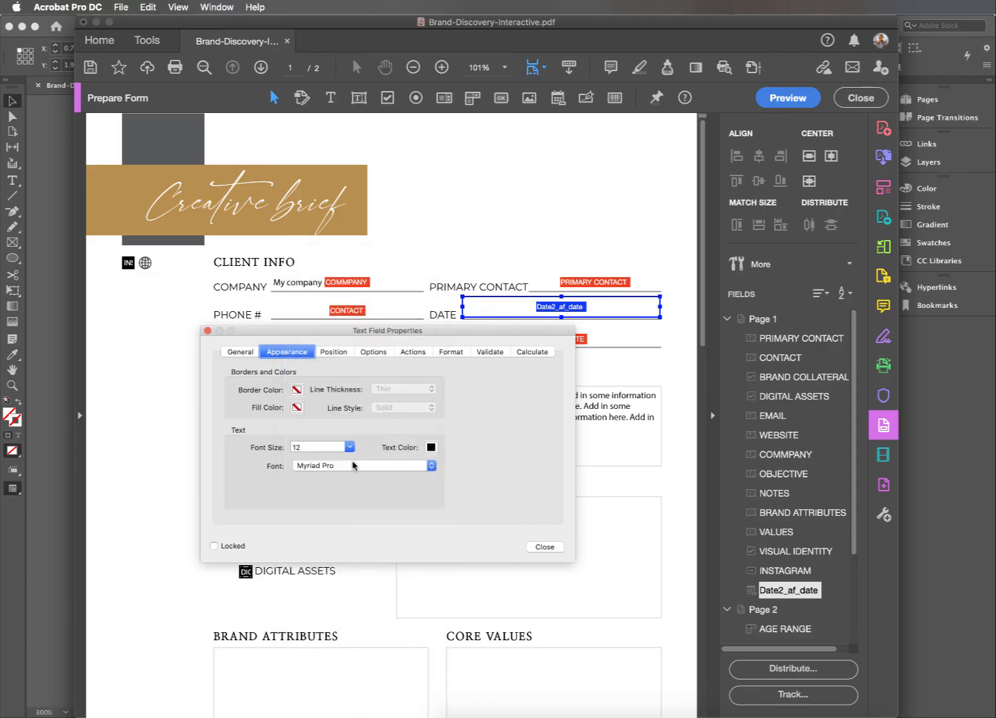
pyautogui.click(347, 447)
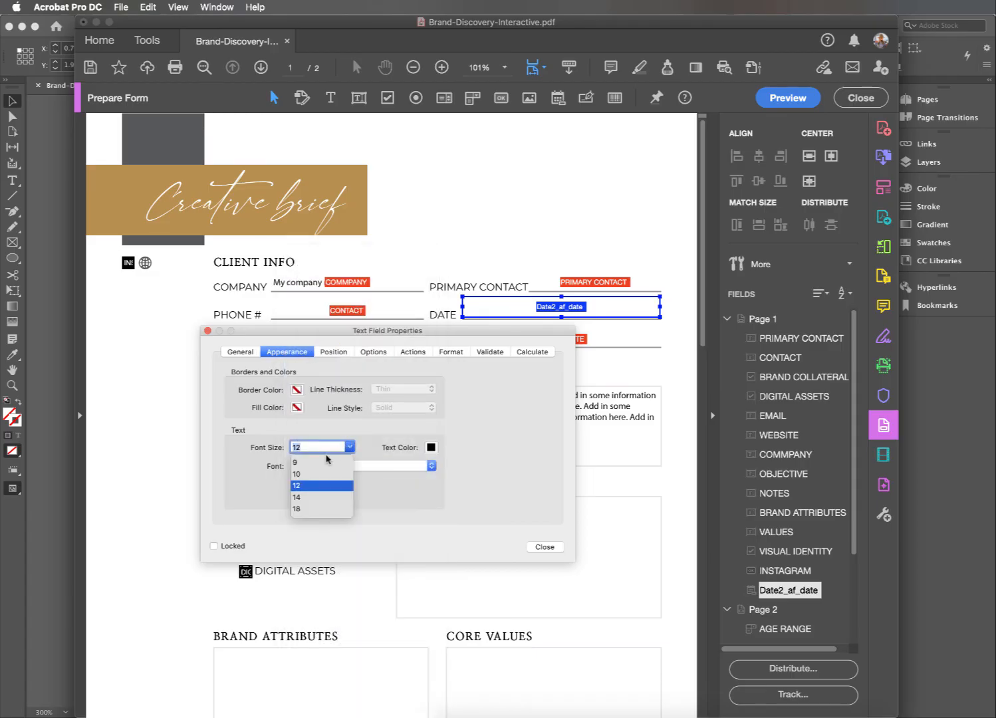
# Format the field's dates as mmmm d, yyyy (e.g. April 3, 2020).
pyautogui.click(451, 351)
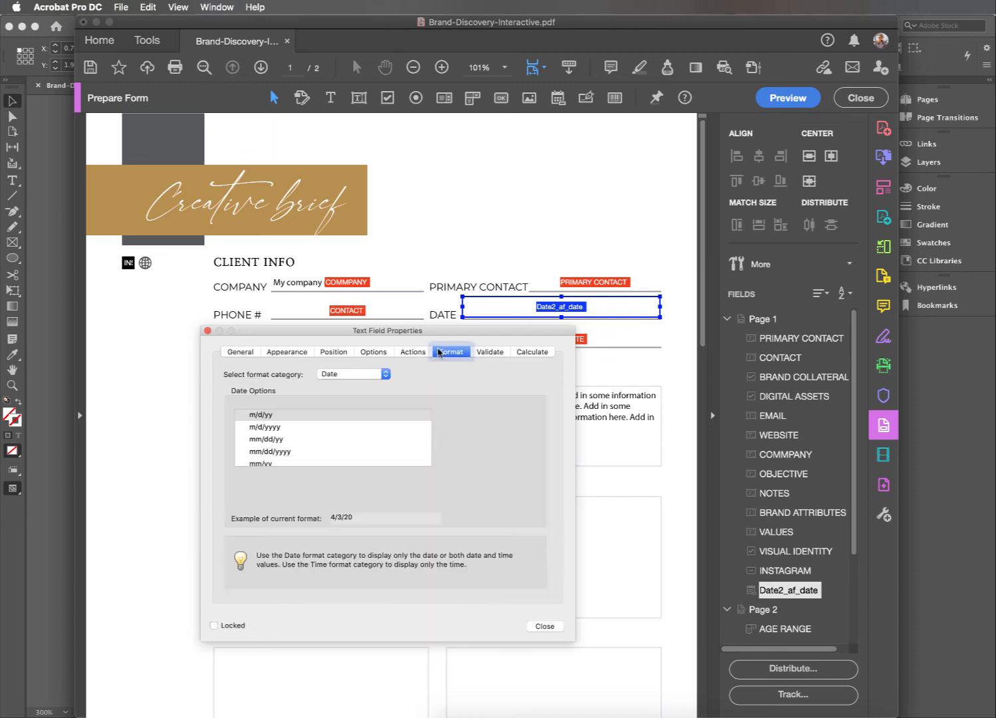
pyautogui.moveTo(282, 525)
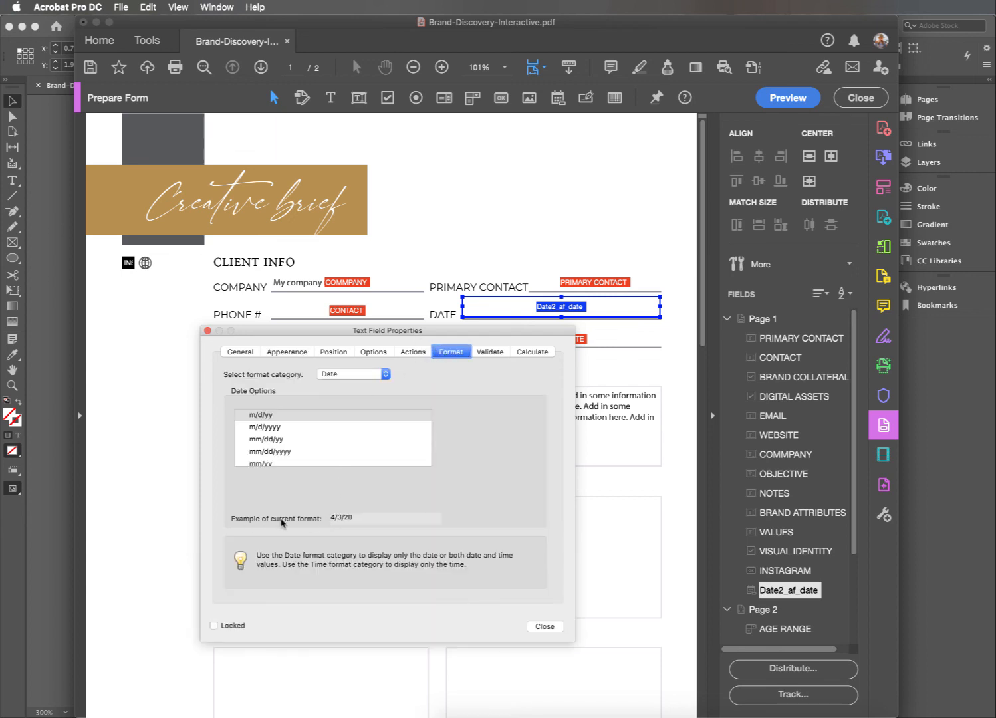
pyautogui.moveTo(318, 451)
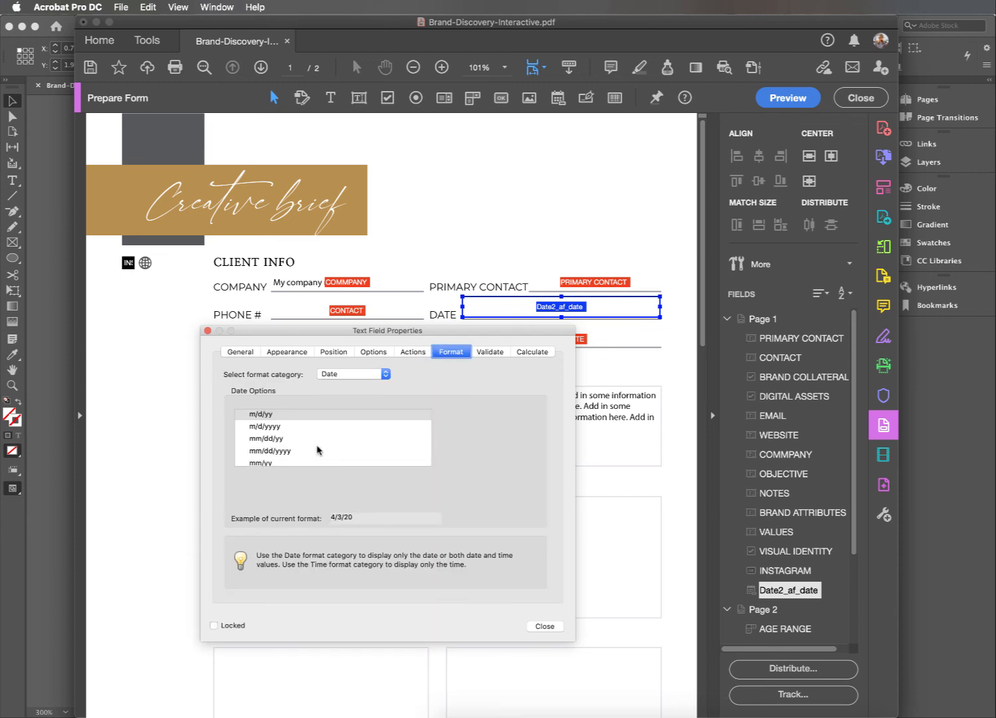
pyautogui.scroll(-3)
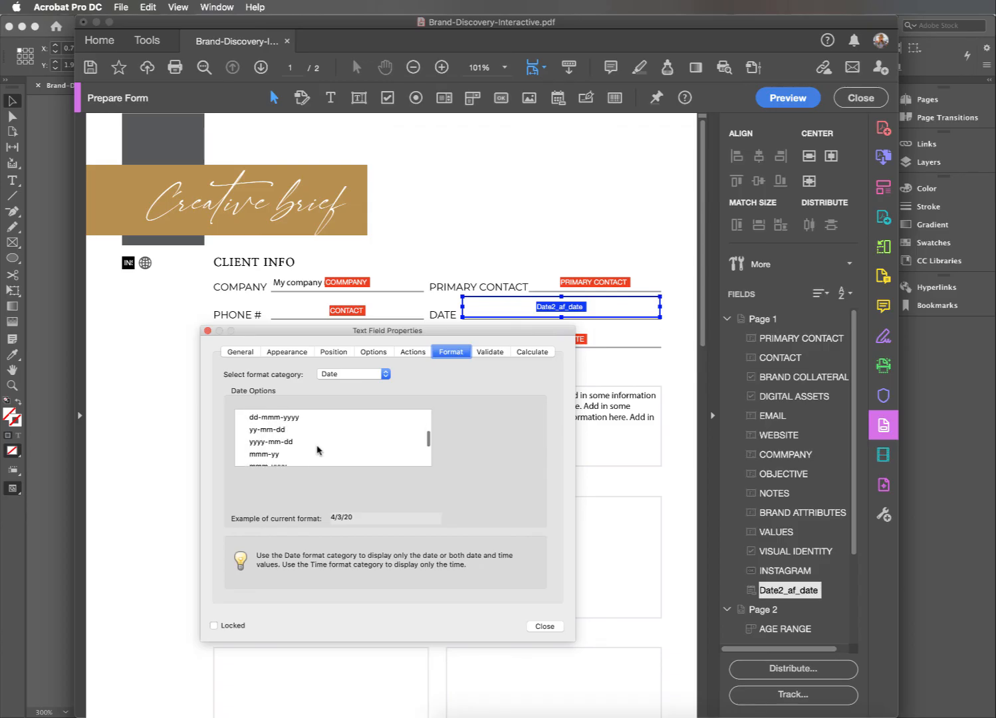
pyautogui.click(274, 431)
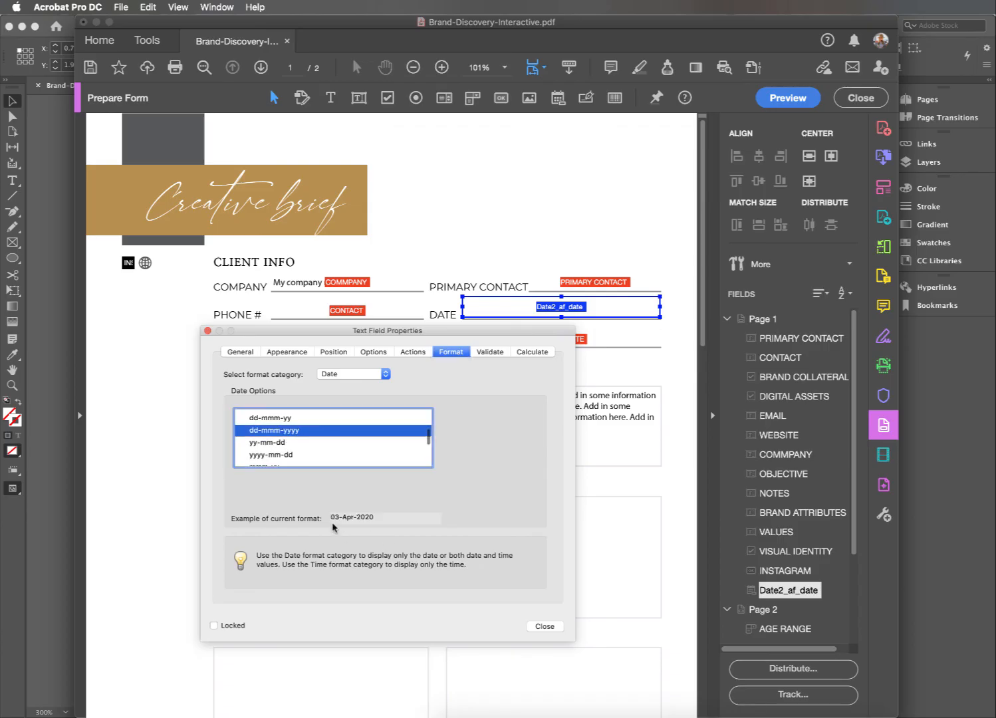
pyautogui.scroll(-3)
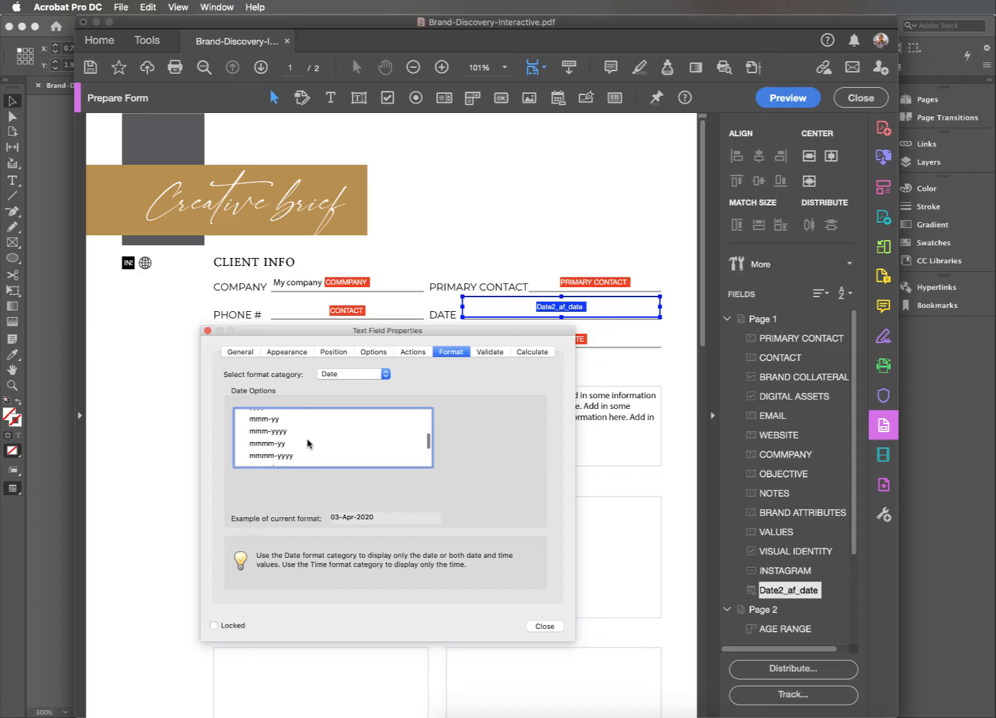
pyautogui.click(286, 431)
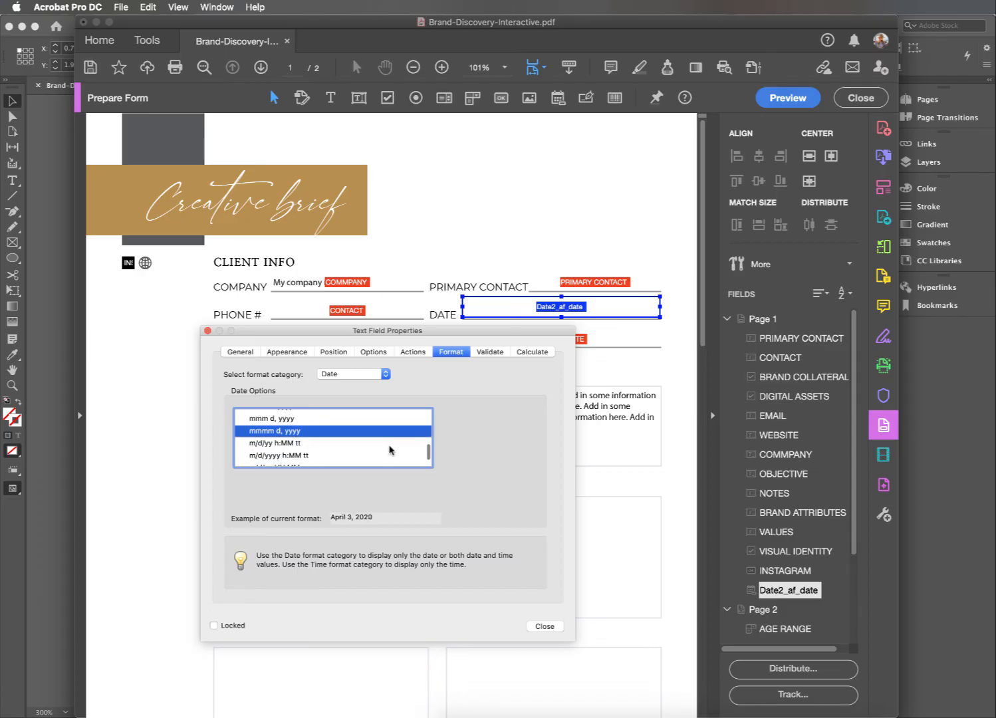
pyautogui.click(544, 627)
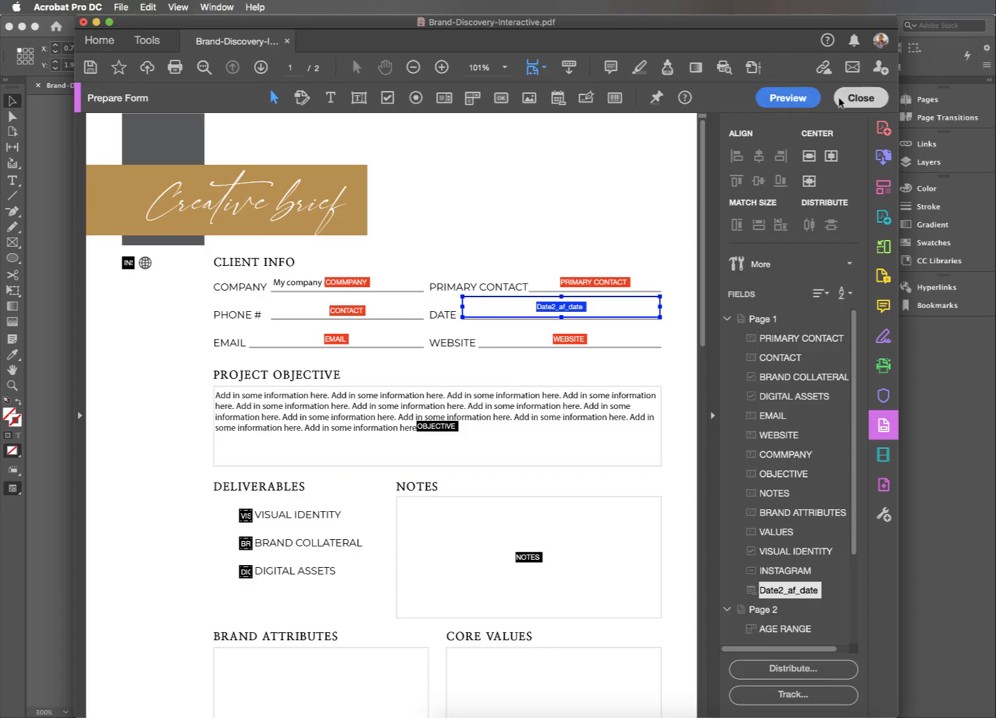
# Leave form editing and fill the DATE field with April 14, 2020 from its calendar.
pyautogui.click(859, 97)
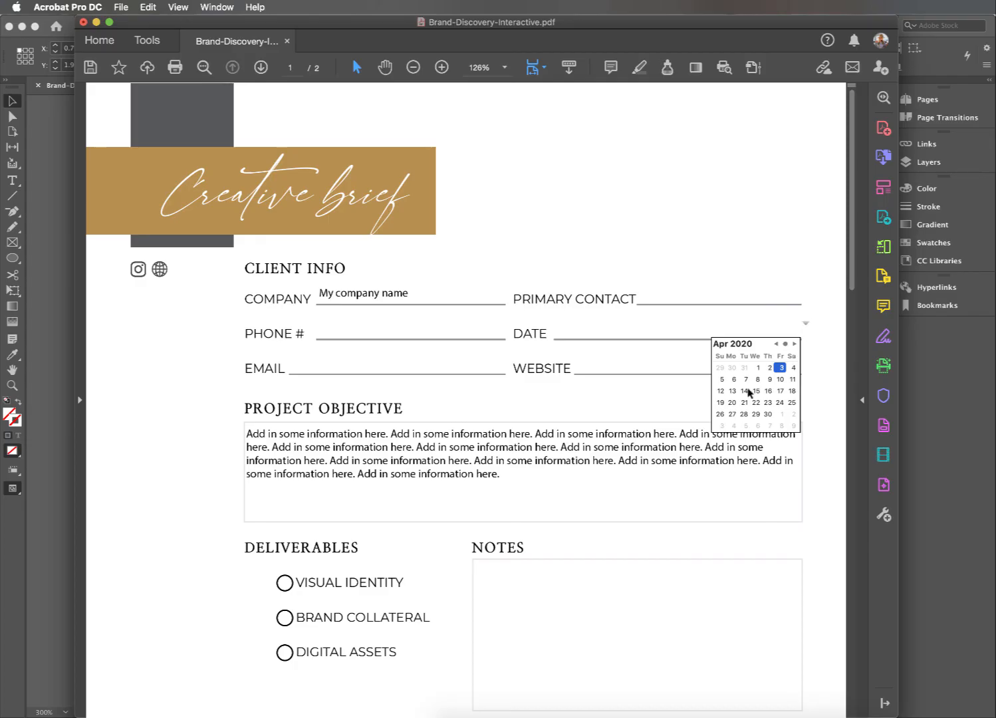
pyautogui.click(744, 391)
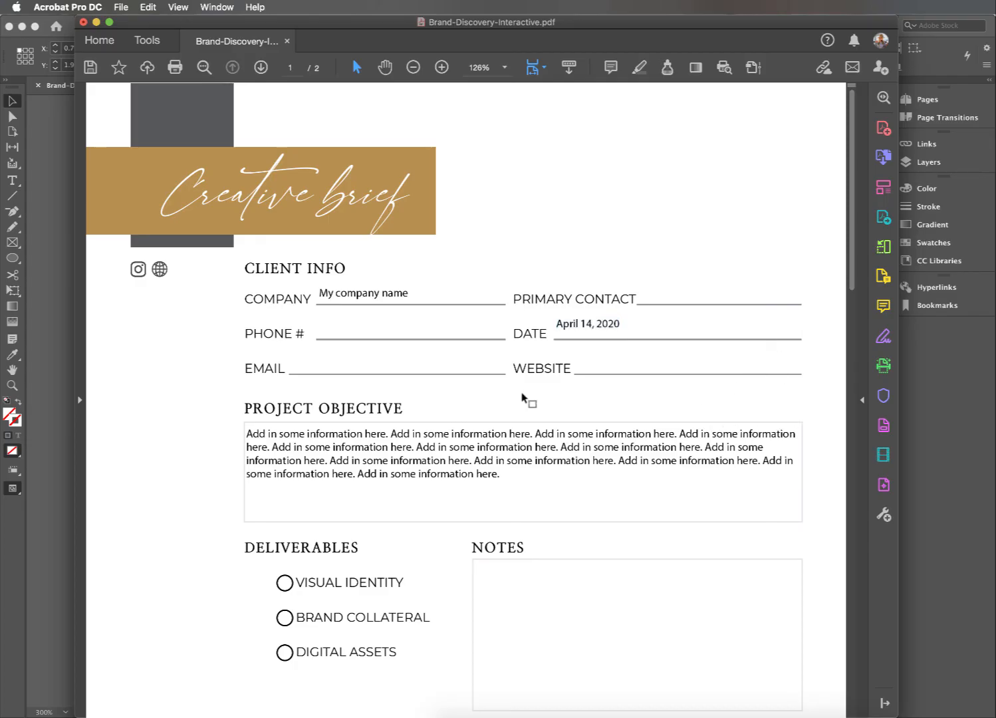
pyautogui.scroll(-3)
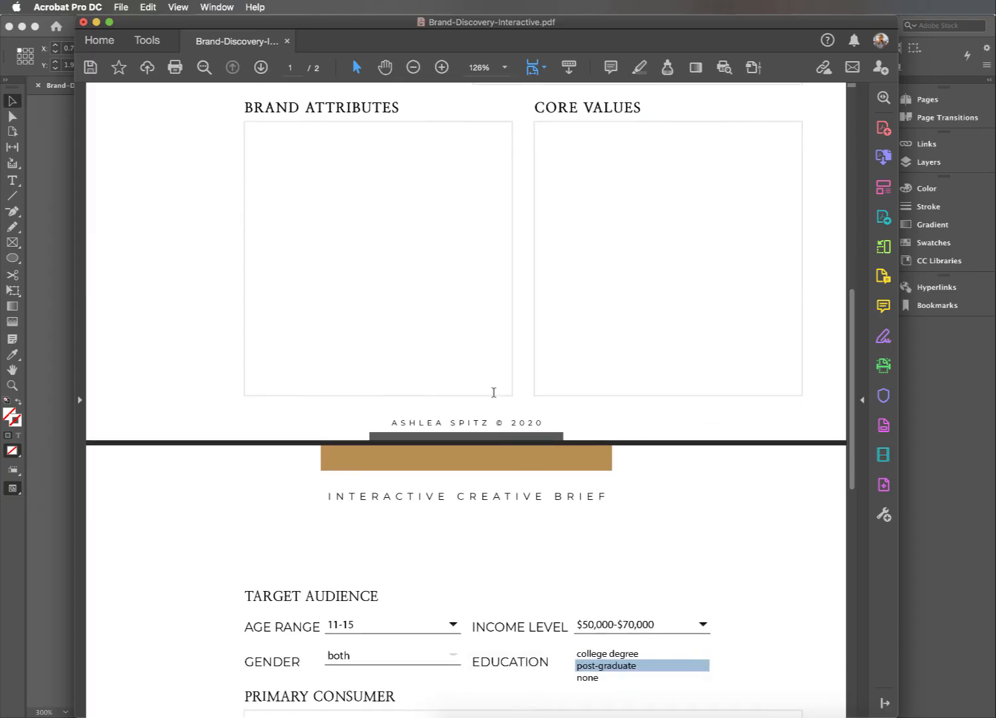